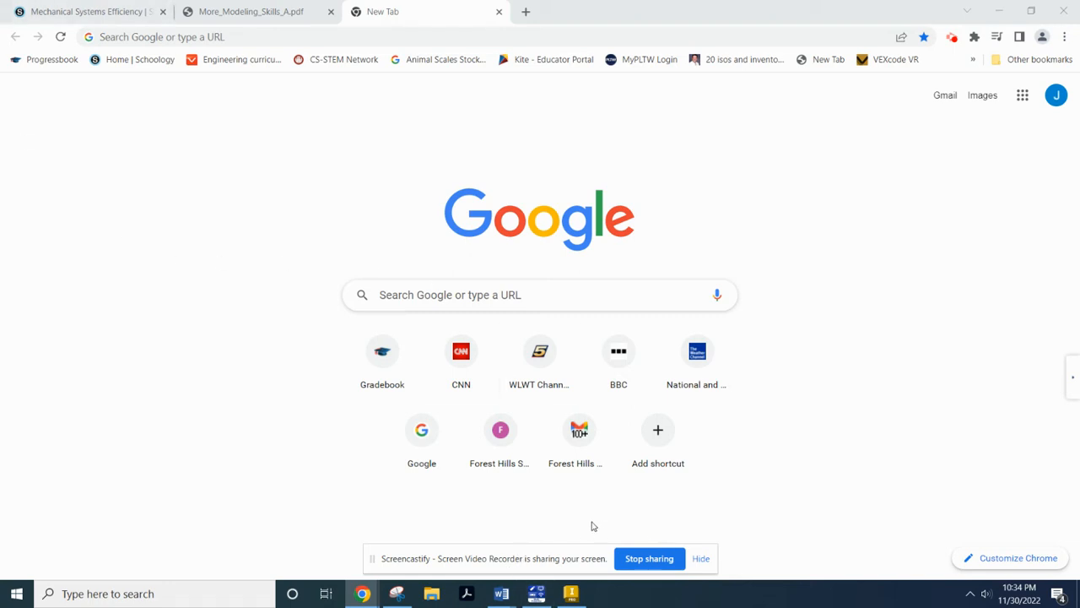
mouse_move(702, 559)
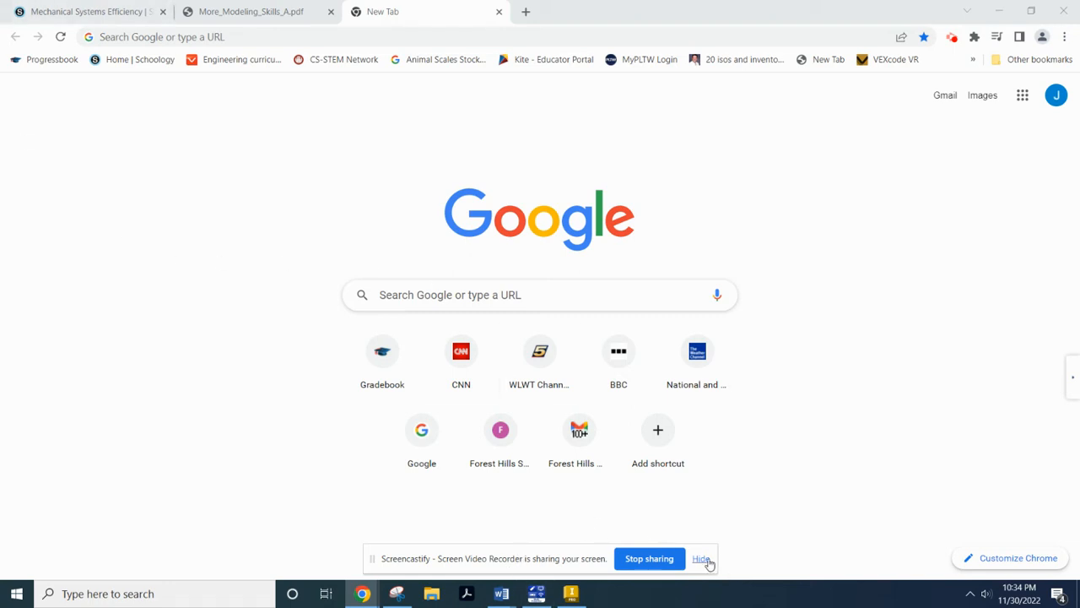
- Hide the Screencastify sharing bar and bring the Lego brick in Inventor forward
click(702, 558)
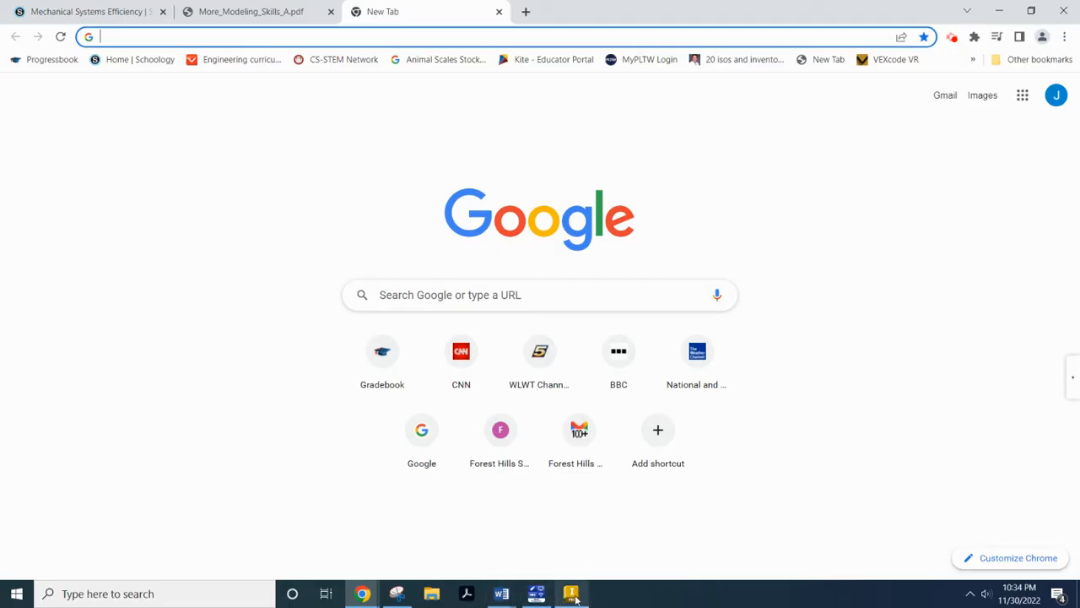
click(571, 593)
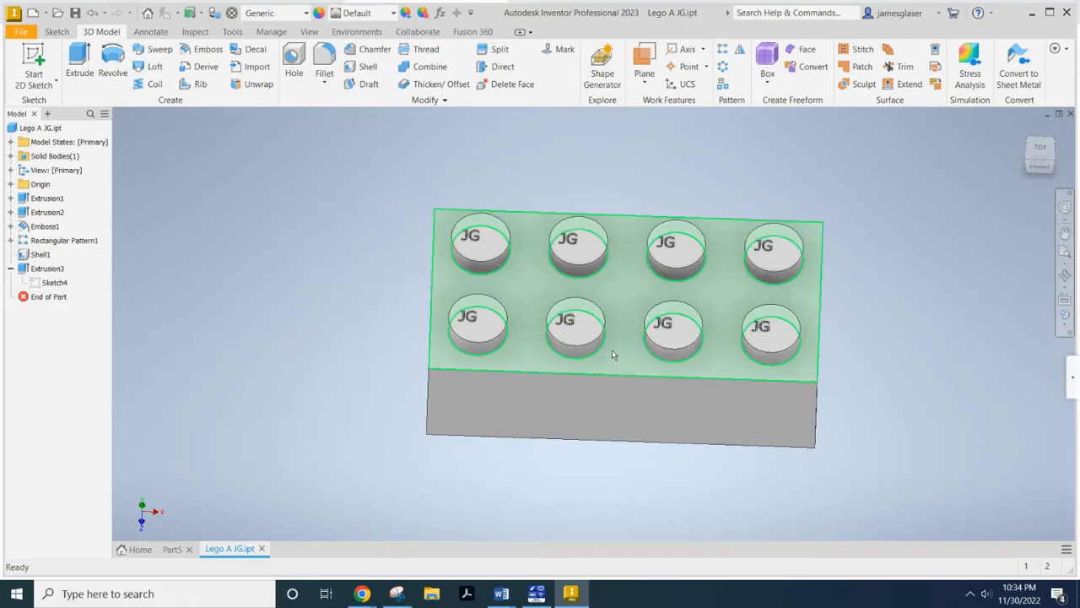
- Point out the brick's top and side faces, orbit to the hollow underside, then switch to Word
click(601, 422)
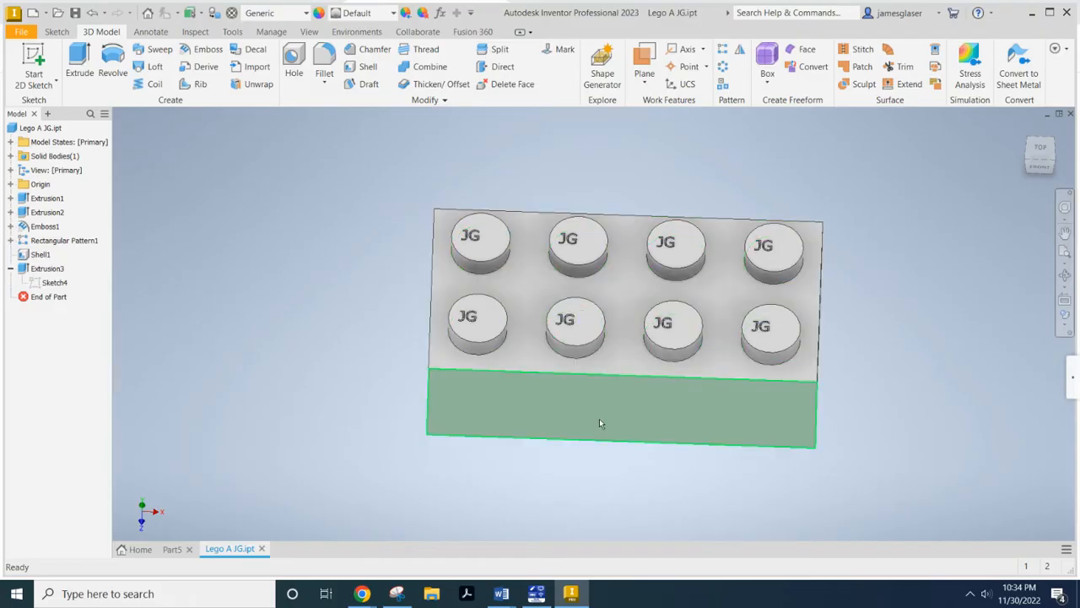
click(287, 245)
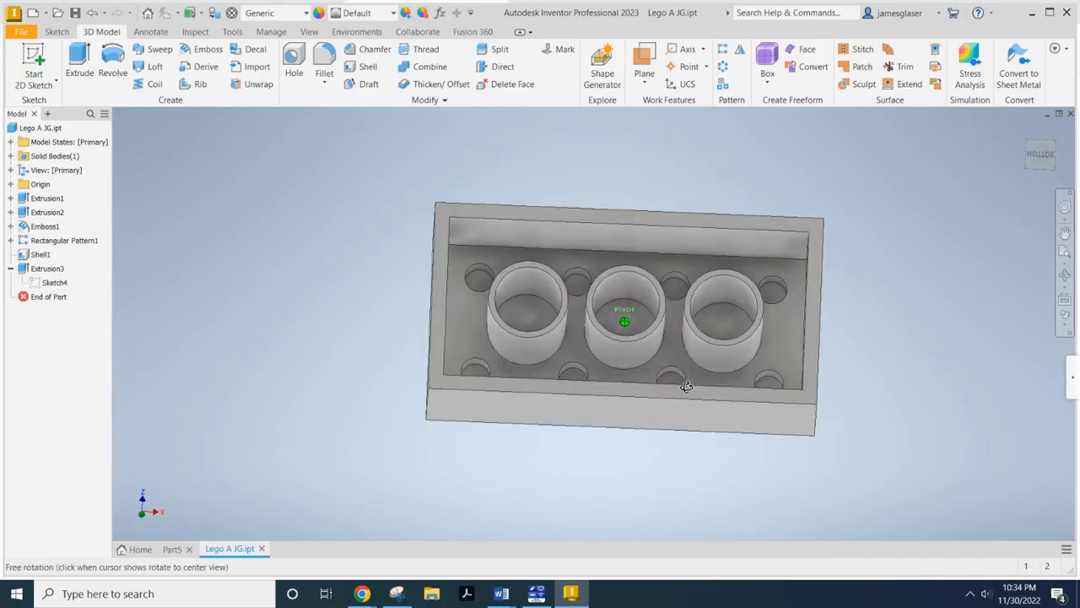
drag(686, 387, 704, 476)
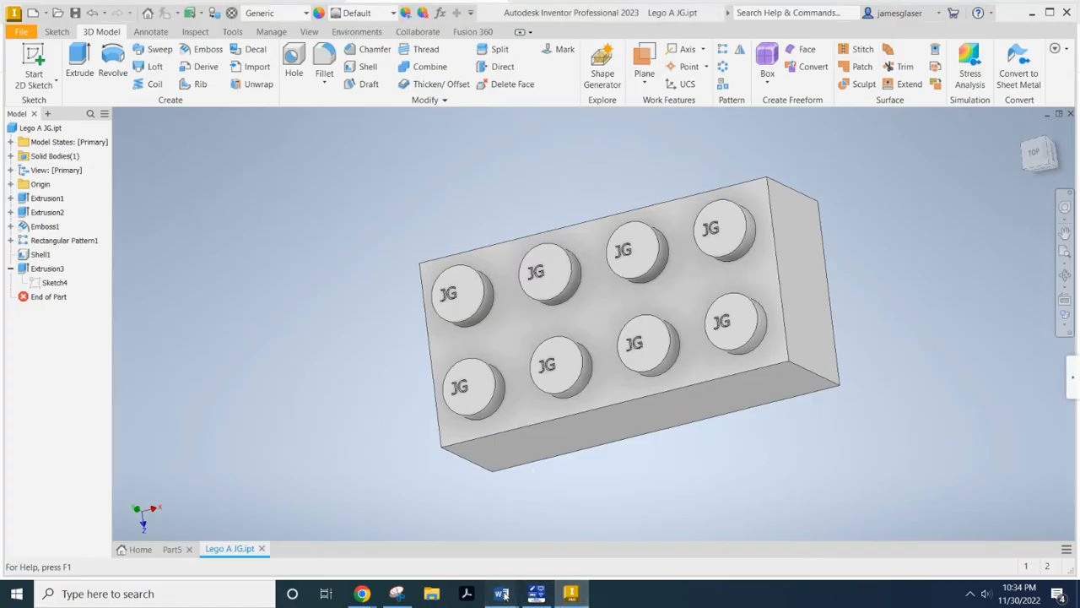
click(501, 593)
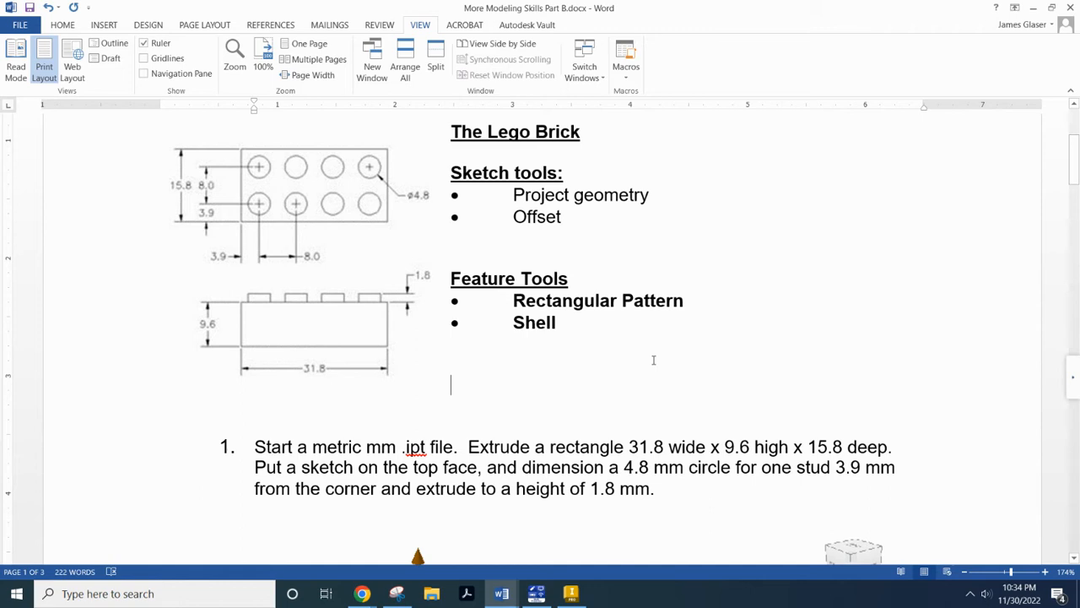
scroll(up, 3)
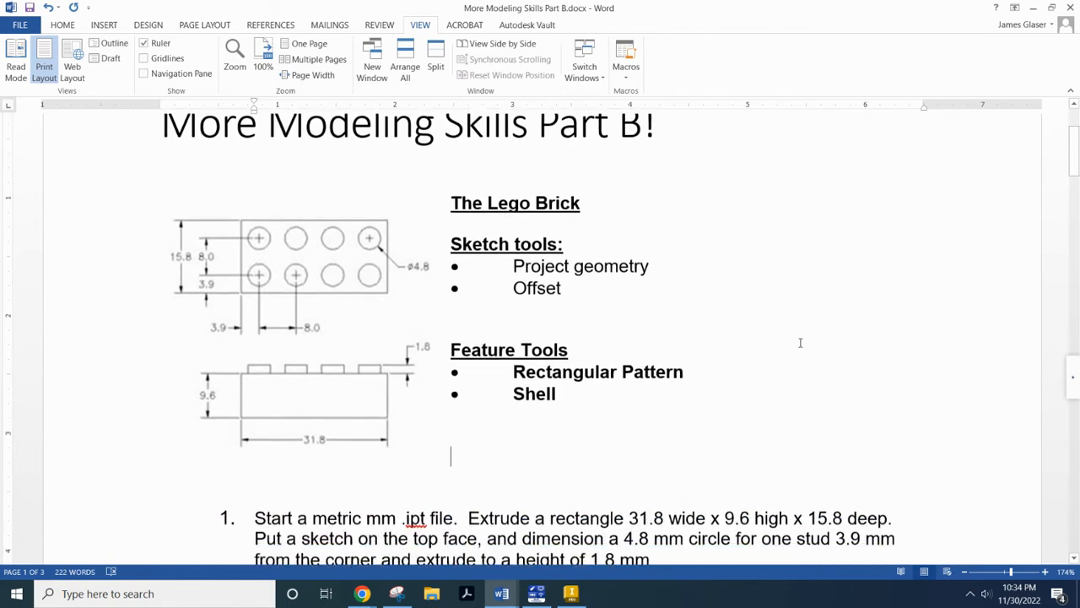
scroll(down, 3)
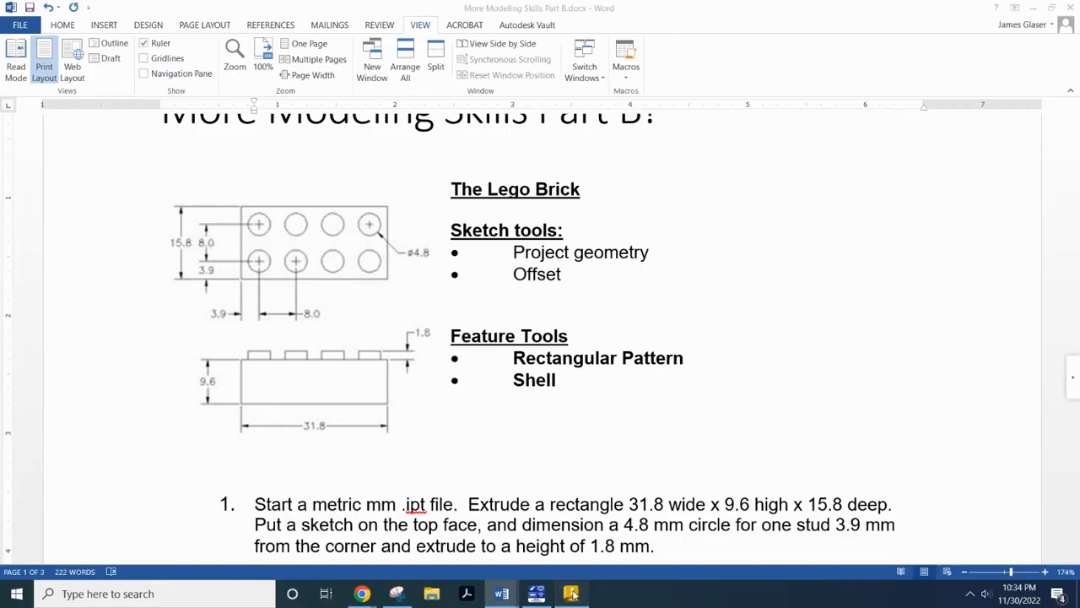
- Create new Part10 from the en-US Metric Standard (mm).ipt template
click(572, 594)
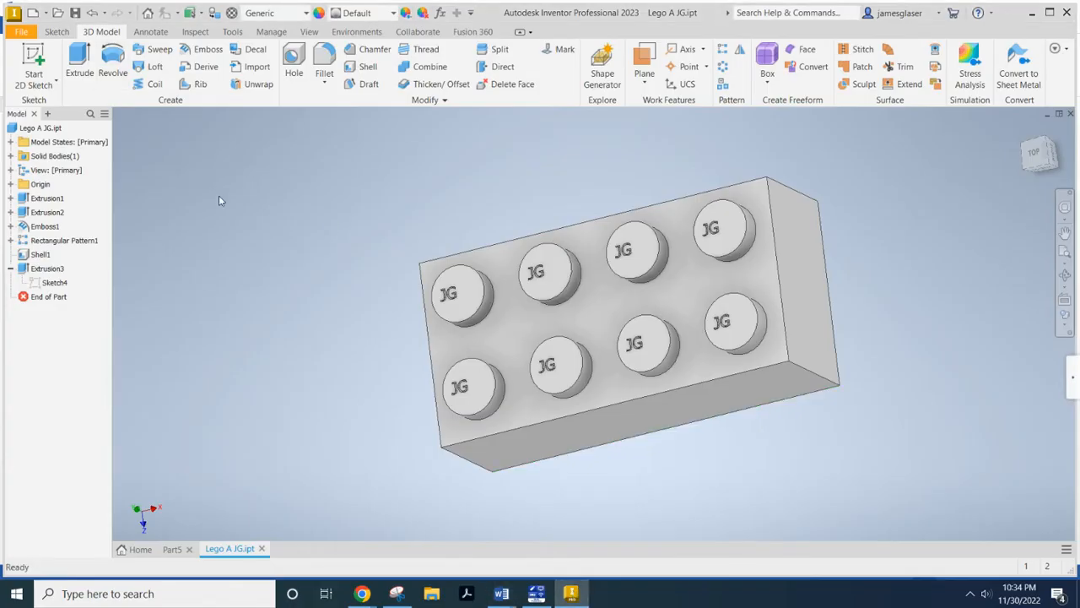
mouse_move(108, 263)
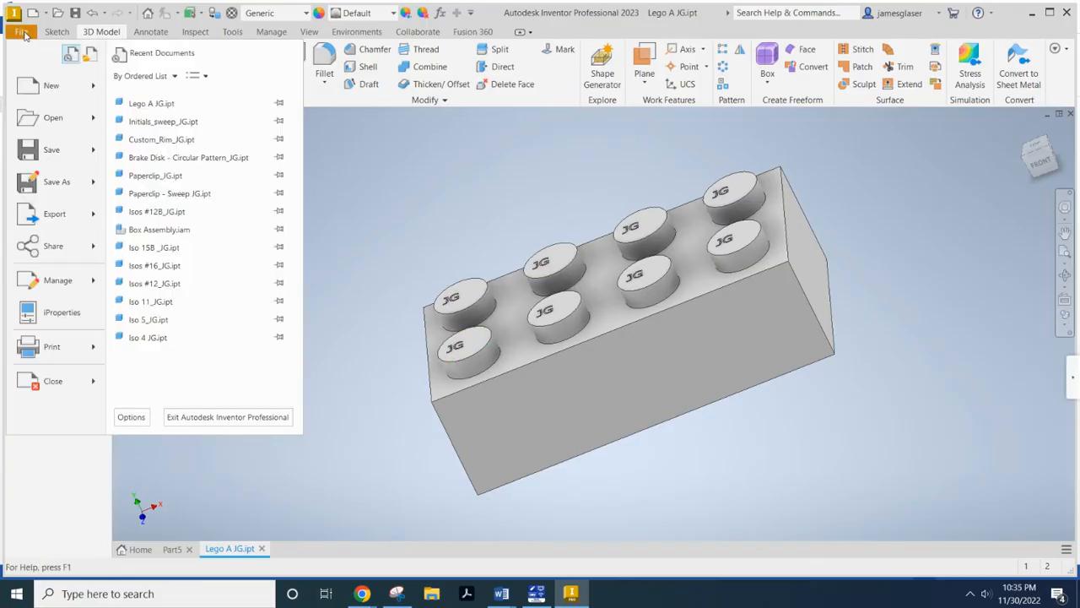
mouse_move(85, 89)
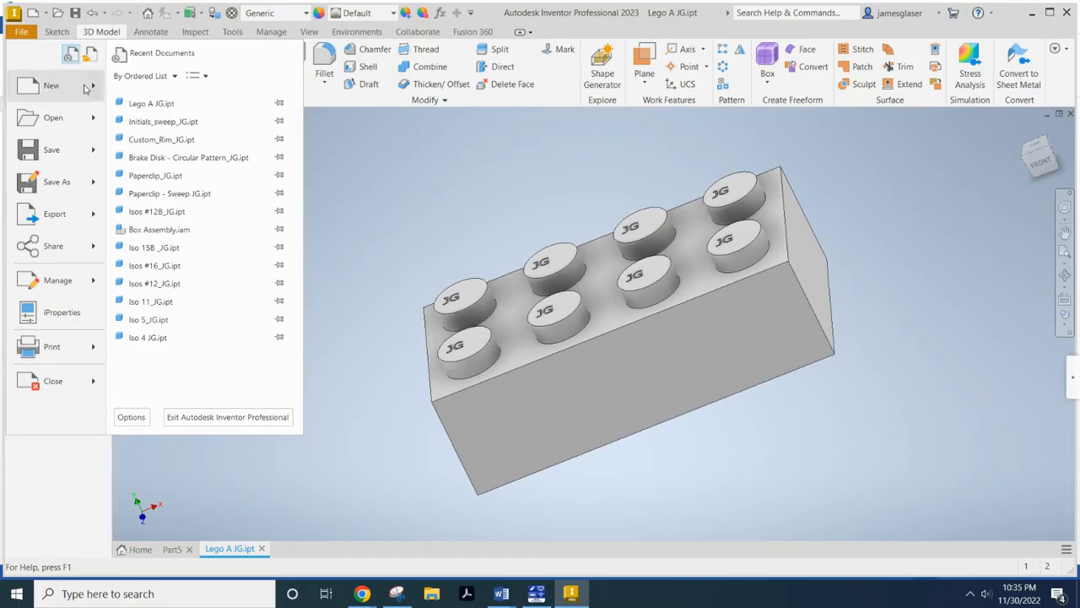
click(51, 85)
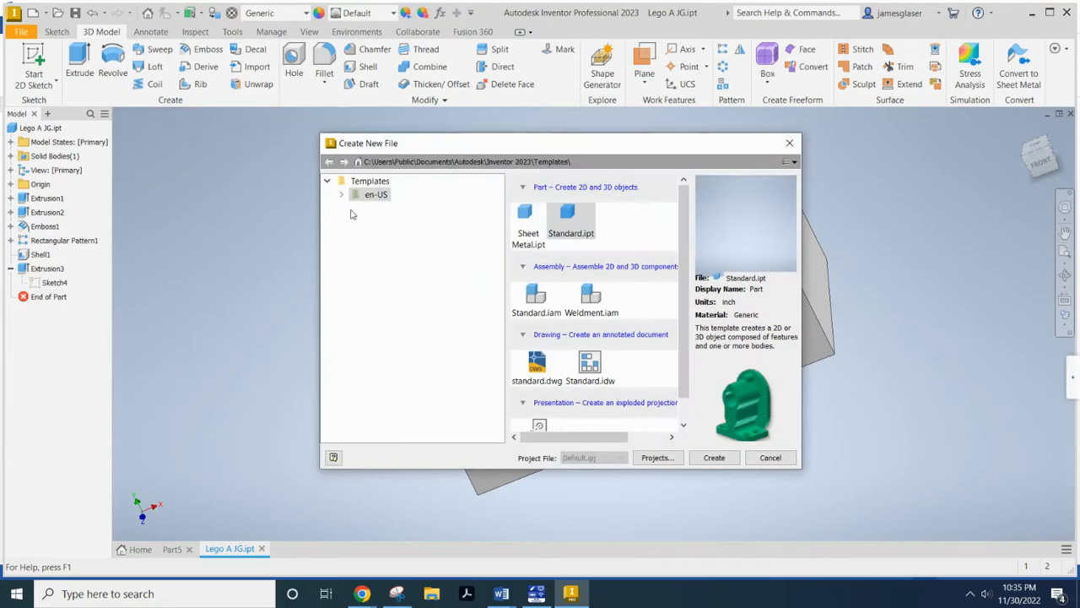
mouse_move(405, 239)
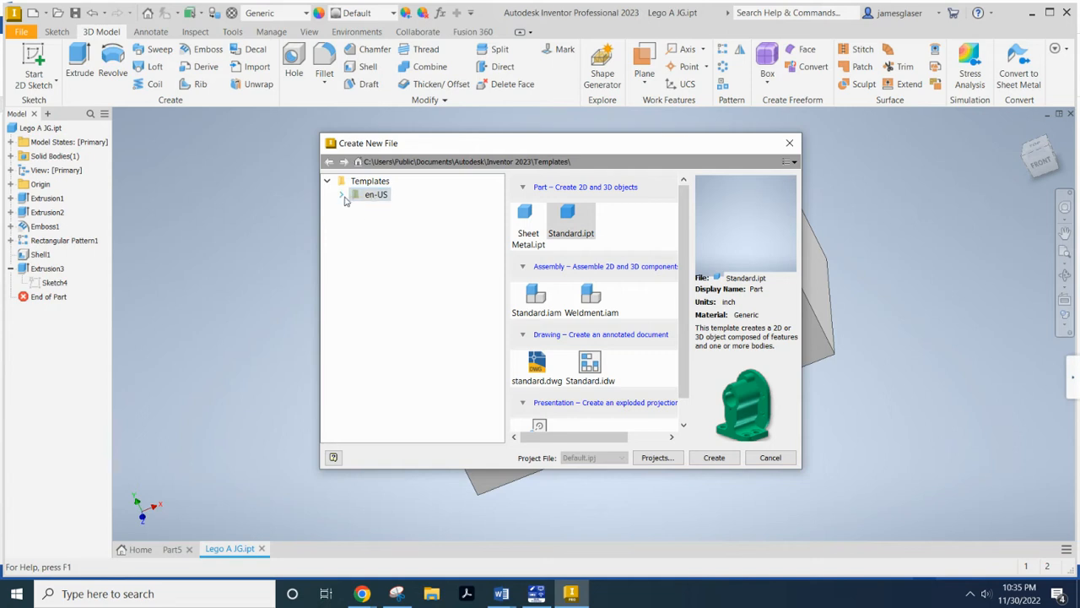
click(341, 194)
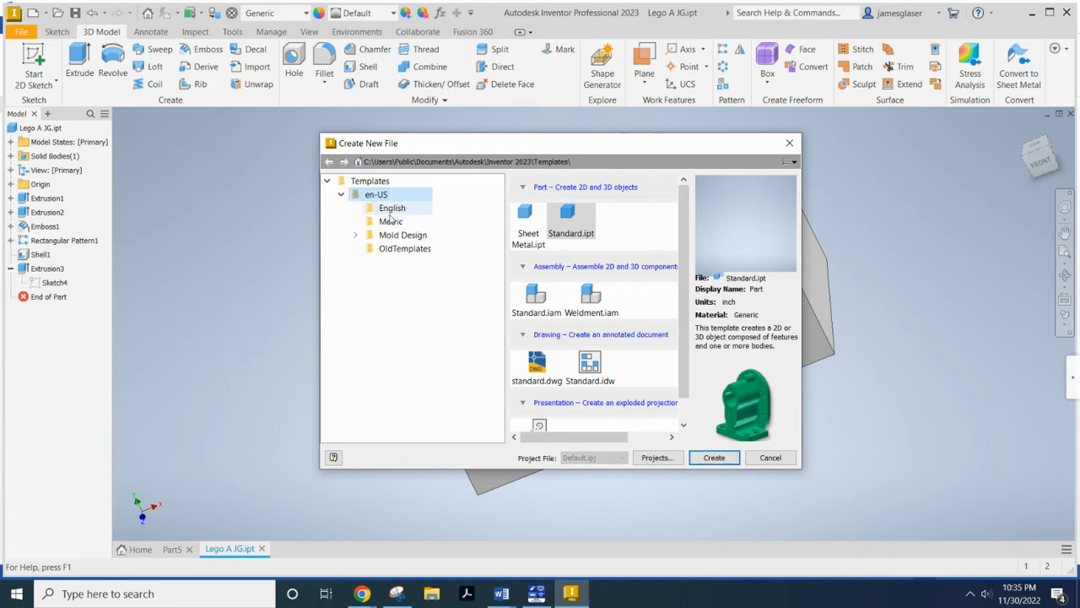
click(391, 221)
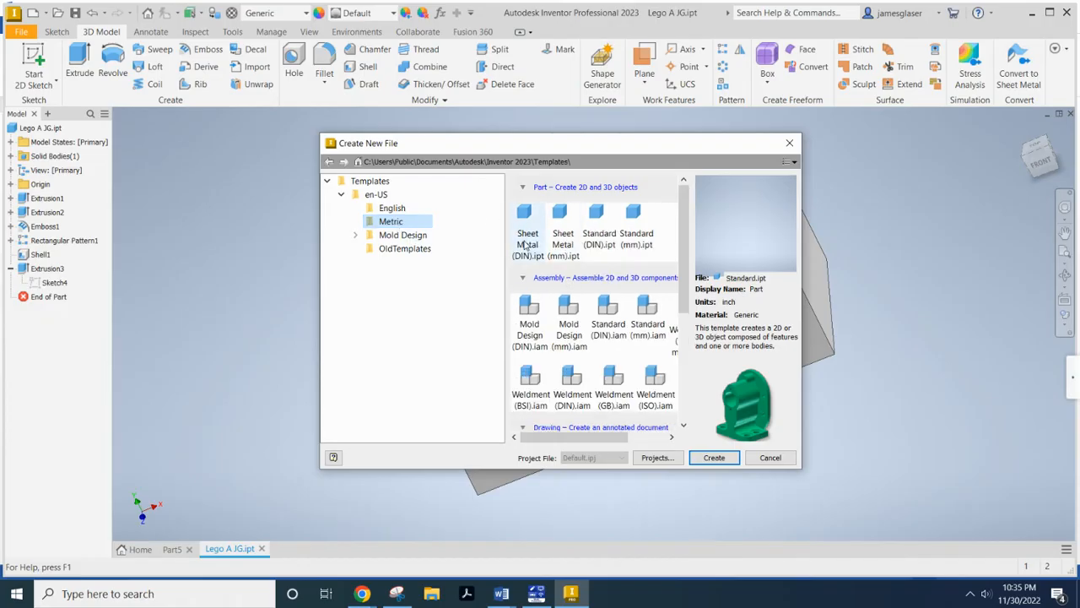
mouse_move(591, 254)
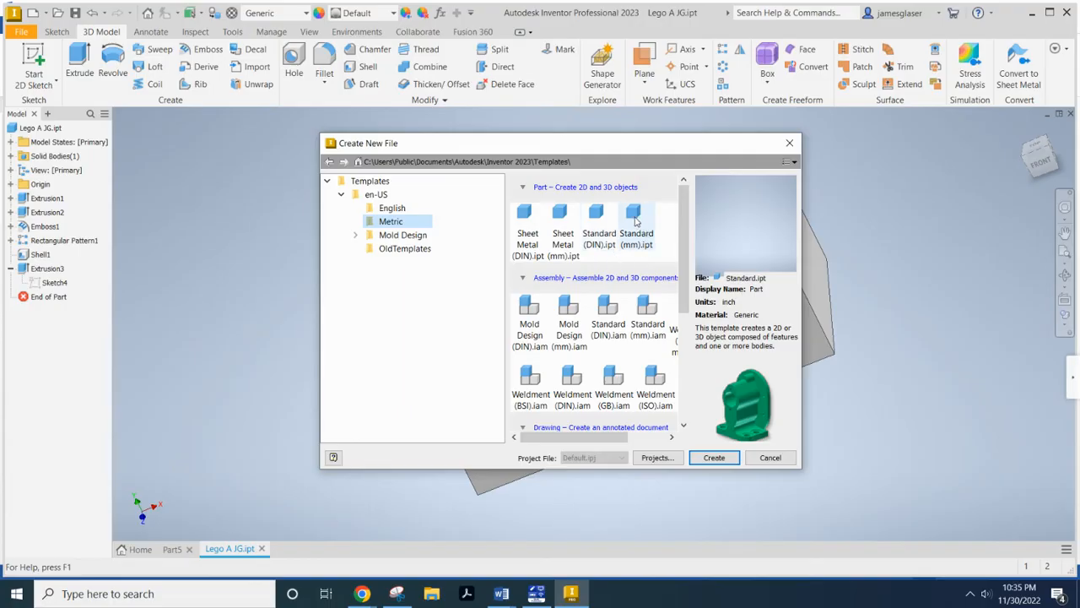
mouse_move(635, 218)
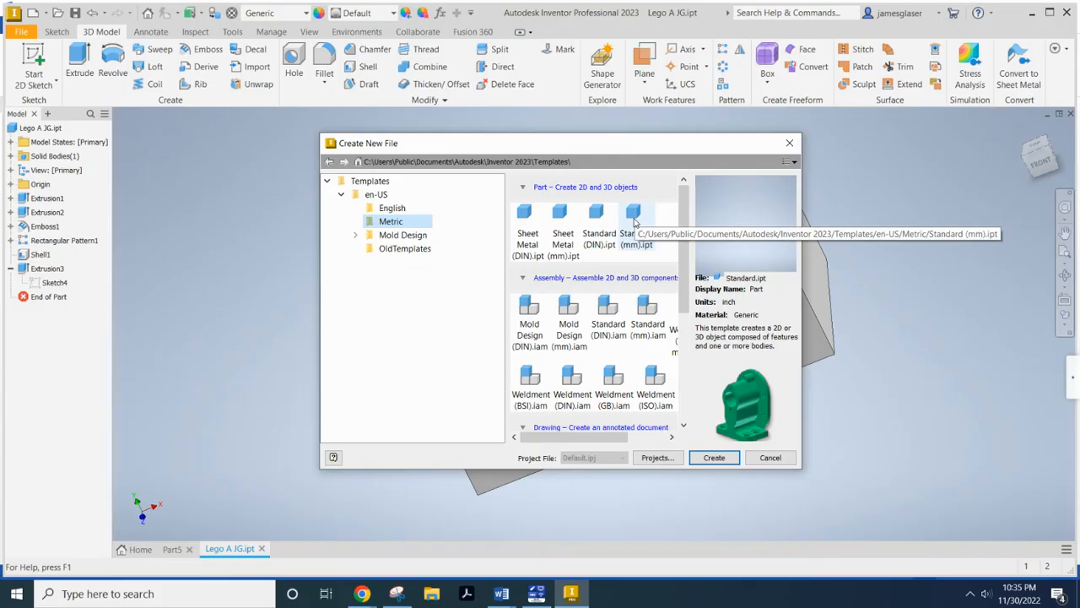
click(713, 456)
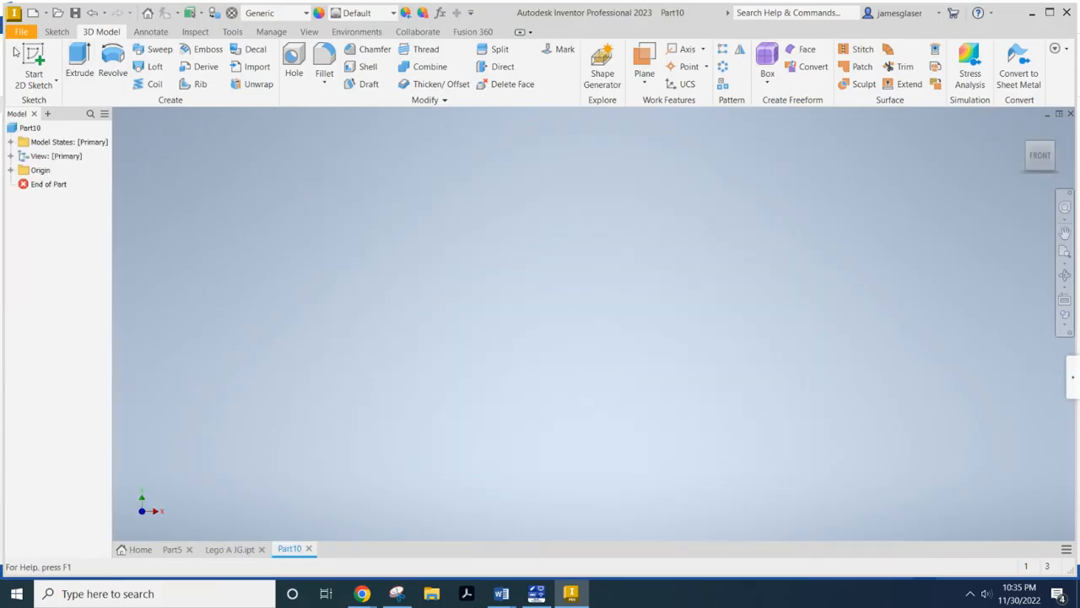
- Start Sketch1 and draw the 31.8 by 15.8 rectangle from the origin
click(34, 72)
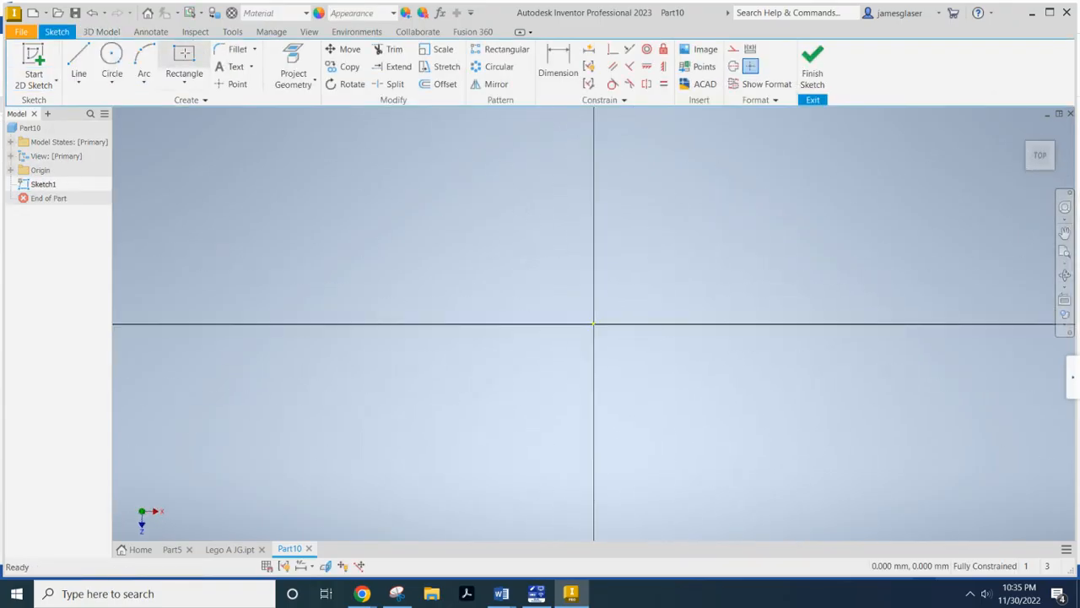
click(184, 53)
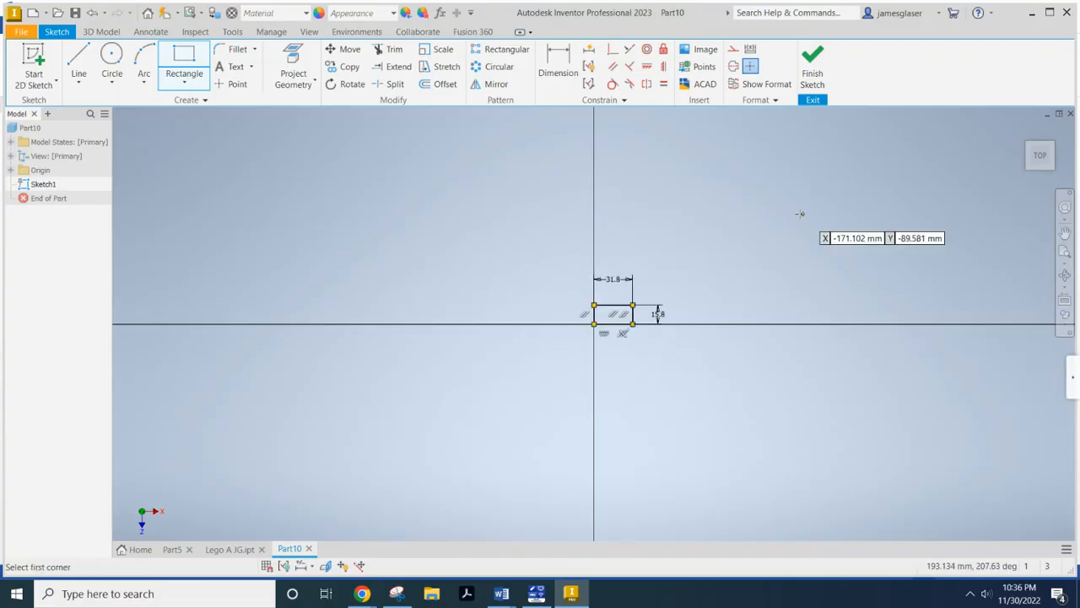
mouse_move(793, 485)
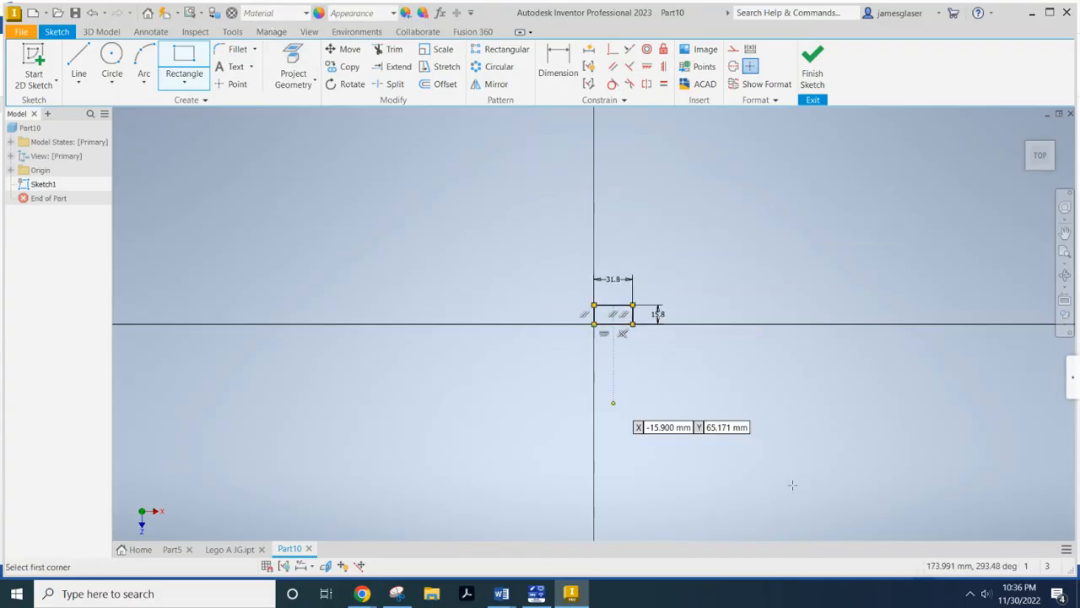
mouse_move(309, 164)
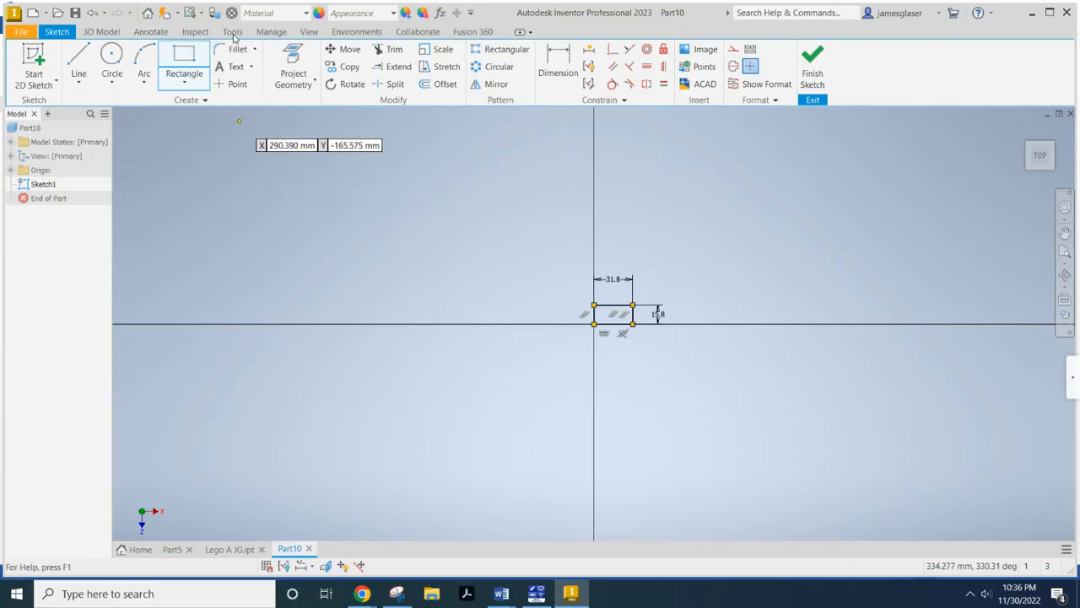
- Confirm in Document Settings' Units tab that length is millimeter
click(232, 31)
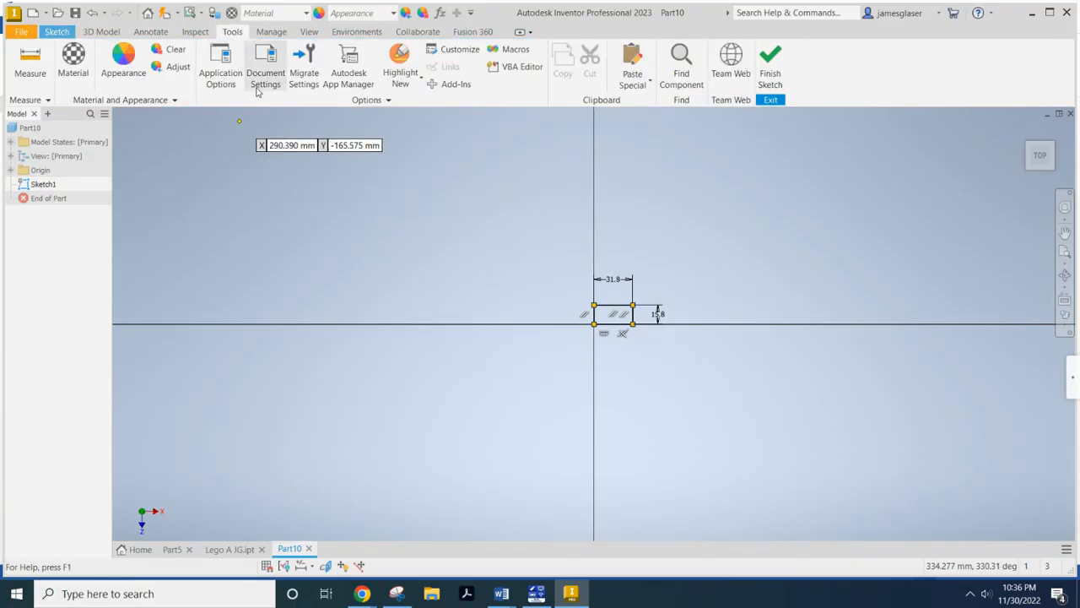
click(265, 63)
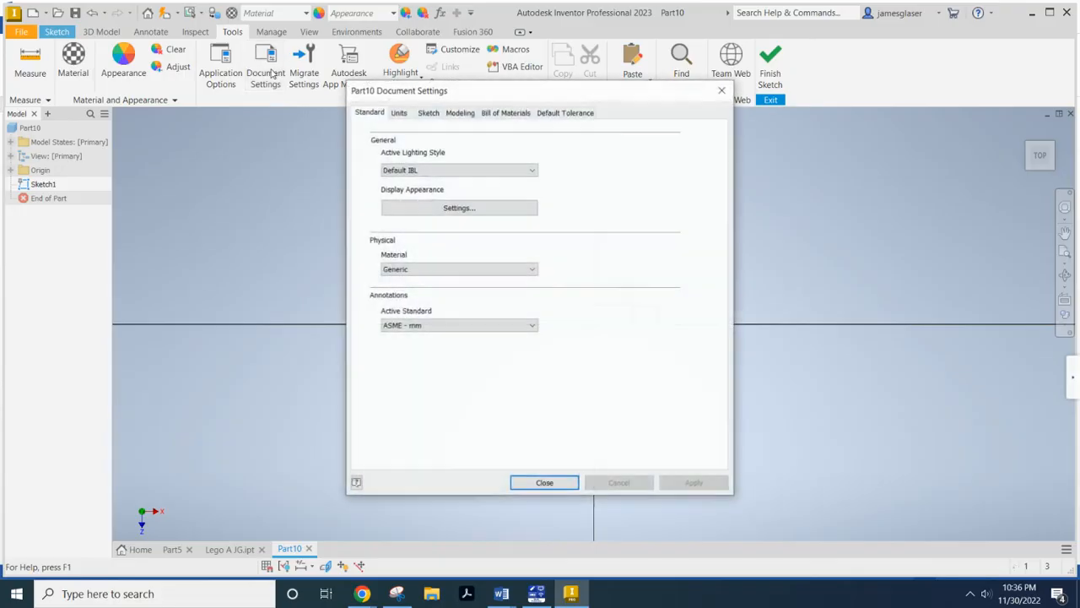
click(399, 112)
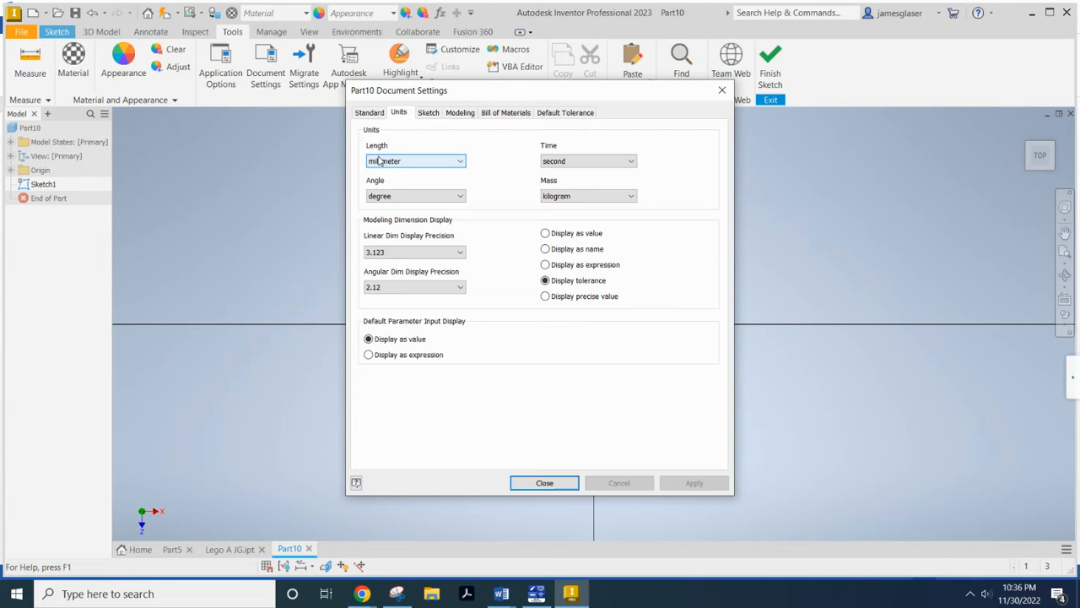
click(545, 482)
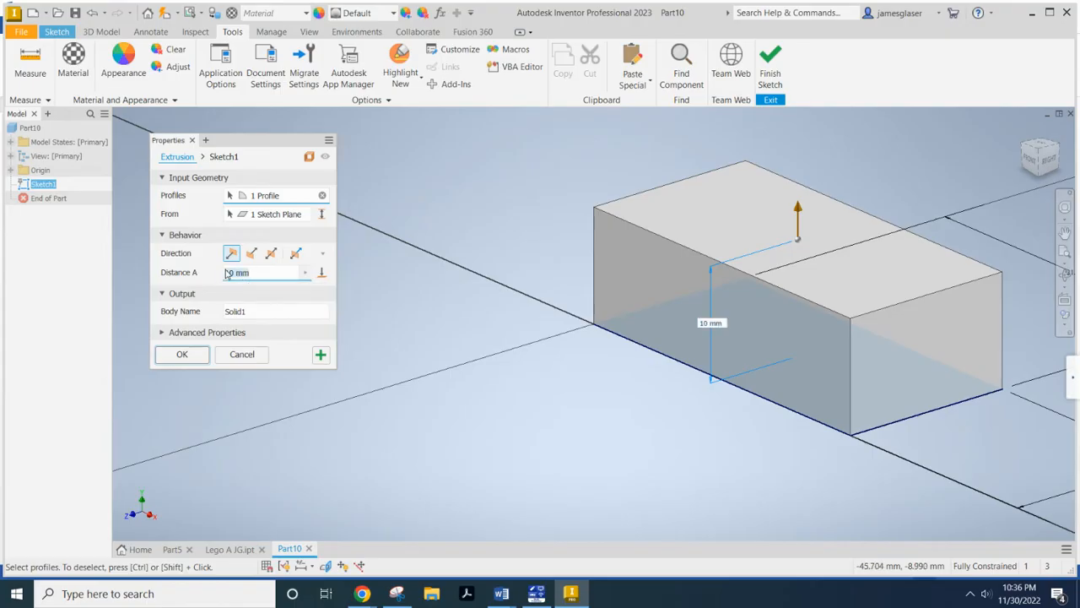
click(182, 354)
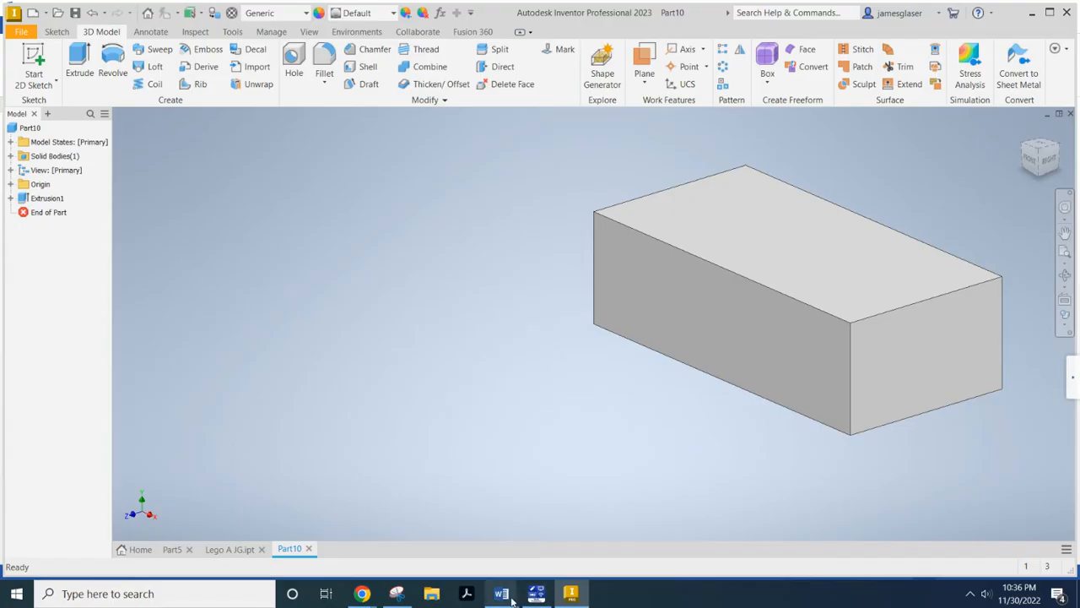
click(502, 593)
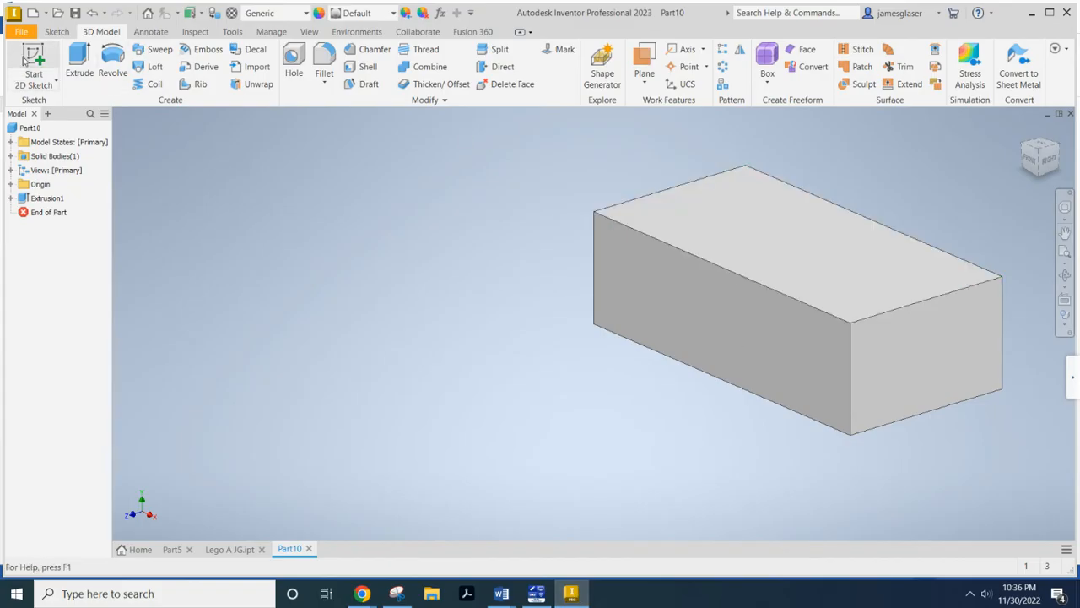
- Start a sketch on the top face and draw a 4.8 mm circle near the lower-left corner
click(34, 76)
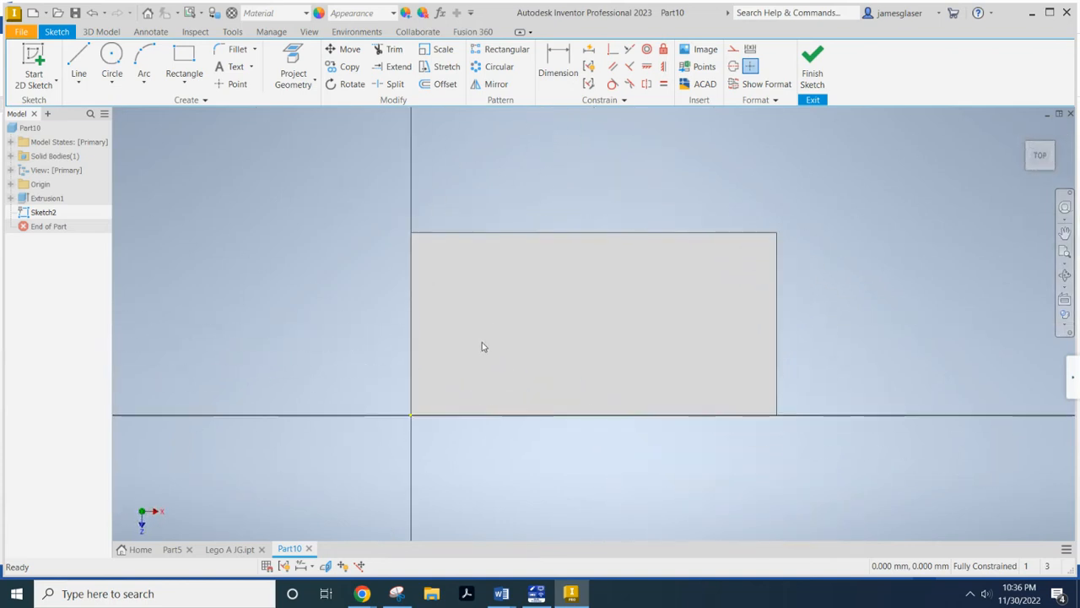
mouse_move(474, 331)
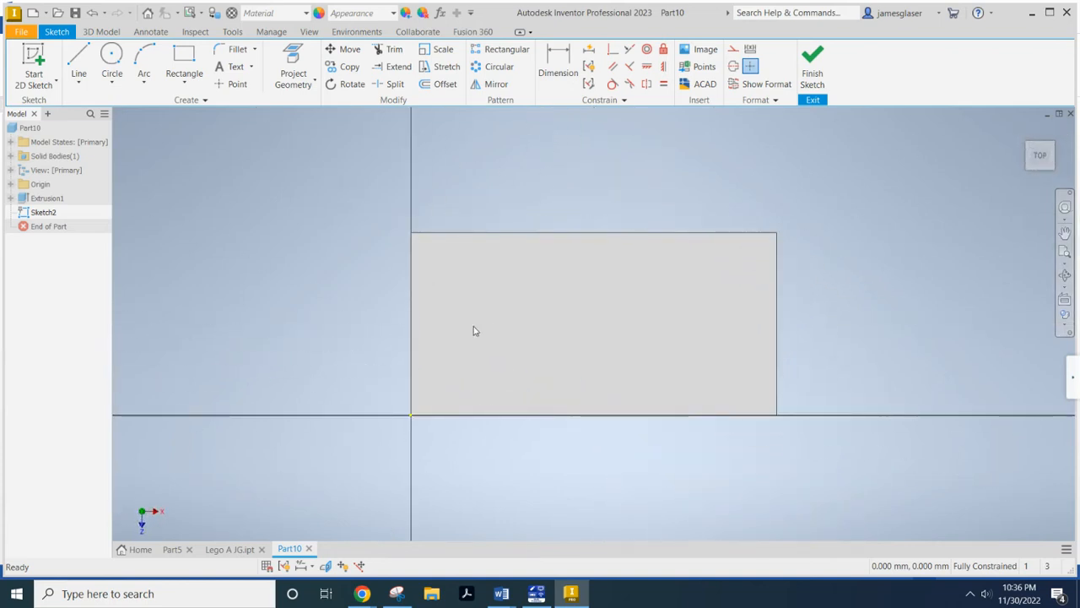
mouse_move(580, 268)
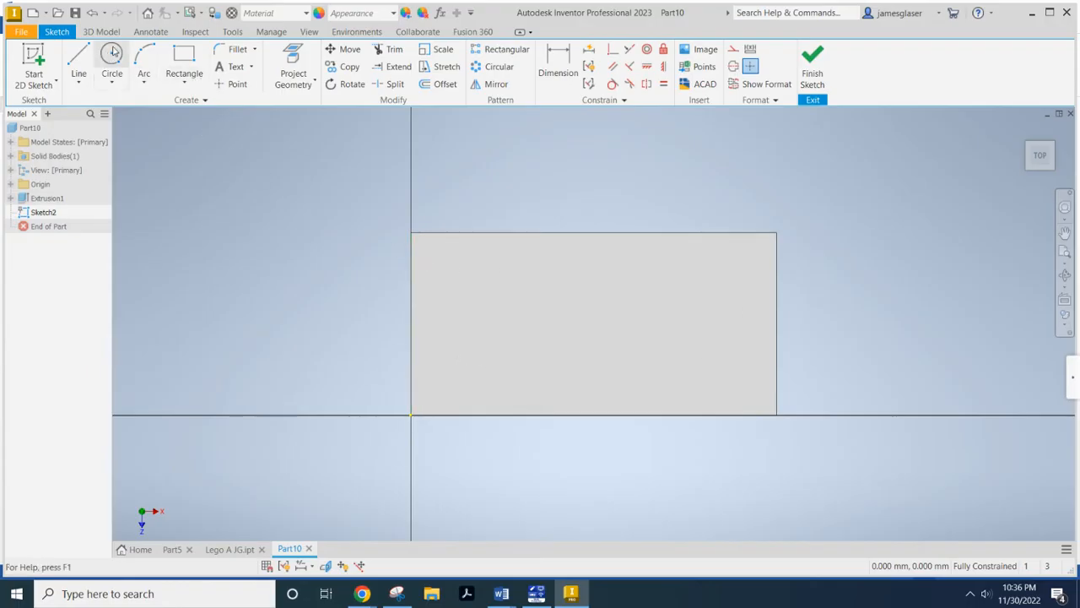
click(111, 54)
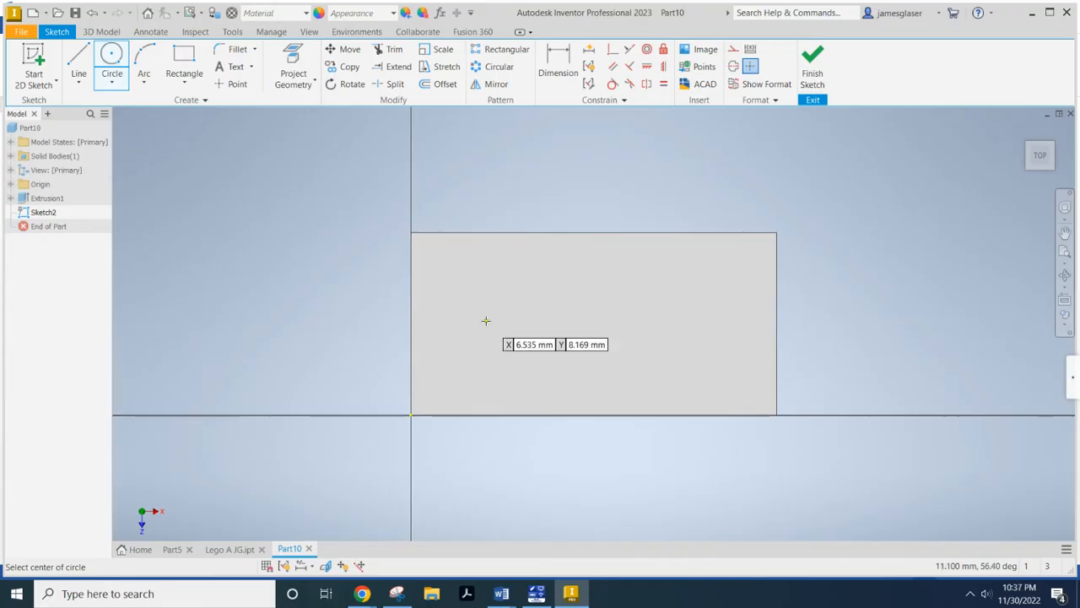
mouse_move(608, 322)
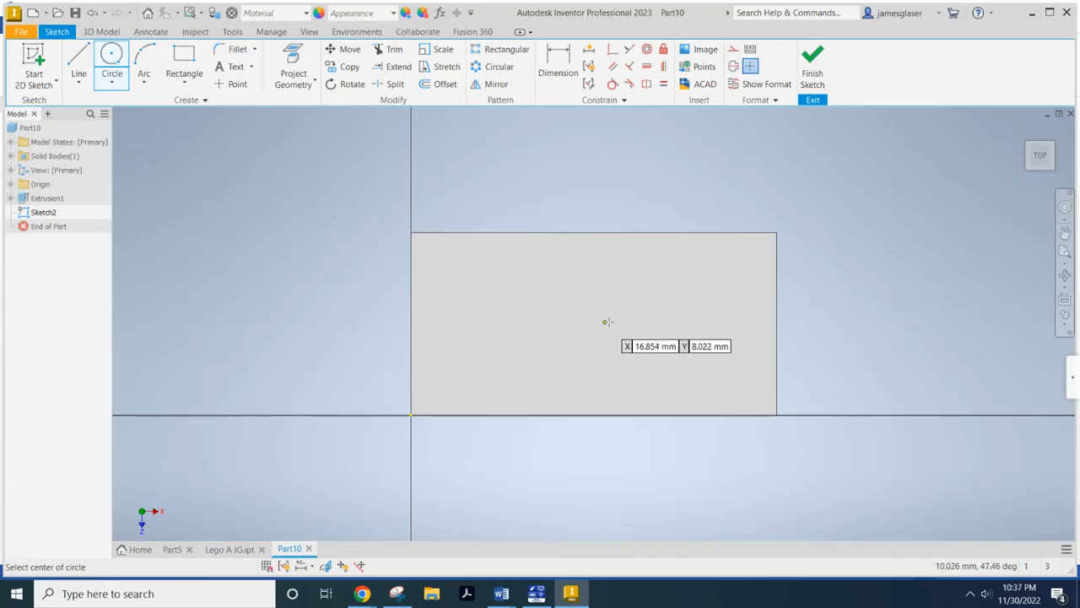
mouse_move(413, 327)
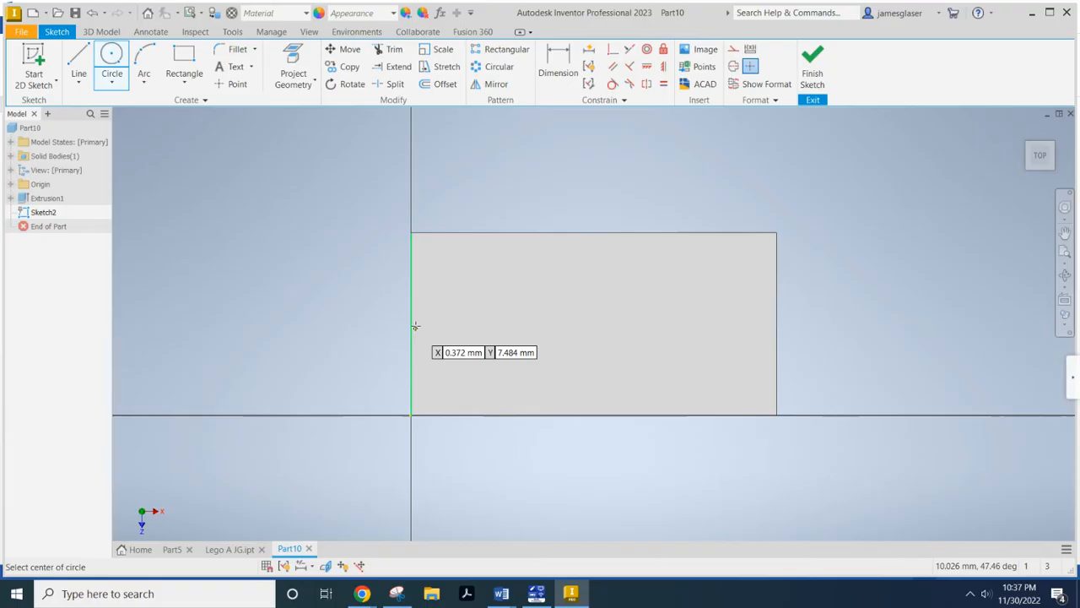
mouse_move(487, 321)
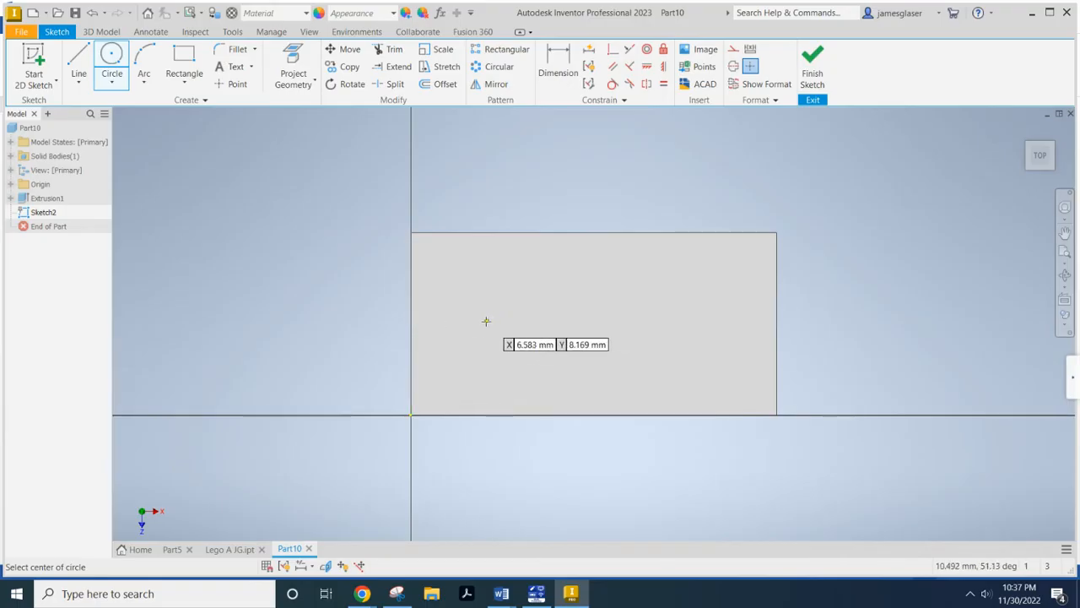
mouse_move(493, 347)
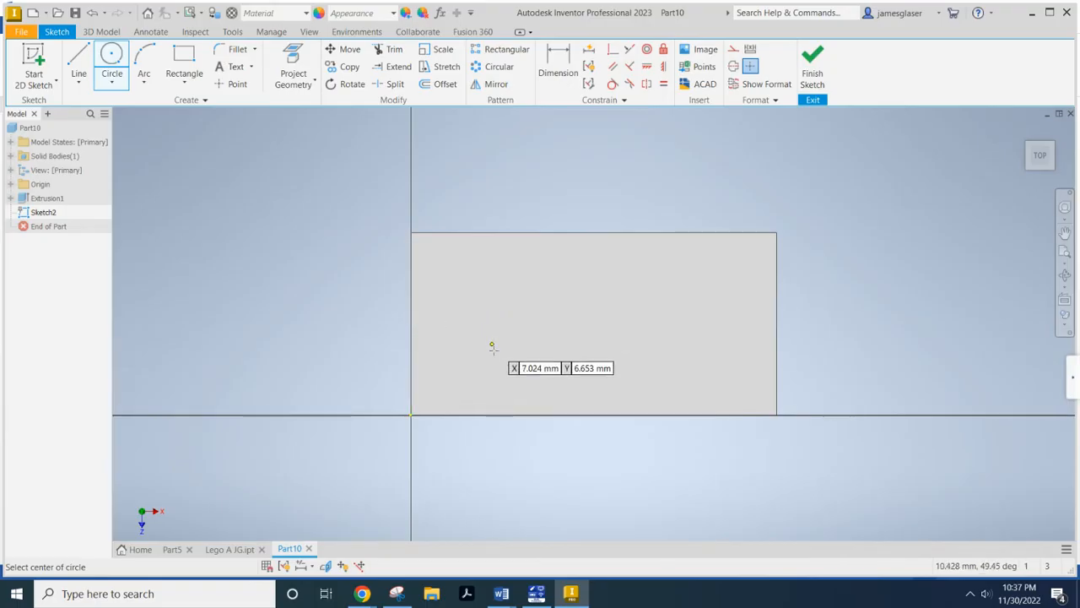
click(493, 345)
text(4.8)
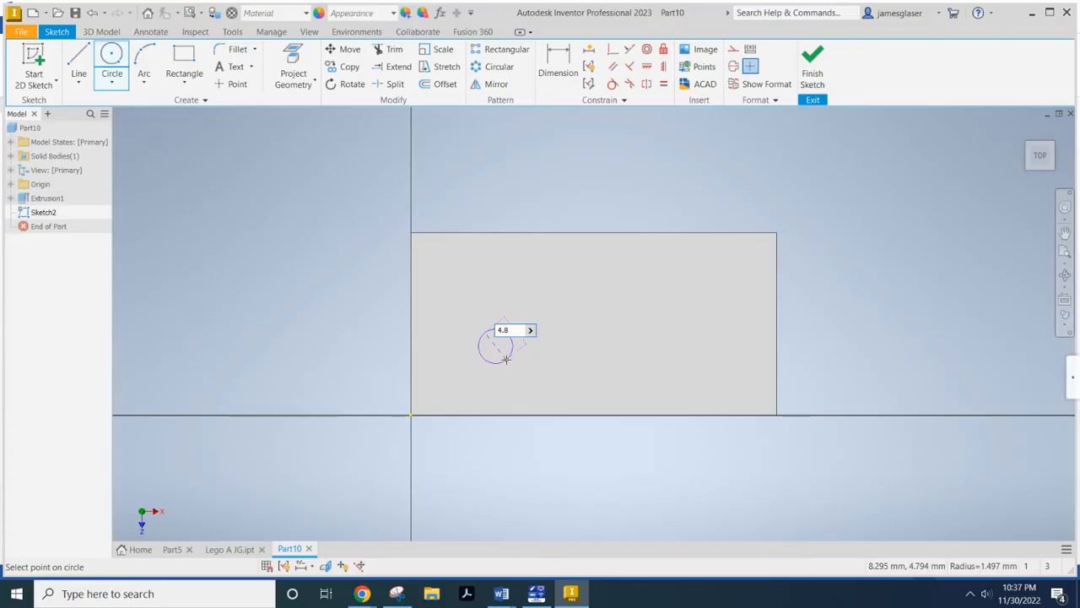
click(505, 358)
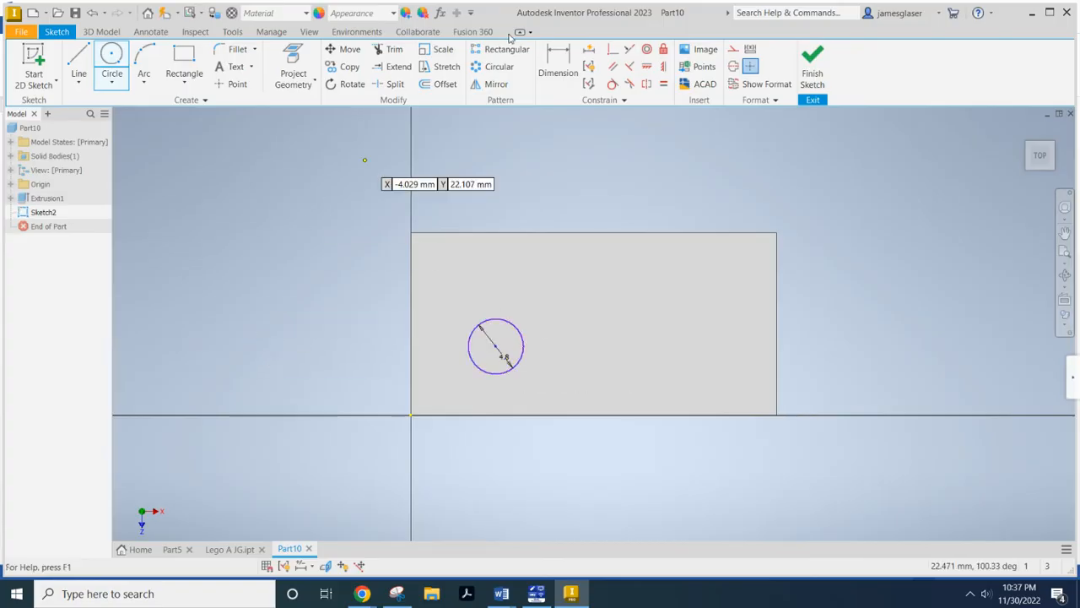
- Dimension the circle 3.9 mm from the bottom and left edges
click(558, 59)
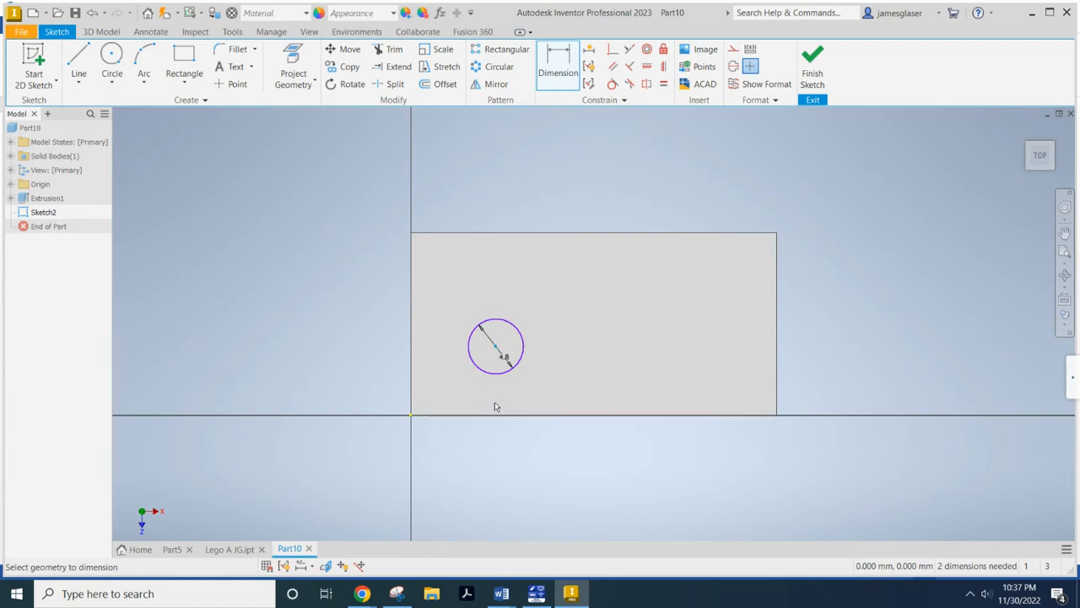
click(331, 384)
text(3.9)
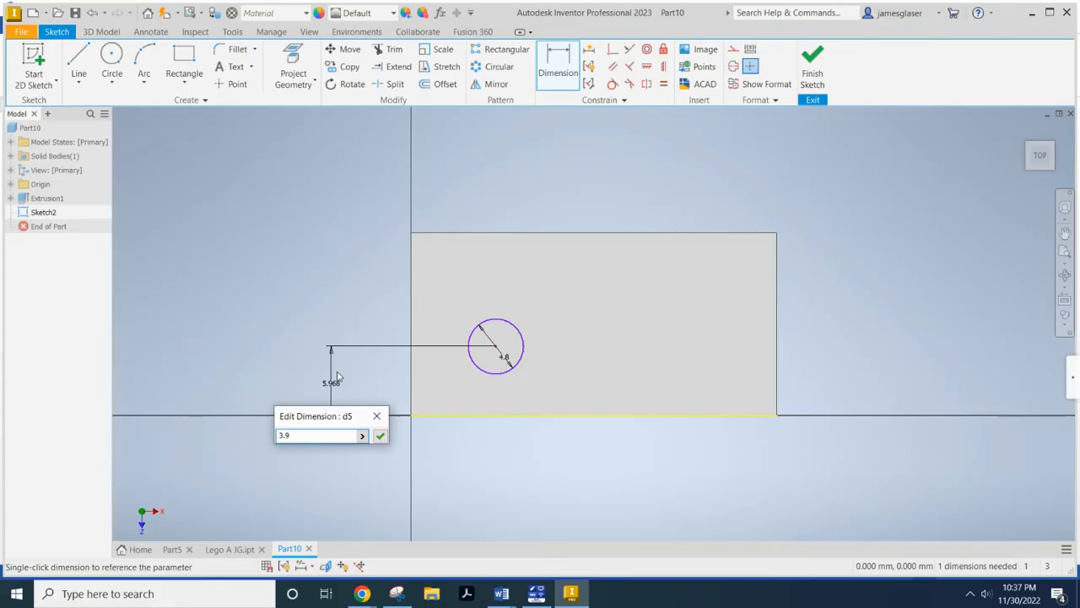
click(380, 436)
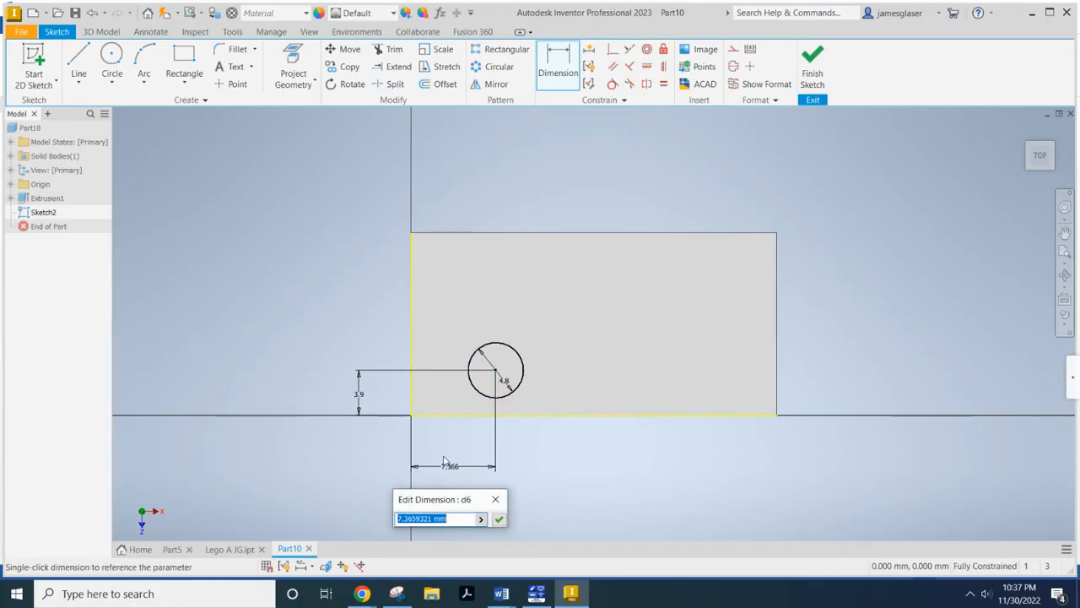
text(3.9)
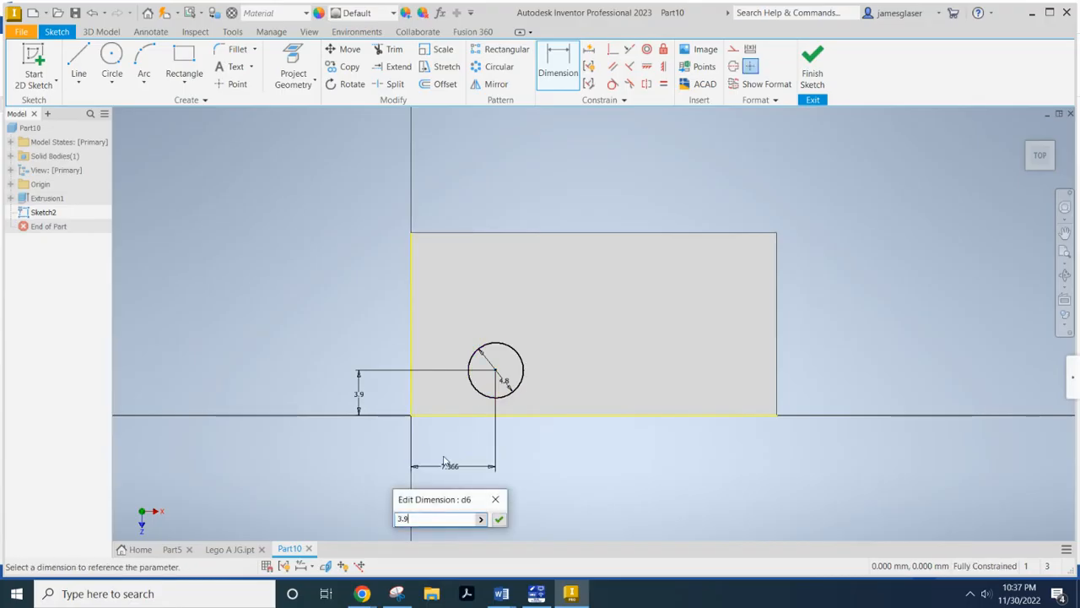
click(498, 518)
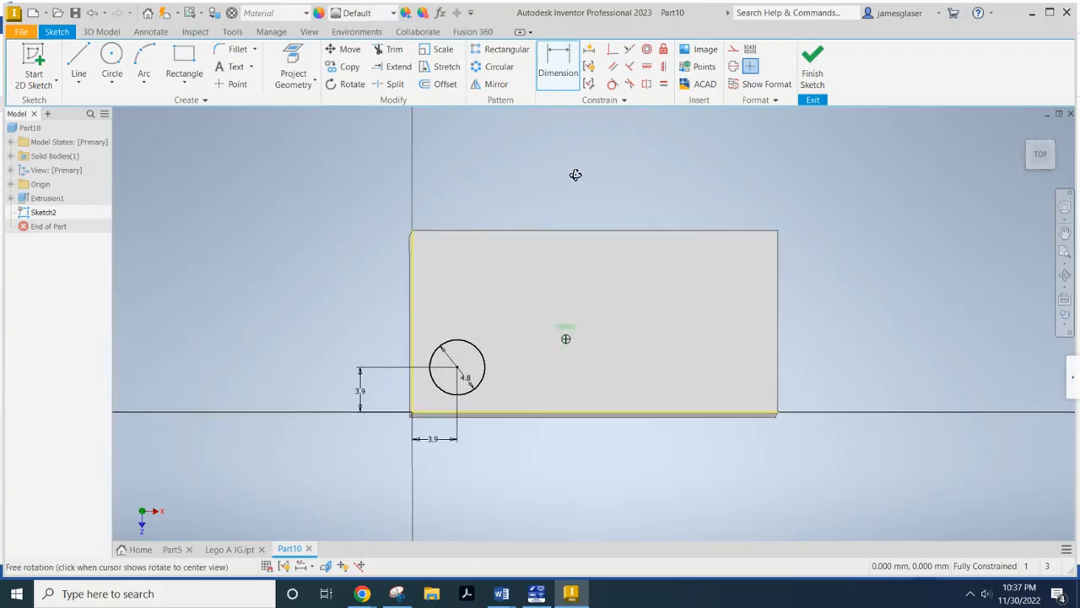
- Extrude the Sketch2 circle 1.8 mm to form the first stud
drag(576, 175, 579, 165)
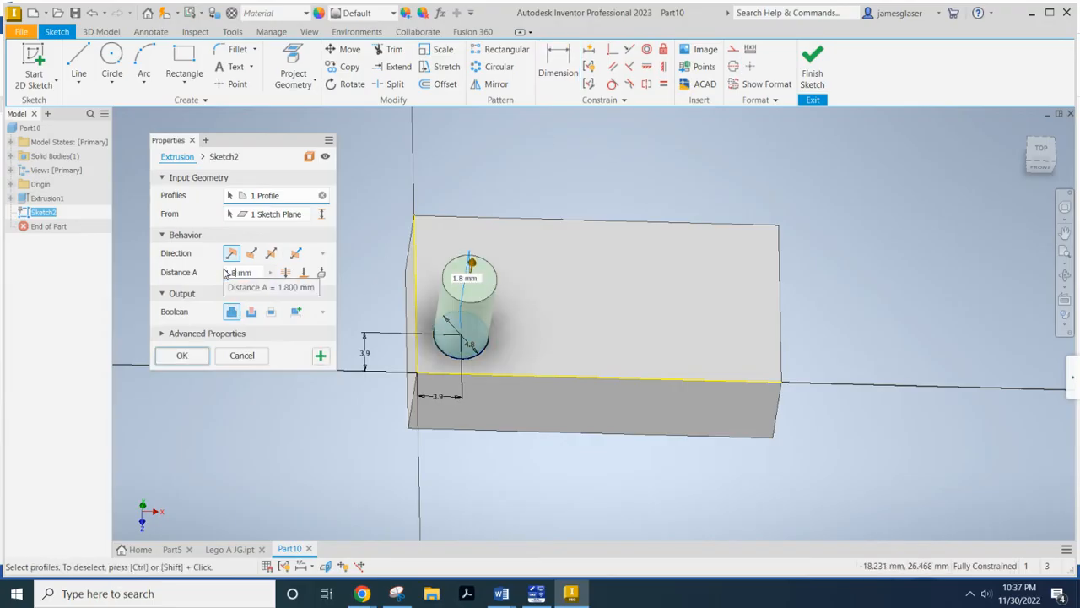
click(181, 355)
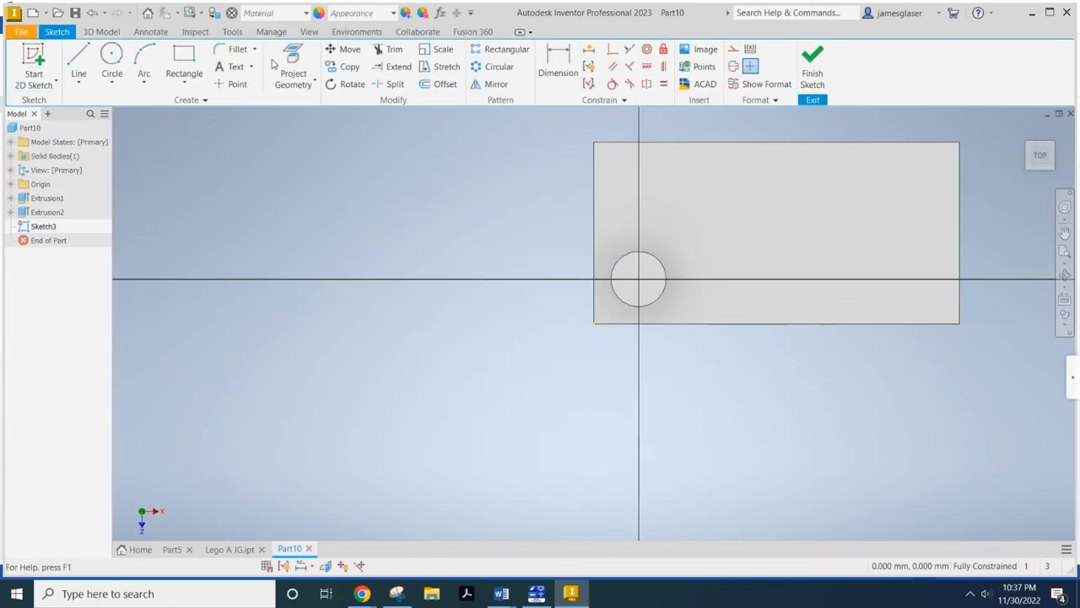
- Add sketch text 'JG' with height 2 inside the stud circle
click(236, 67)
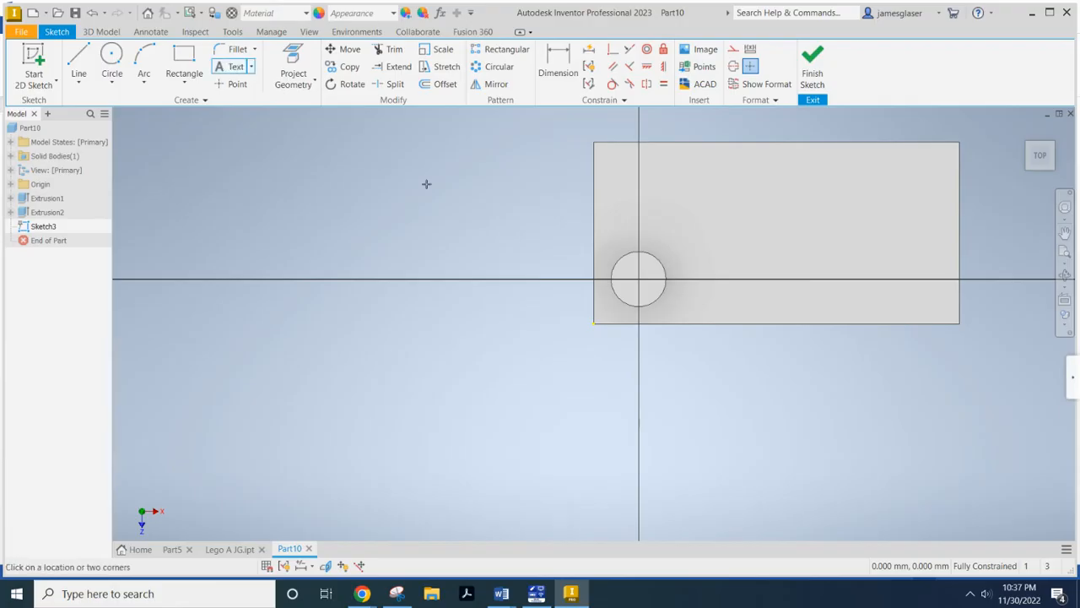
mouse_move(625, 265)
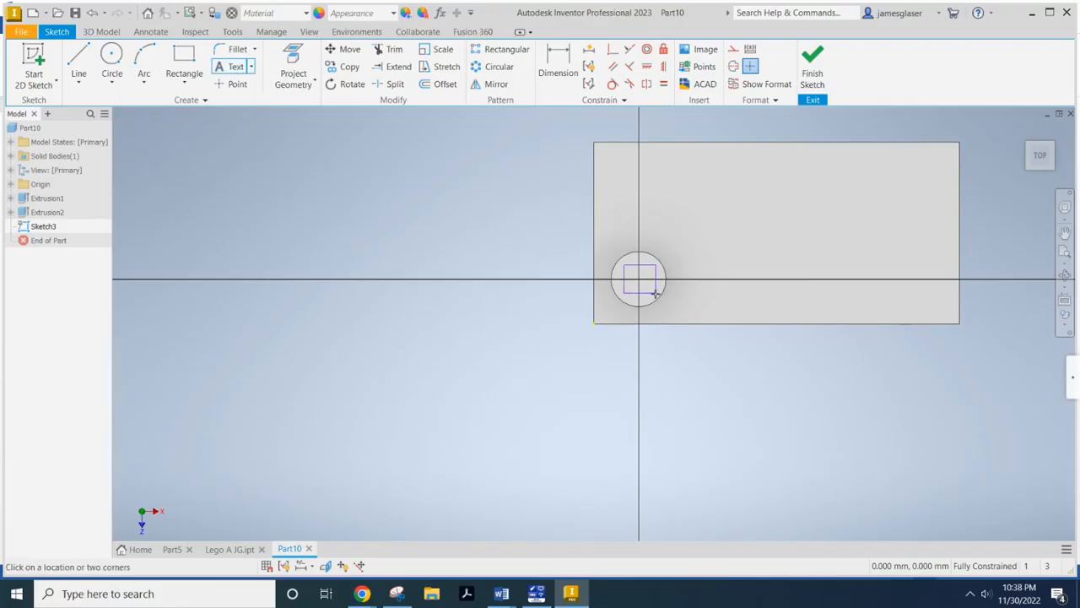
click(639, 280)
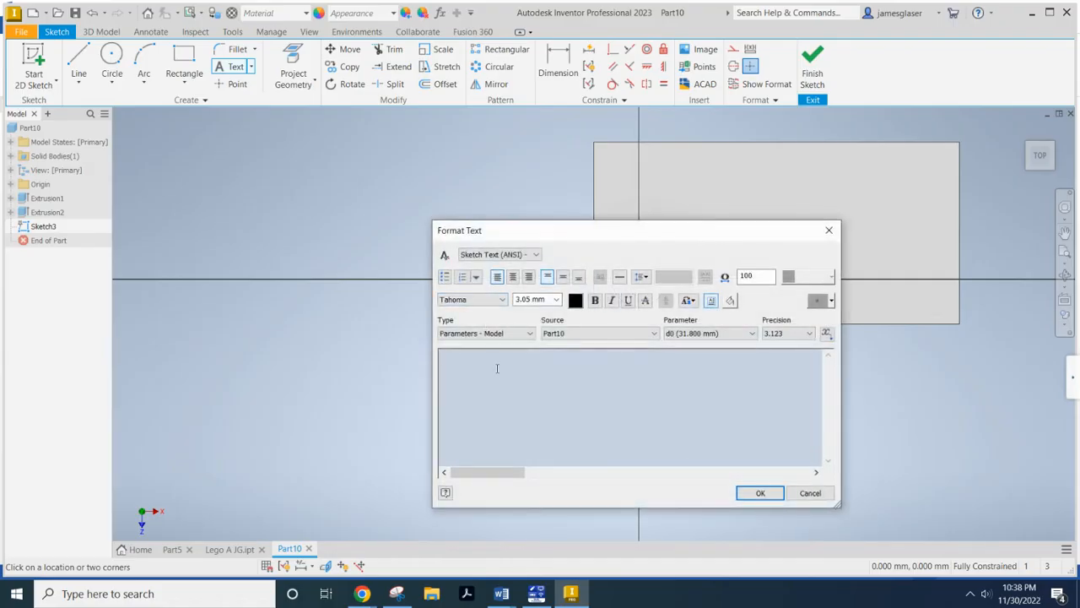
text(JG)
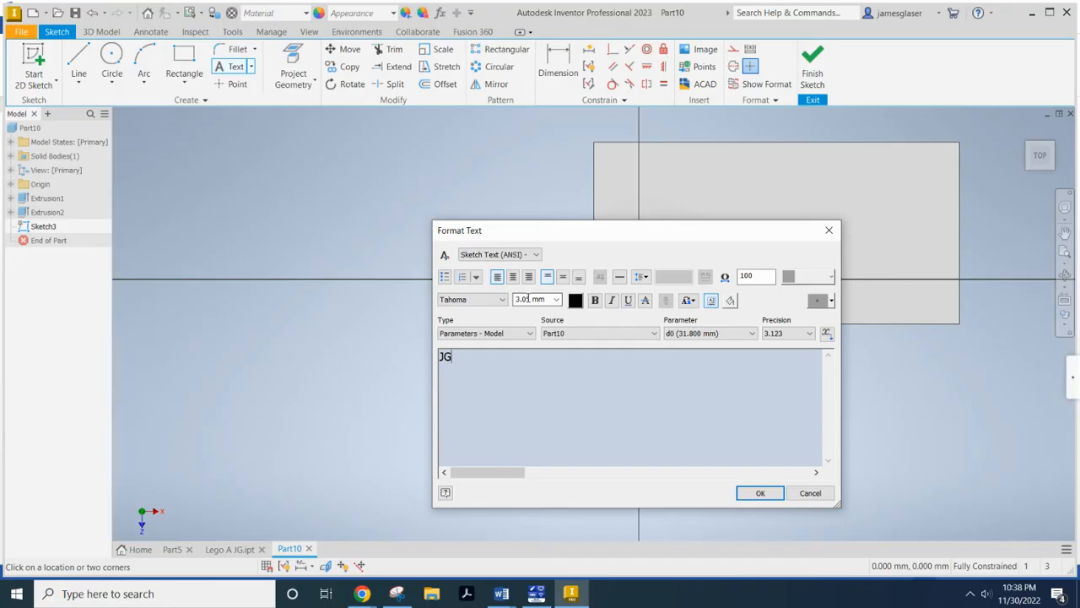
drag(638, 230, 347, 229)
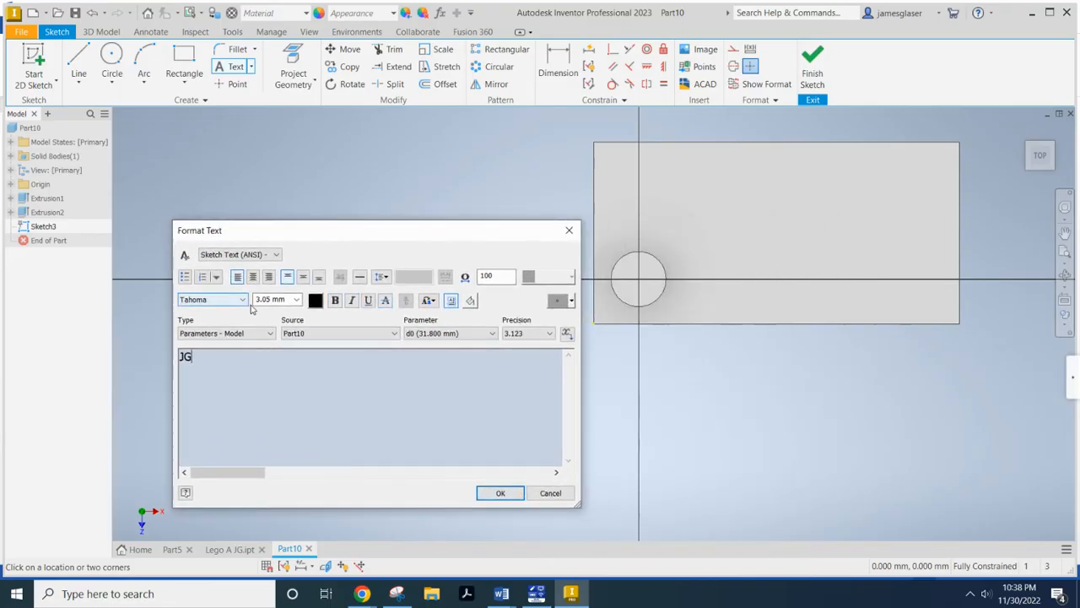
mouse_move(275, 299)
text(2)
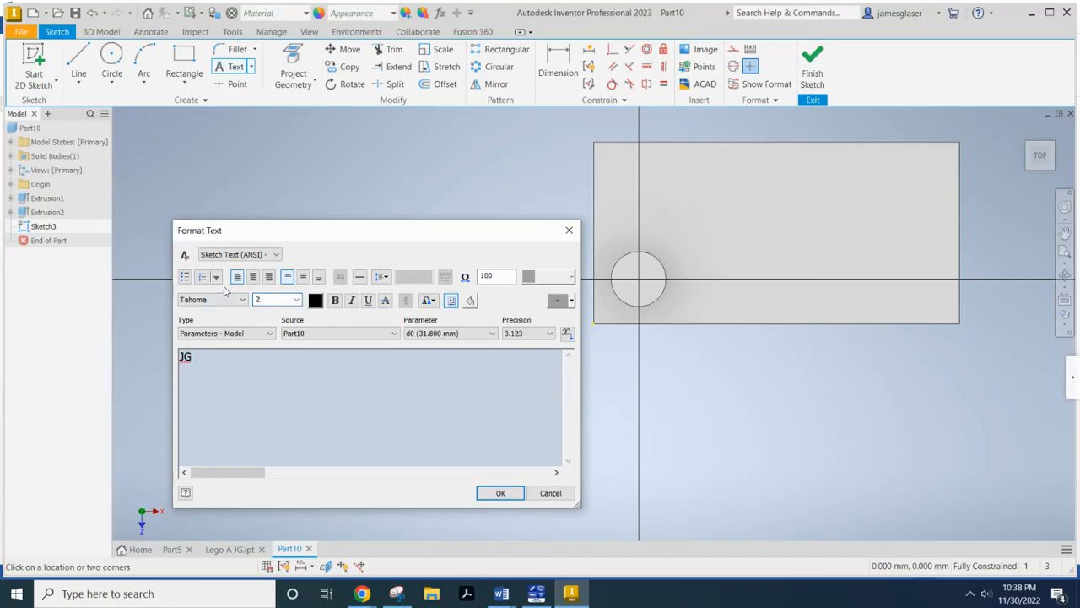
click(500, 492)
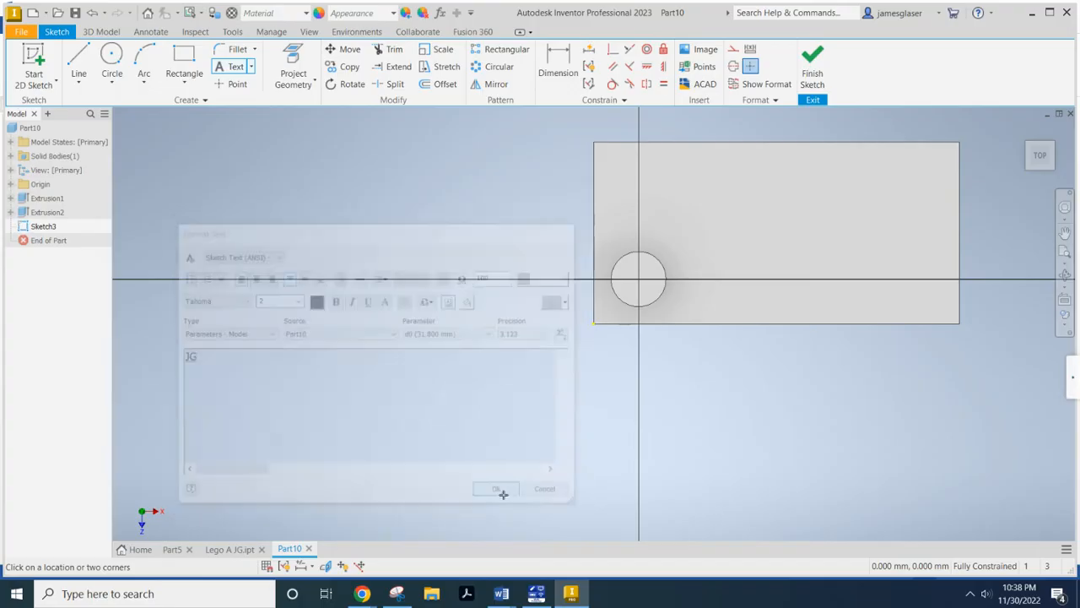
- Resize the JG text to 1.75 mm and move it to the stud circle's centre
click(496, 489)
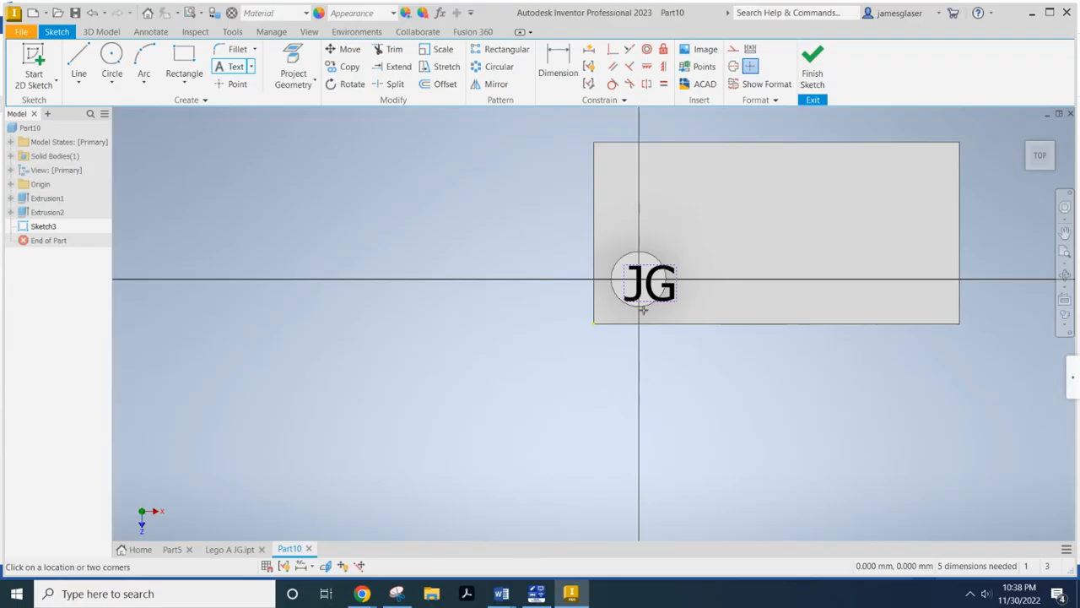
mouse_move(675, 270)
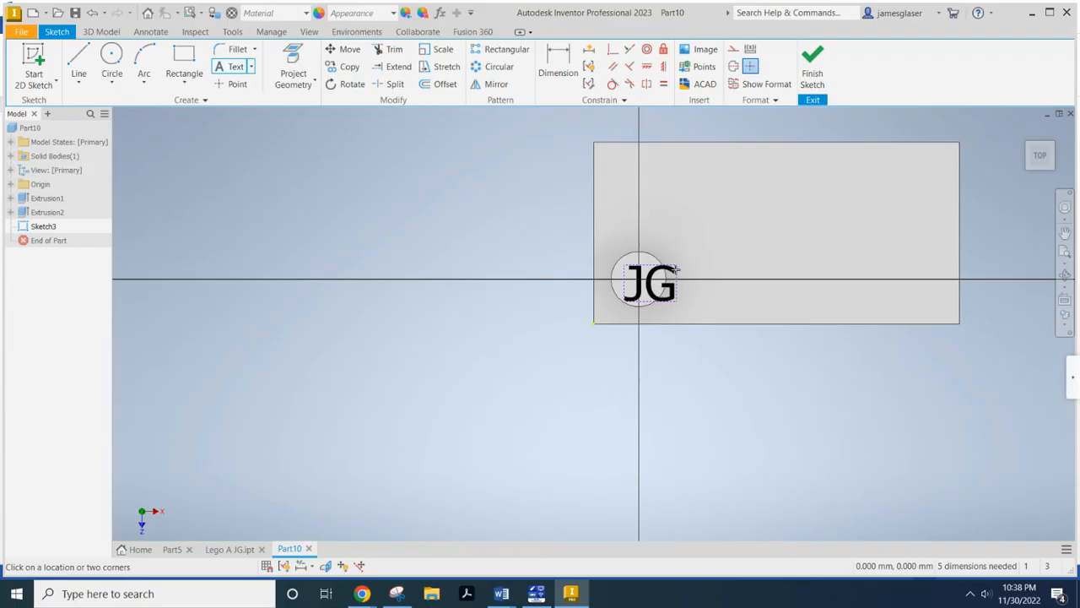
click(650, 283)
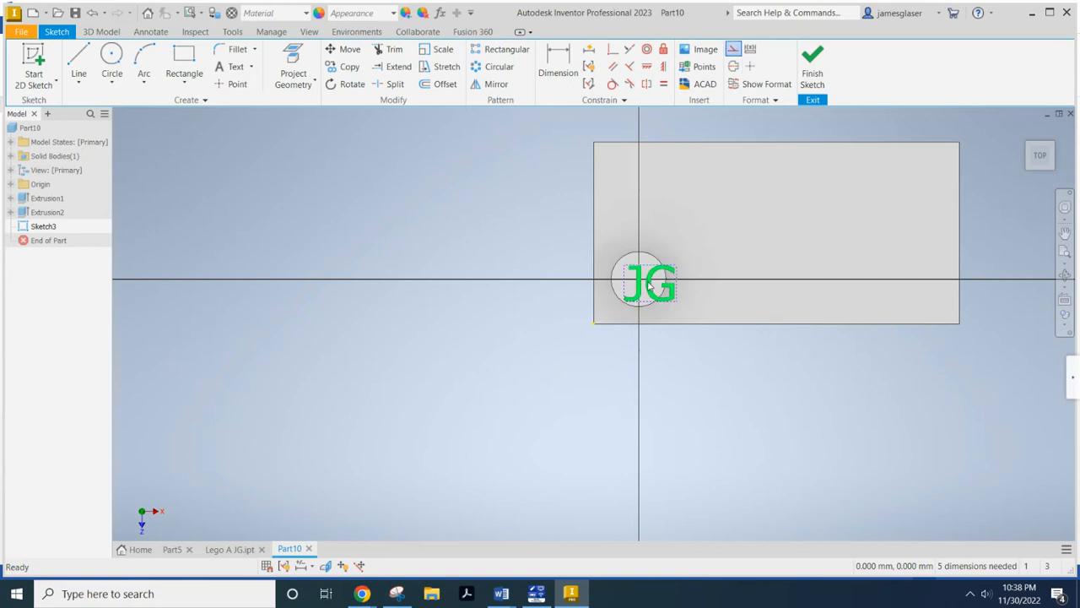
double_click(650, 283)
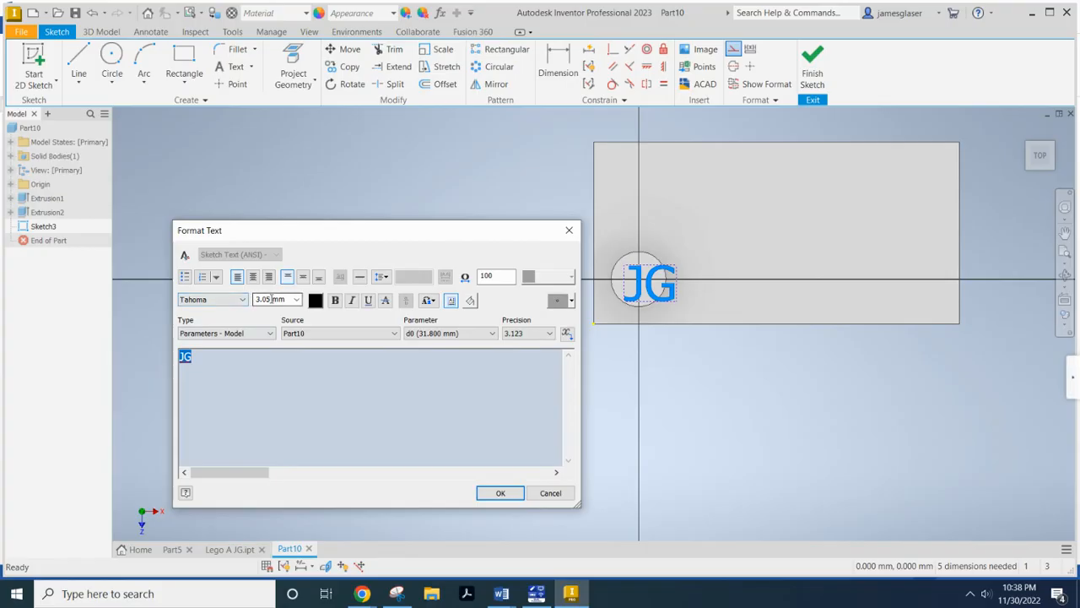
triple_click(270, 299)
text(1.75)
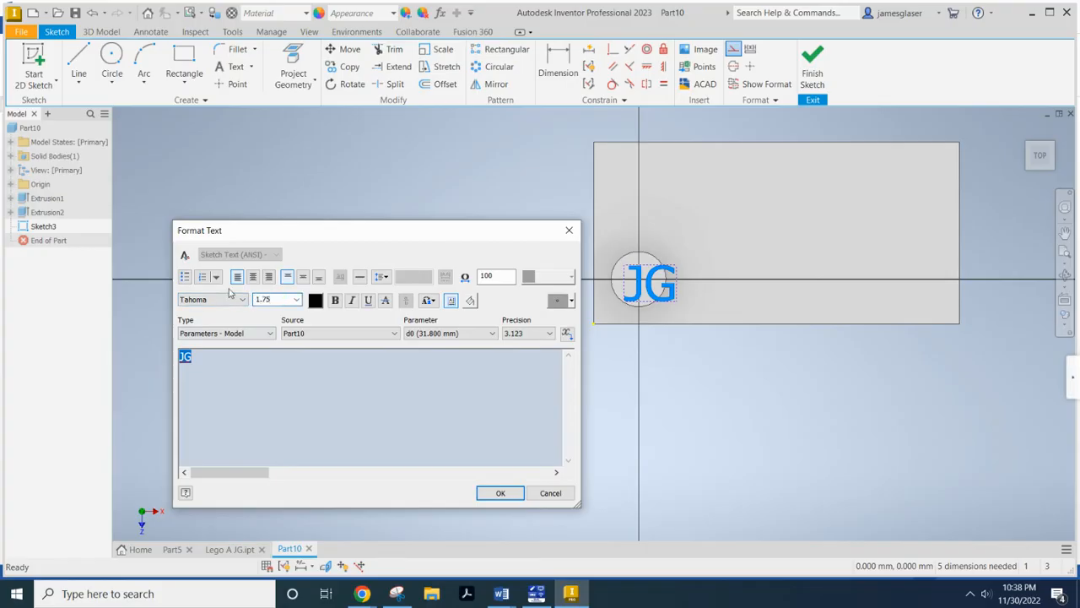
click(500, 493)
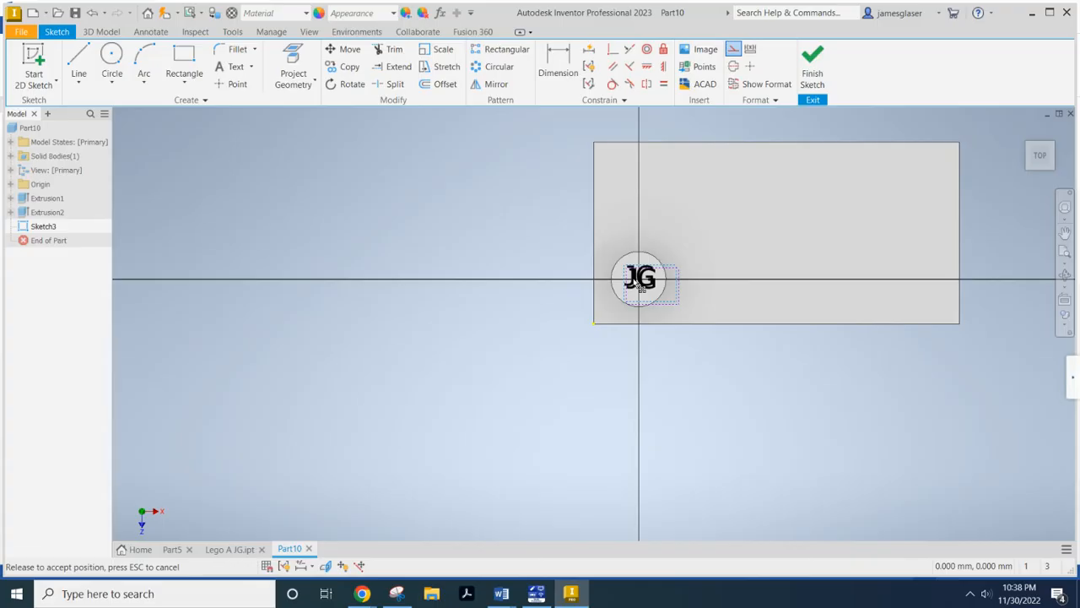
click(641, 279)
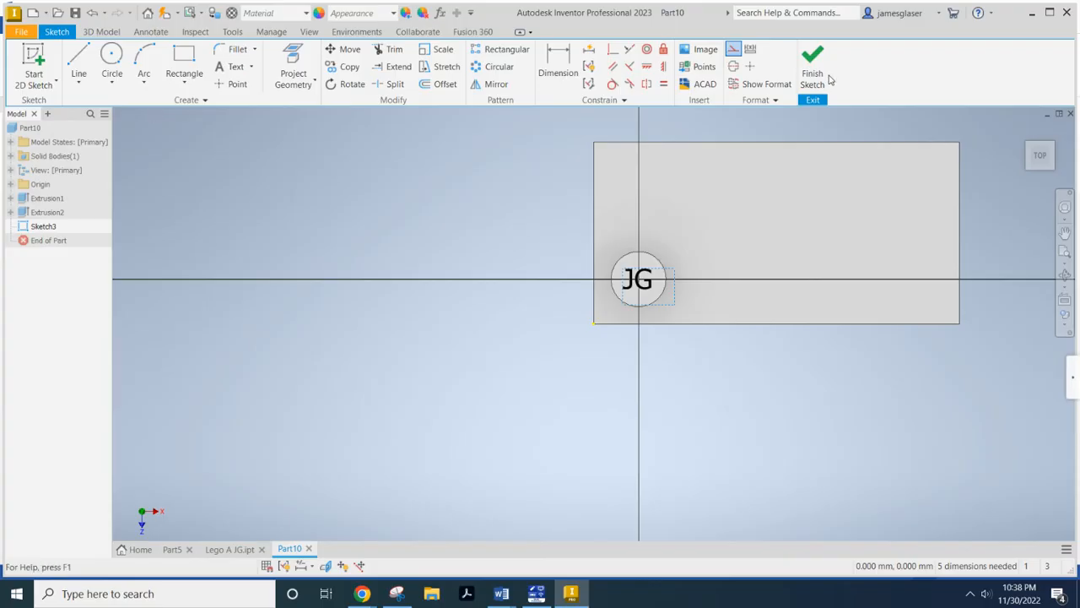
- Finish Sketch3 and emboss the JG lettering into the stud's top face
click(812, 64)
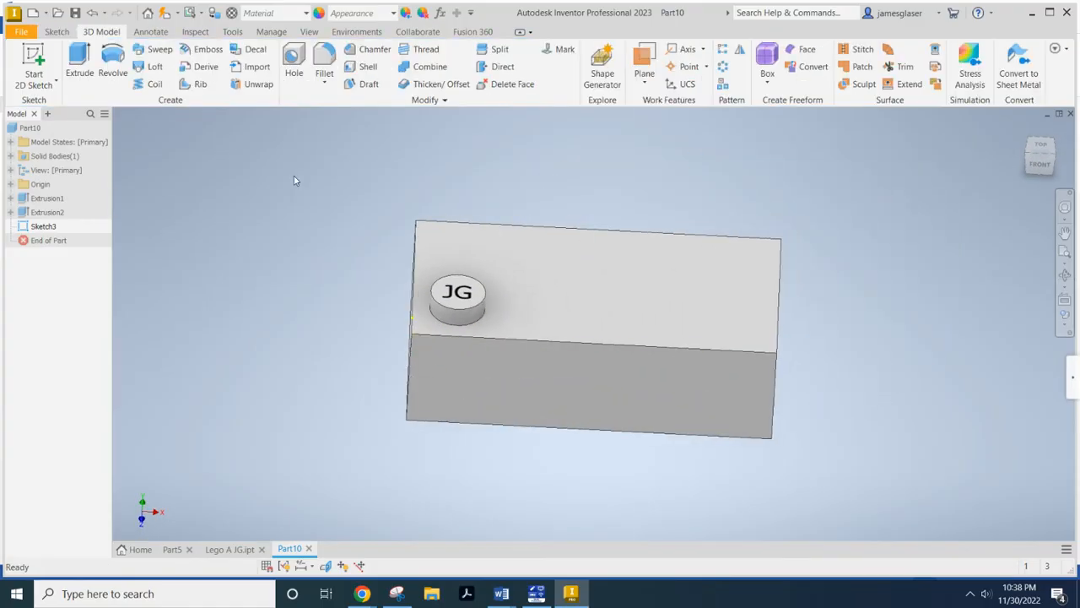
click(208, 49)
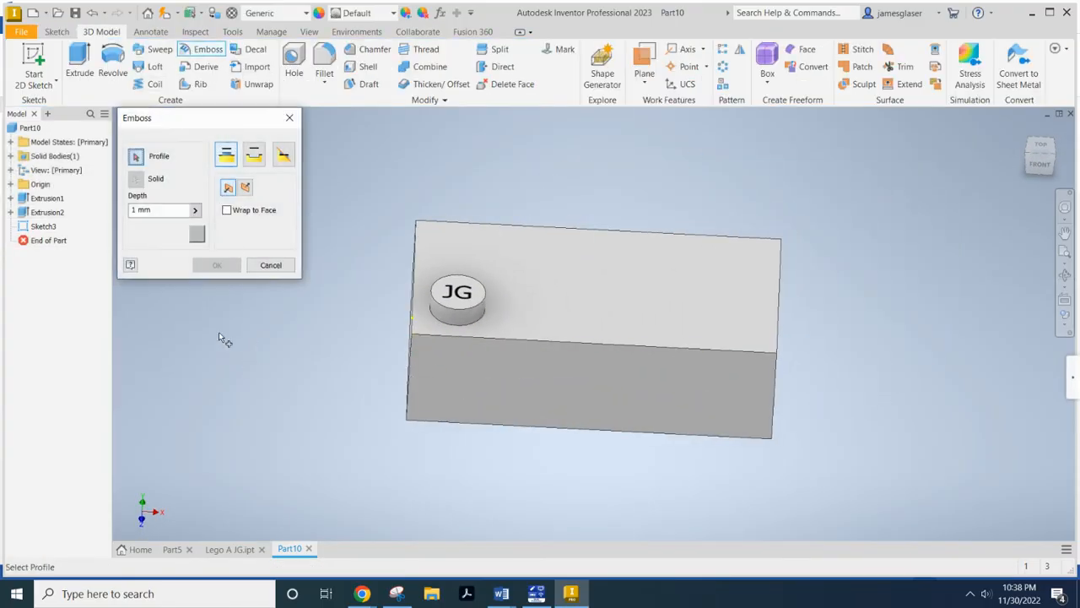
click(458, 292)
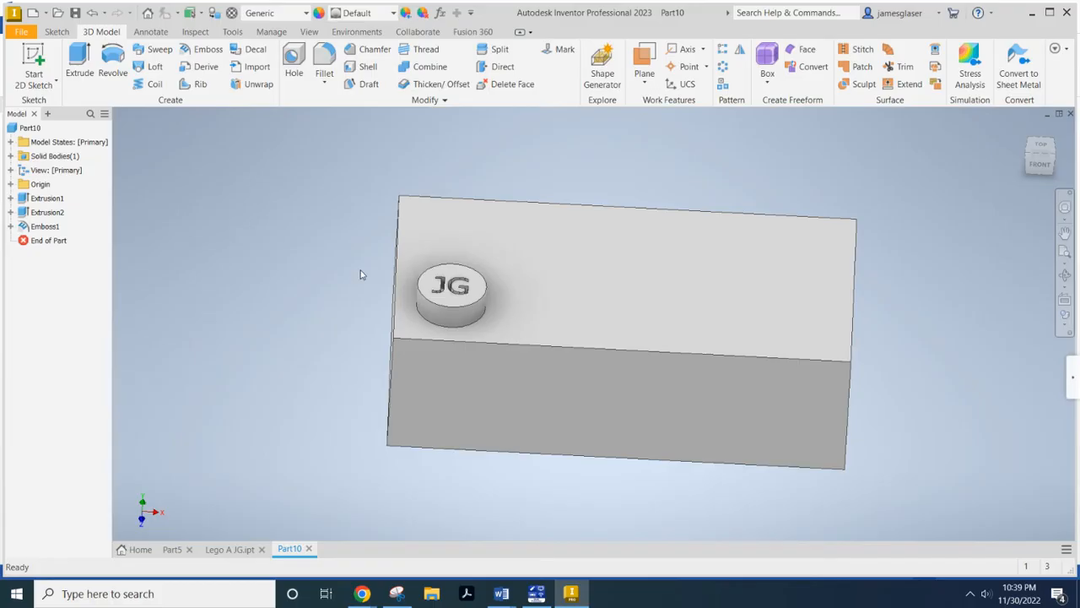
mouse_move(266, 259)
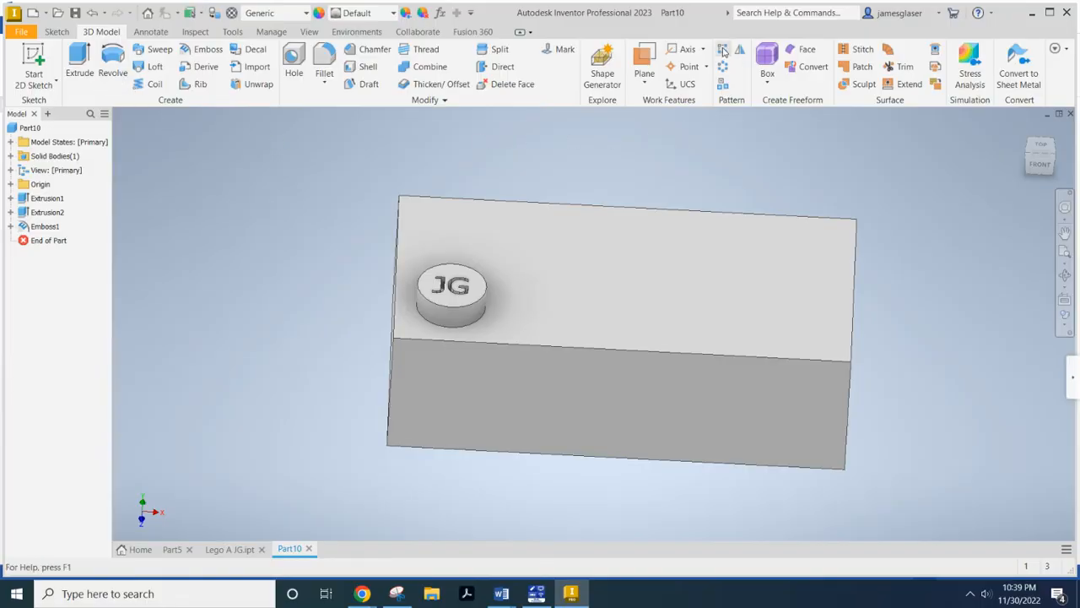
mouse_move(724, 49)
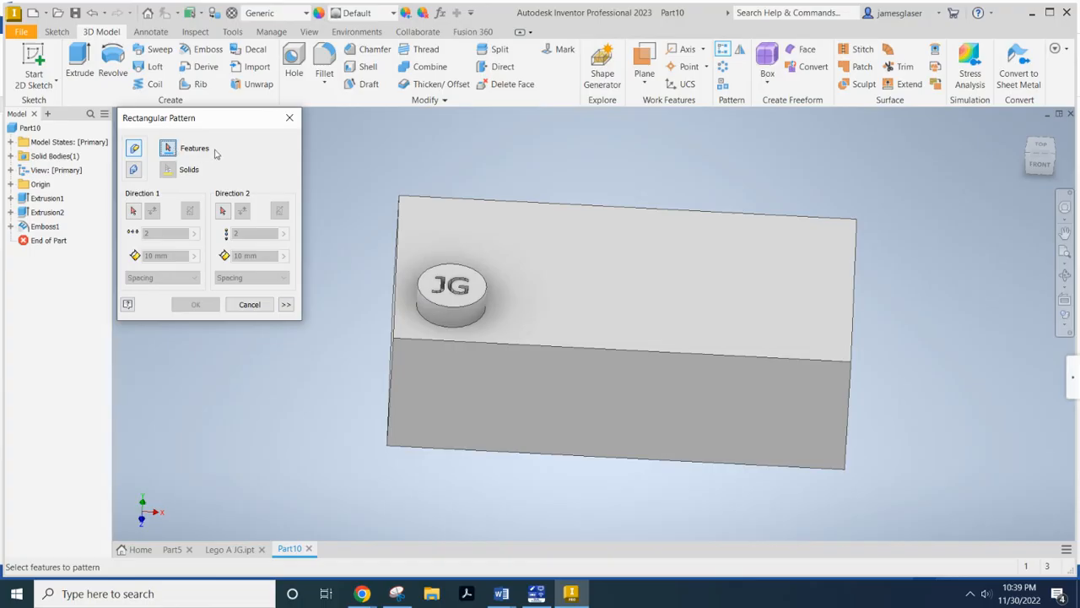
- Pattern Extrusion2 and Emboss1 along the long edge, 4 by 2 at 8 mm spacing
click(452, 295)
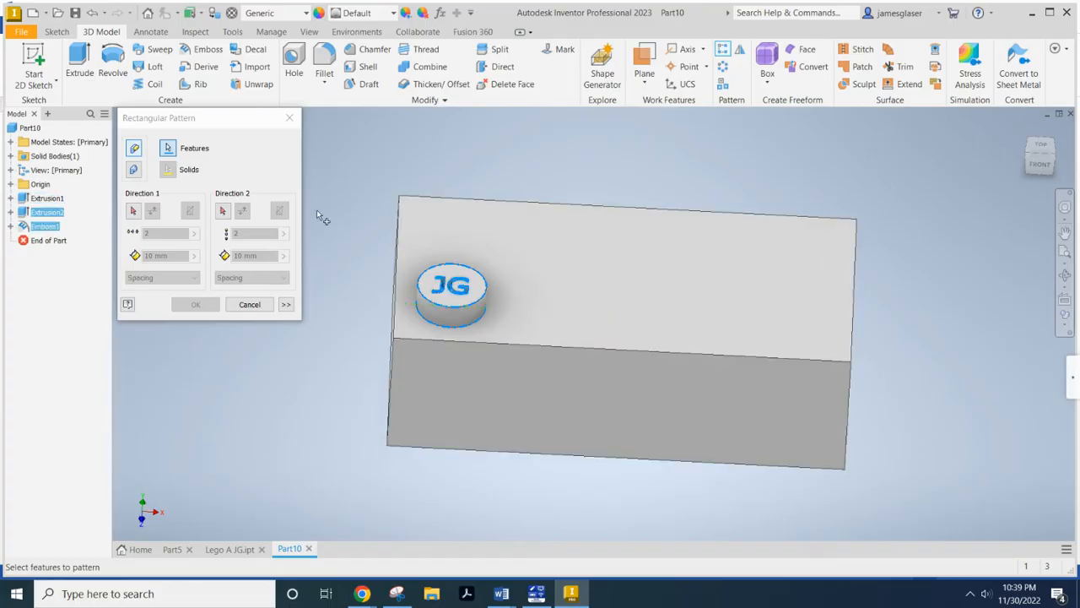
mouse_move(305, 247)
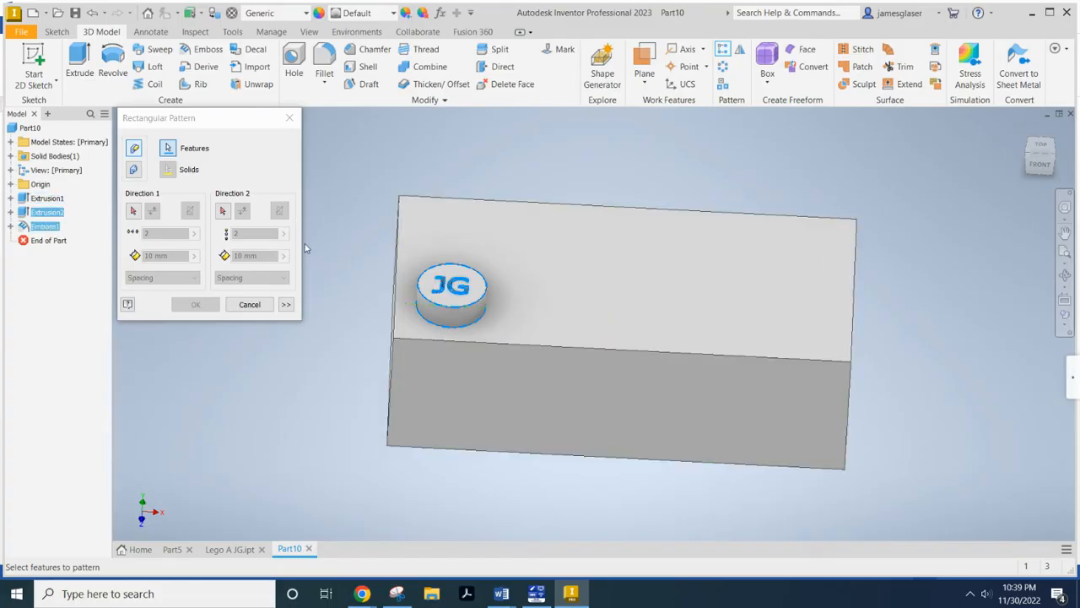
mouse_move(197, 153)
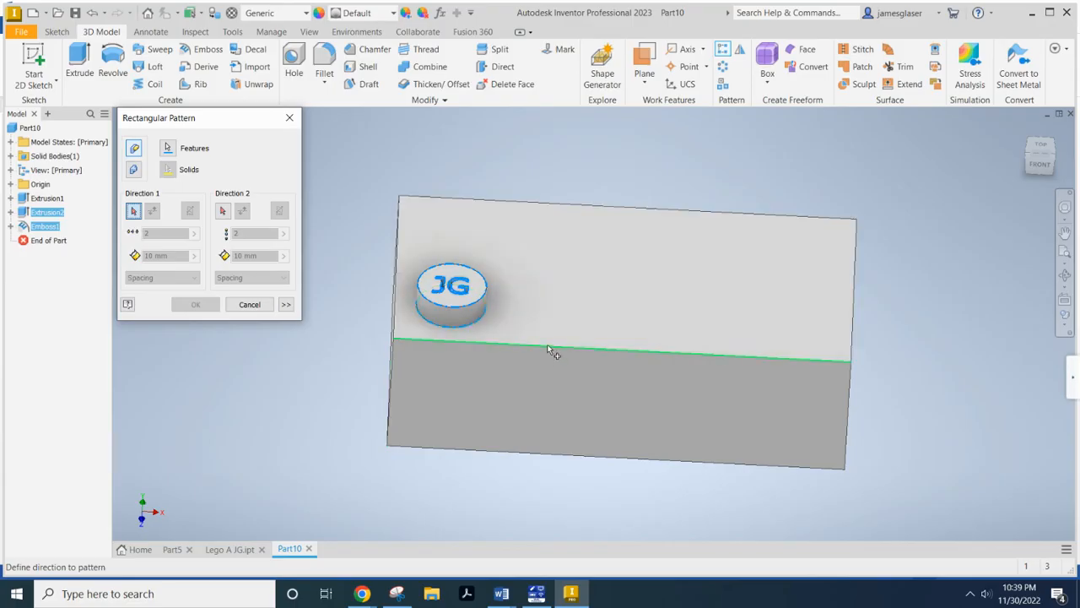
click(553, 355)
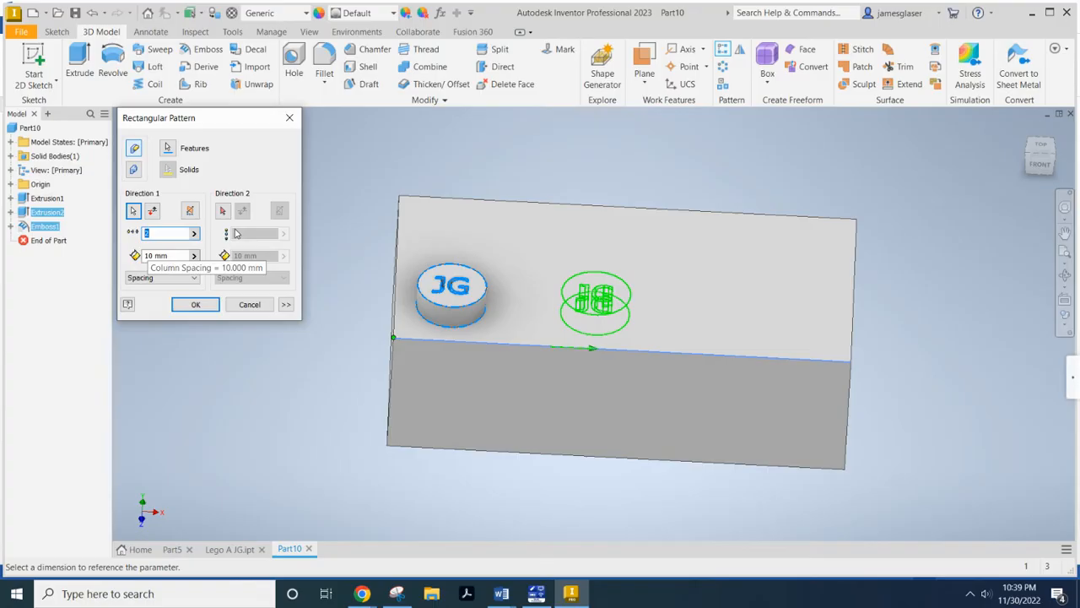
text(4)
click(262, 254)
text(8)
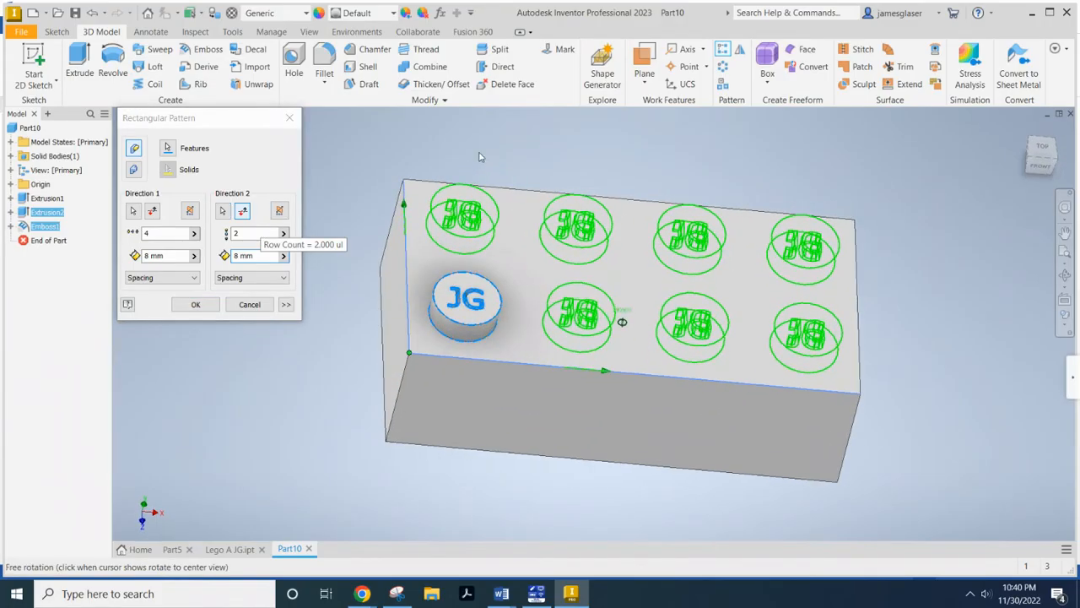
click(195, 303)
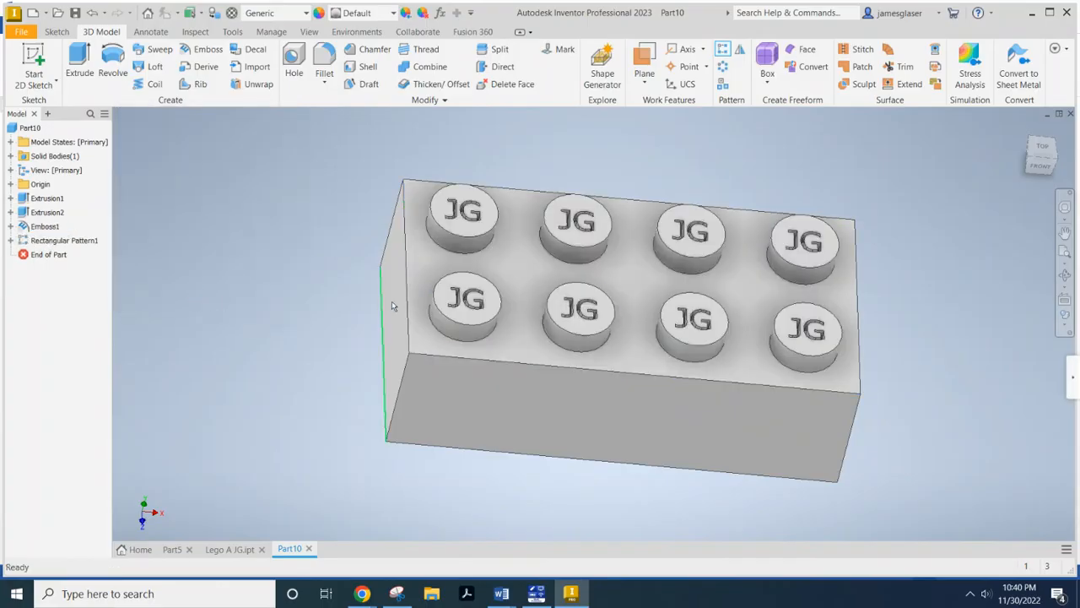
- Edit Emboss1 from the browser and change its depth to 0.2 mm
click(516, 280)
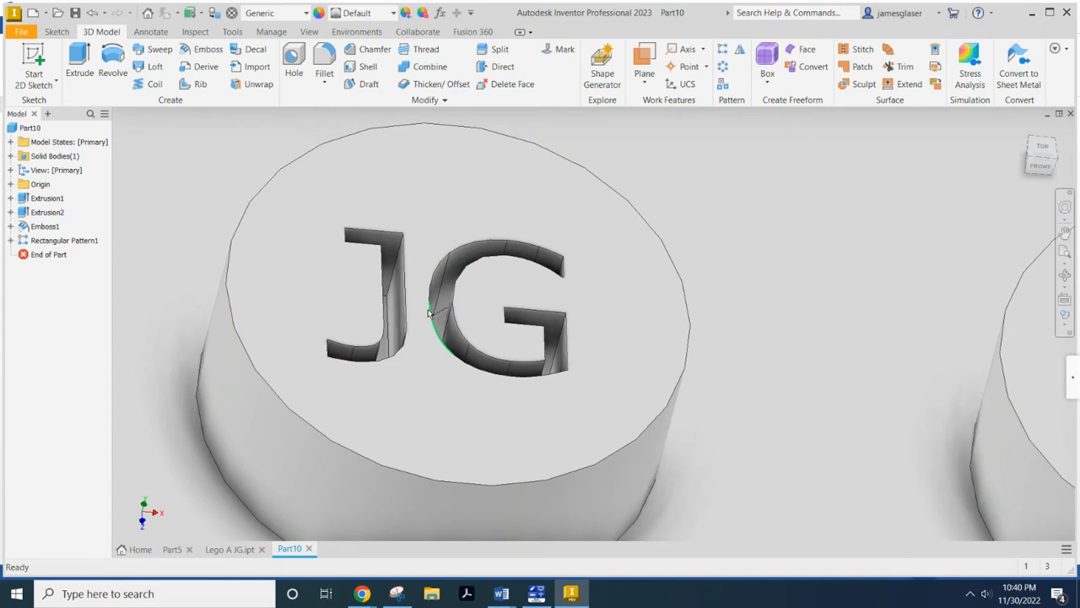
scroll(down, 3)
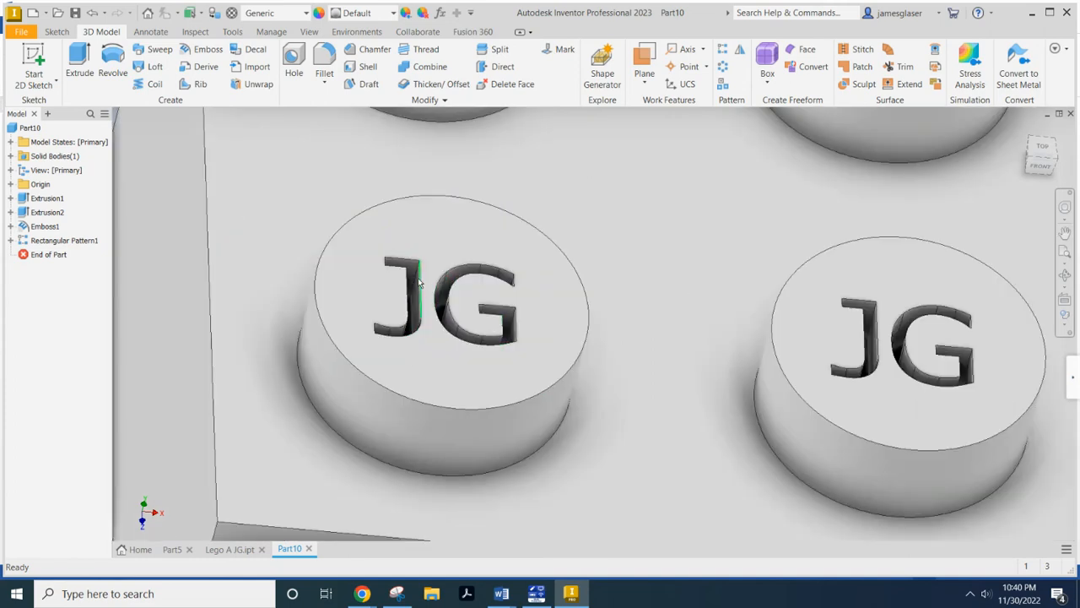
mouse_move(407, 274)
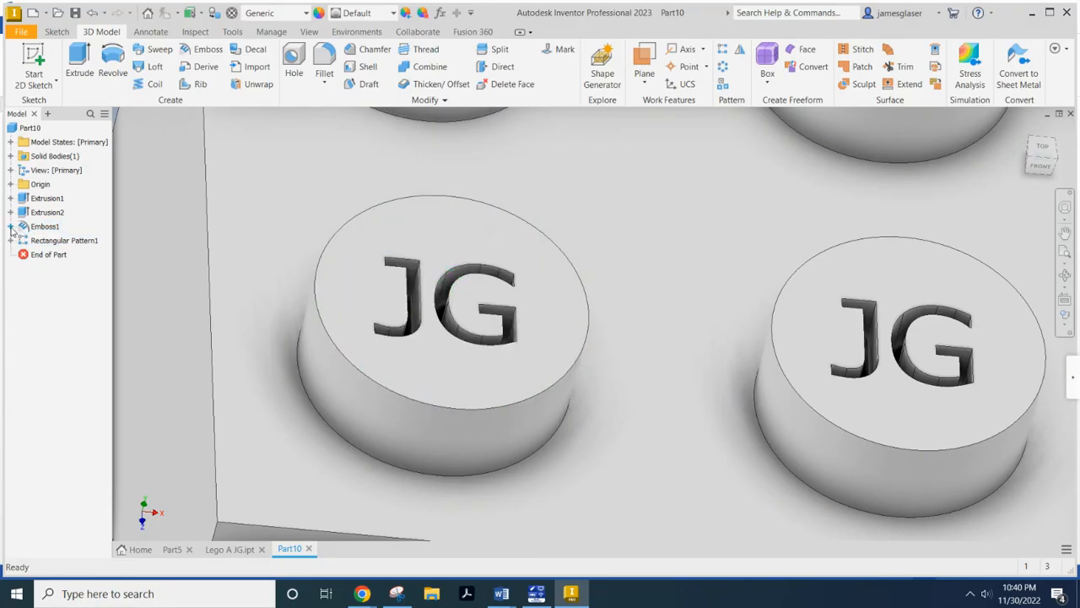
click(18, 226)
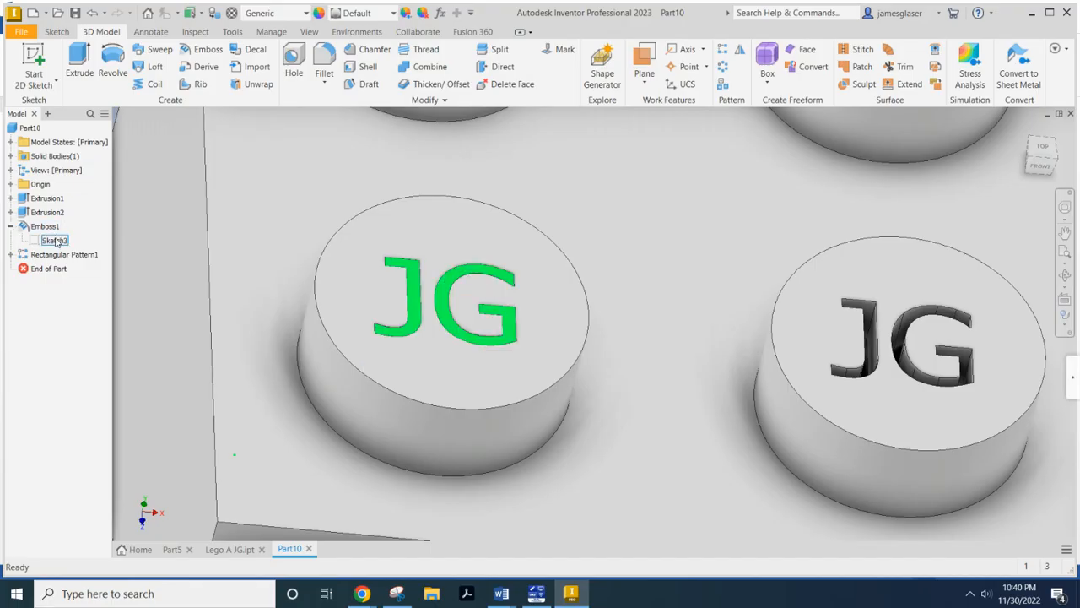
click(45, 226)
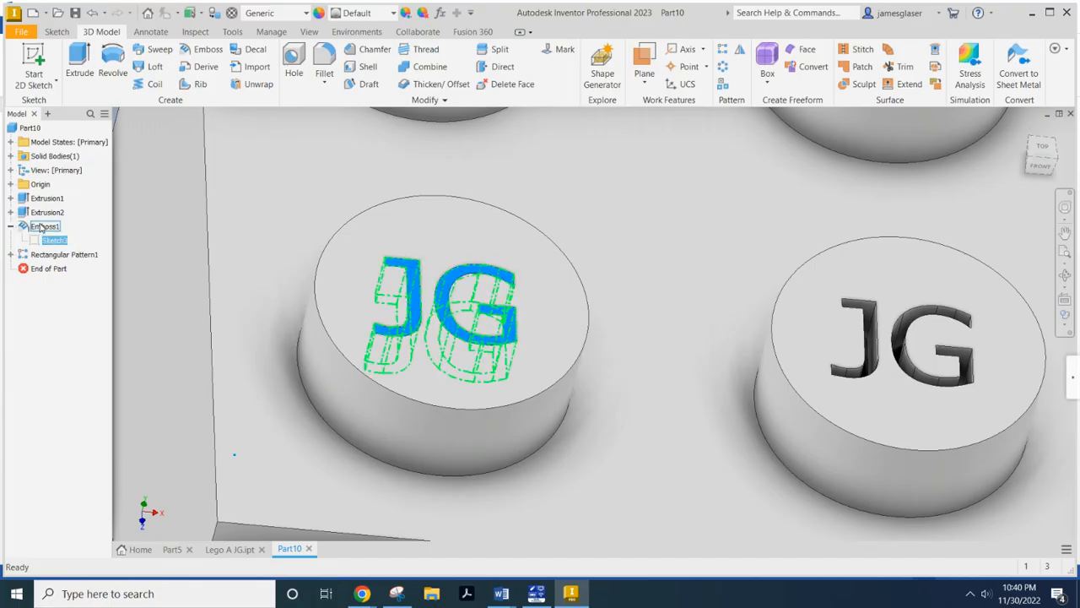
right_click(54, 240)
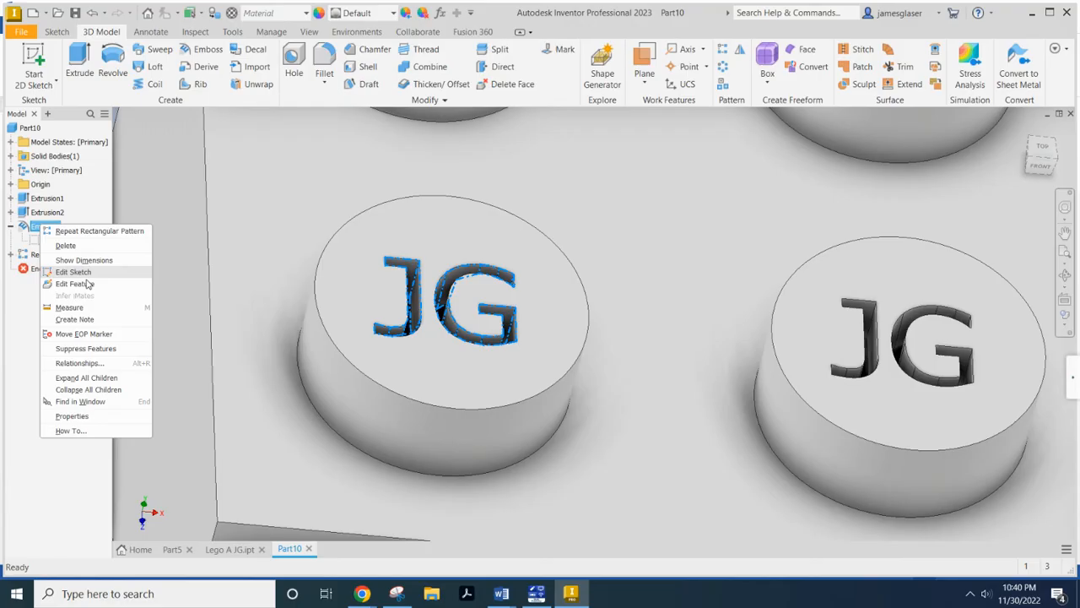
click(75, 284)
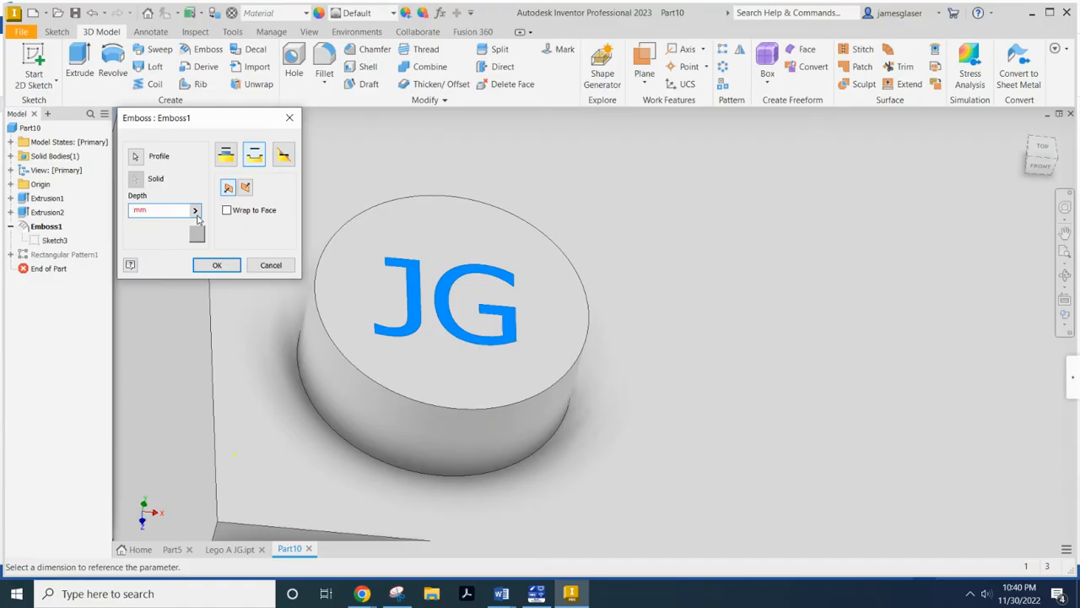
text(.2)
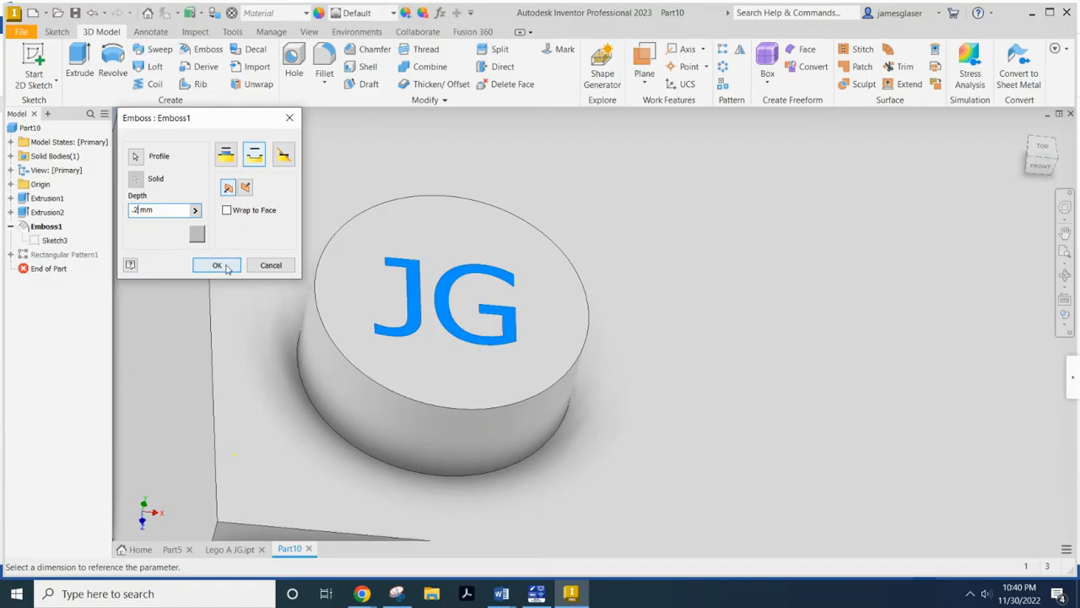
click(217, 265)
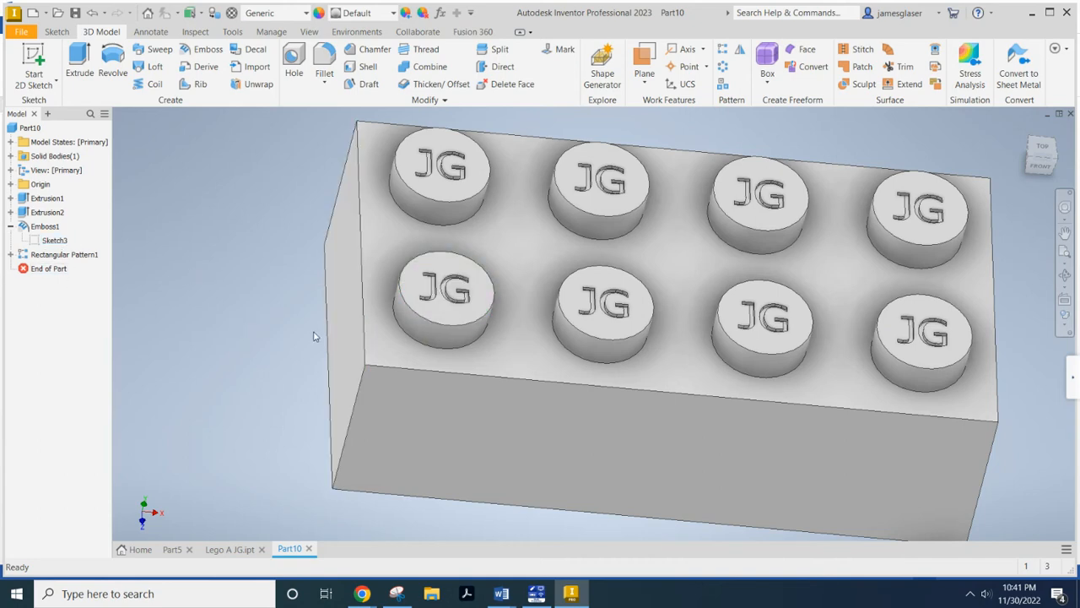
- Use the ViewCube to switch Part10 to the bottom view
click(443, 291)
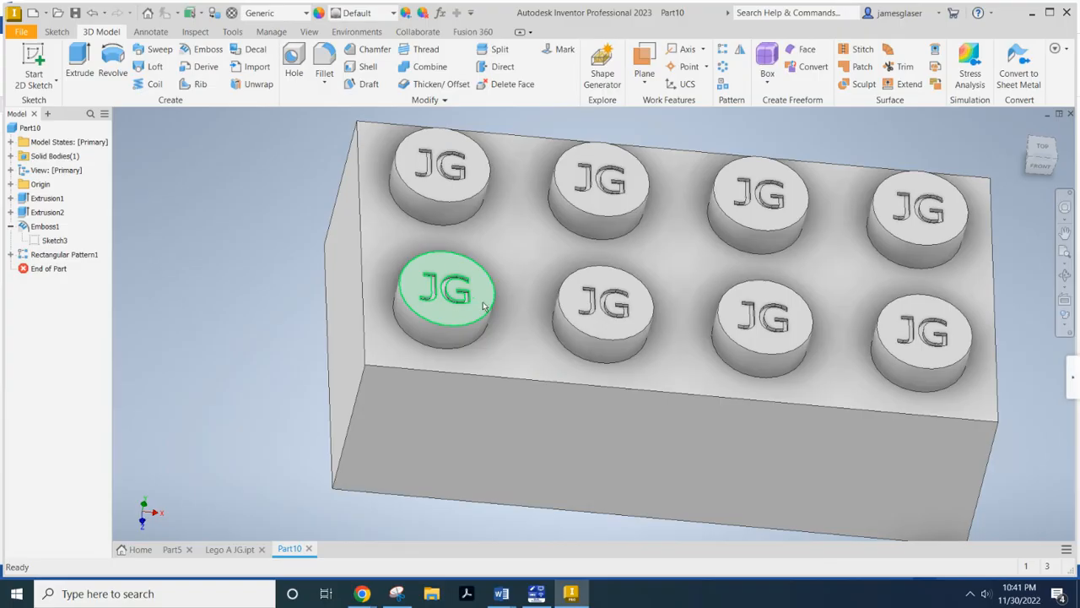
mouse_move(427, 295)
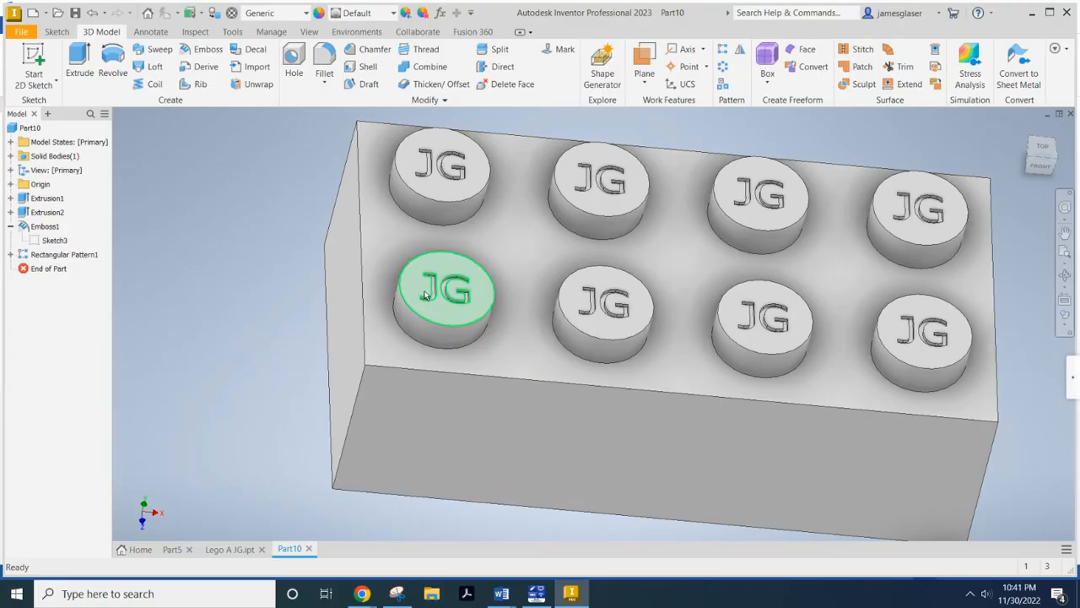
click(764, 320)
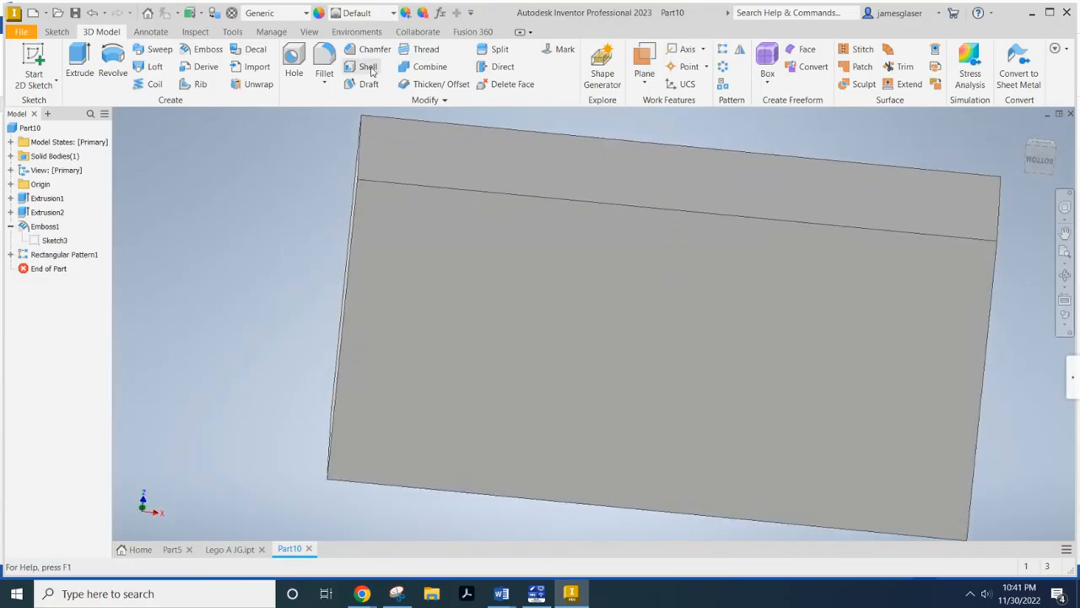
- Shell the brick at 1.2 mm thickness, removing the bottom face
click(368, 66)
text(1.2)
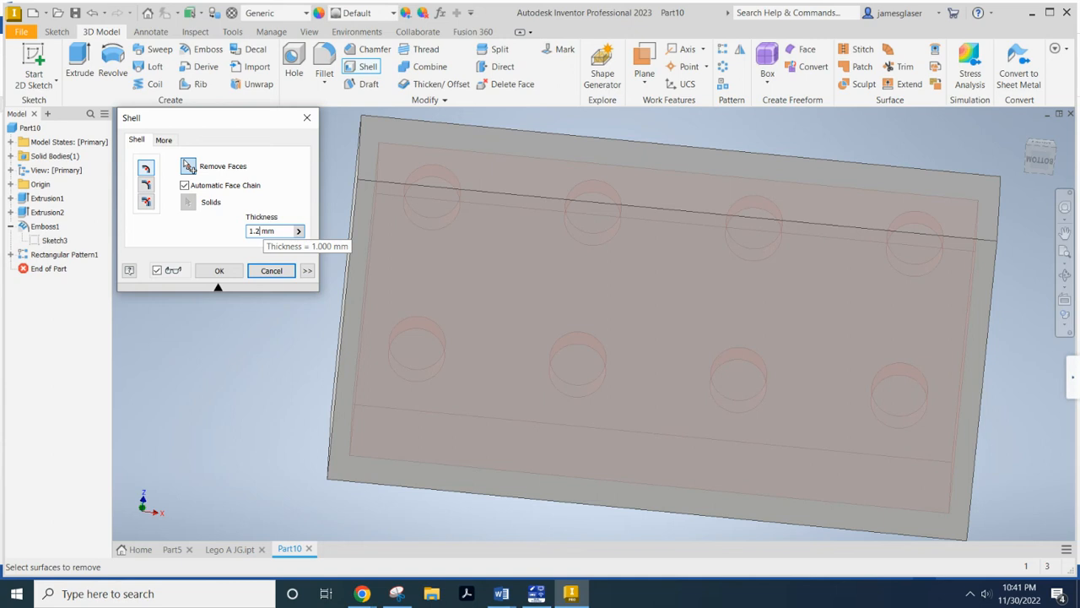
click(536, 295)
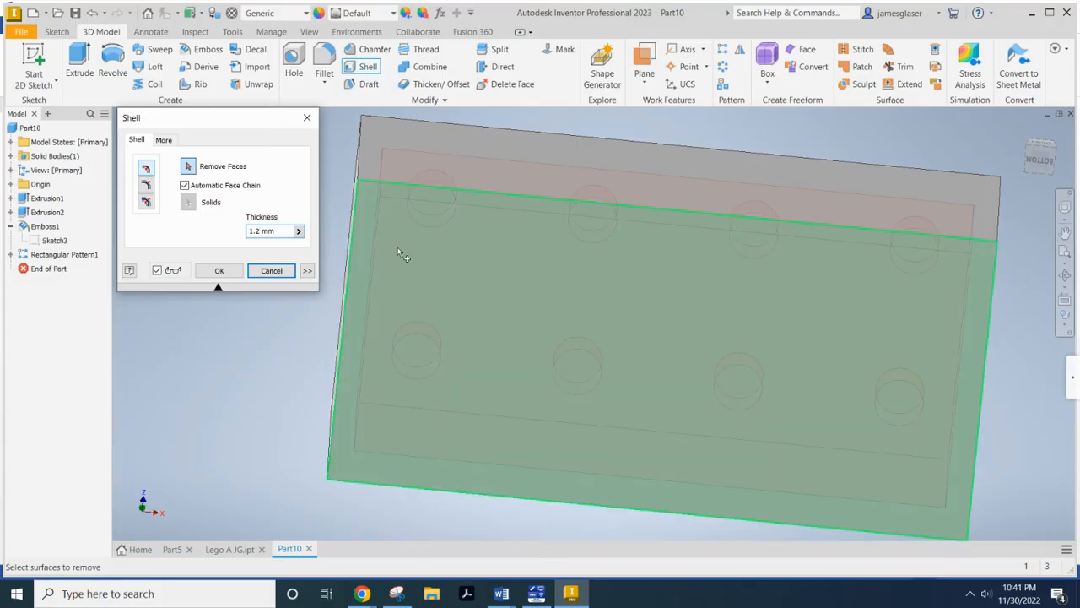
mouse_move(545, 308)
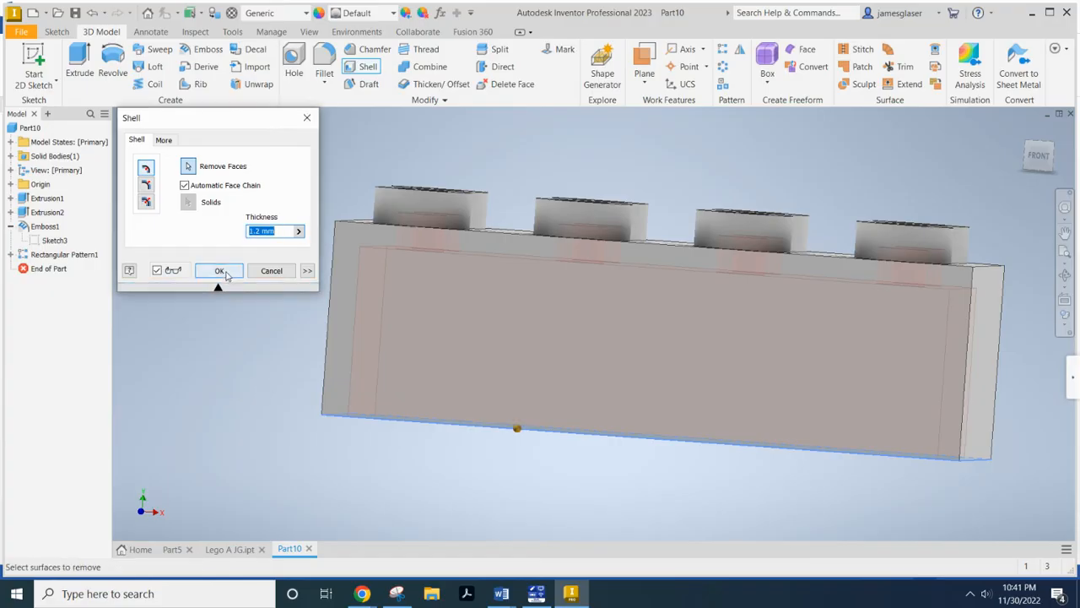
click(219, 270)
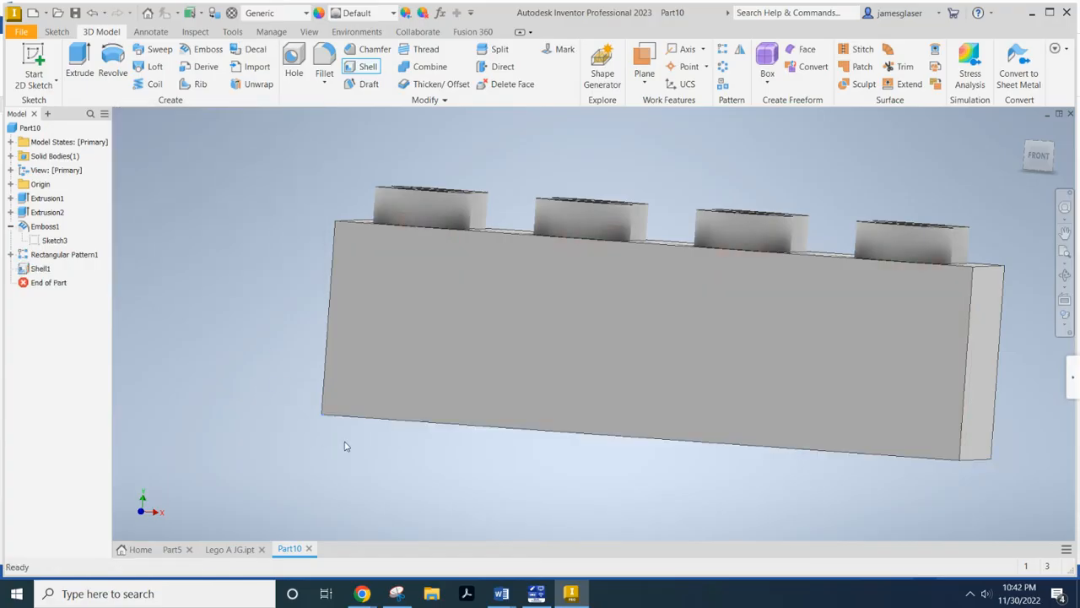
drag(344, 446, 377, 436)
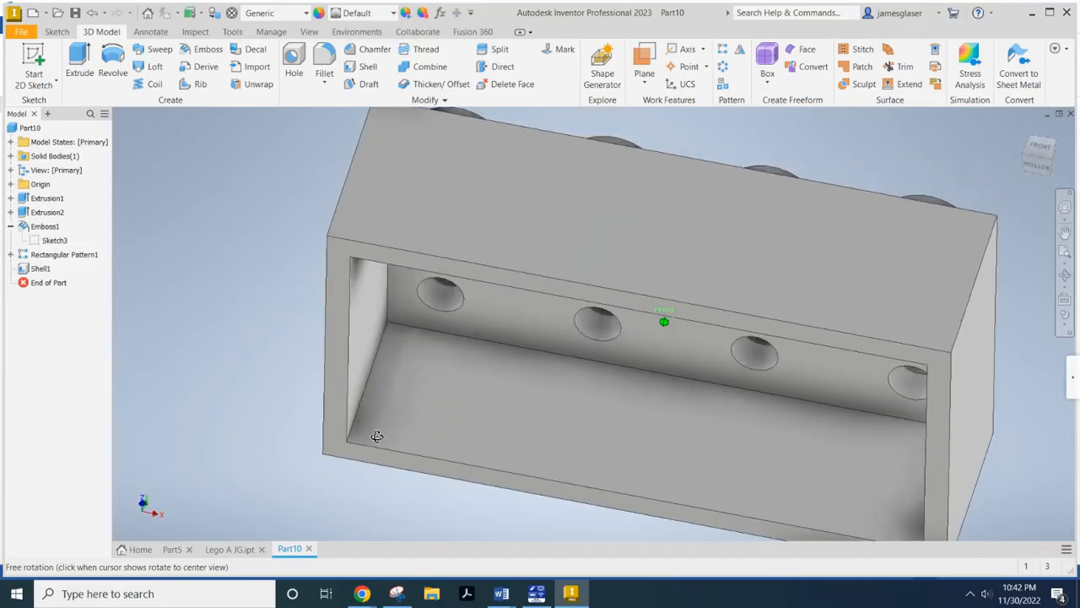
drag(378, 436, 419, 370)
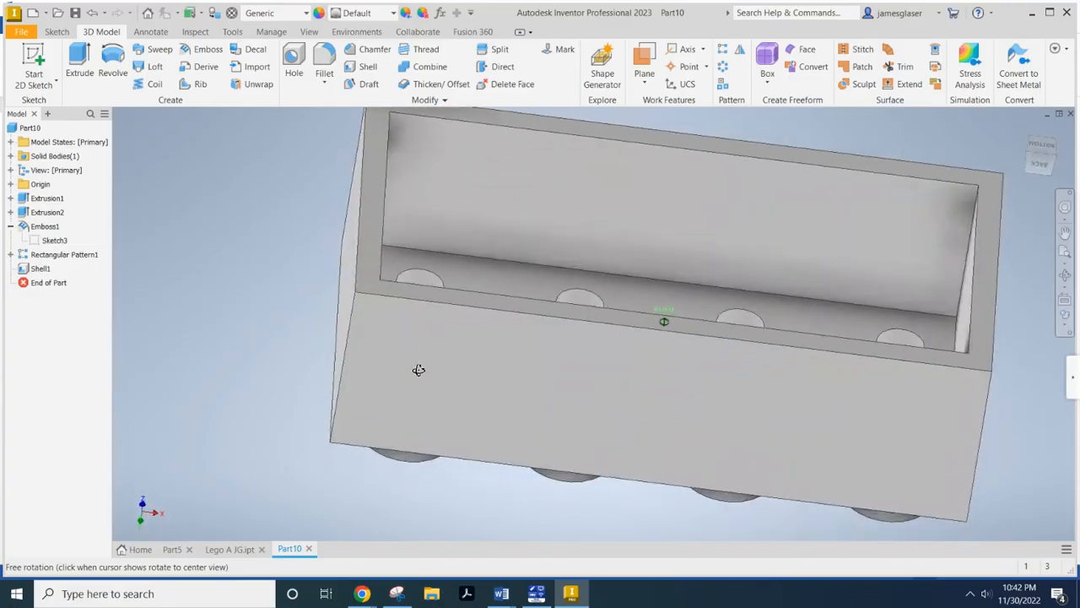
drag(419, 370, 374, 414)
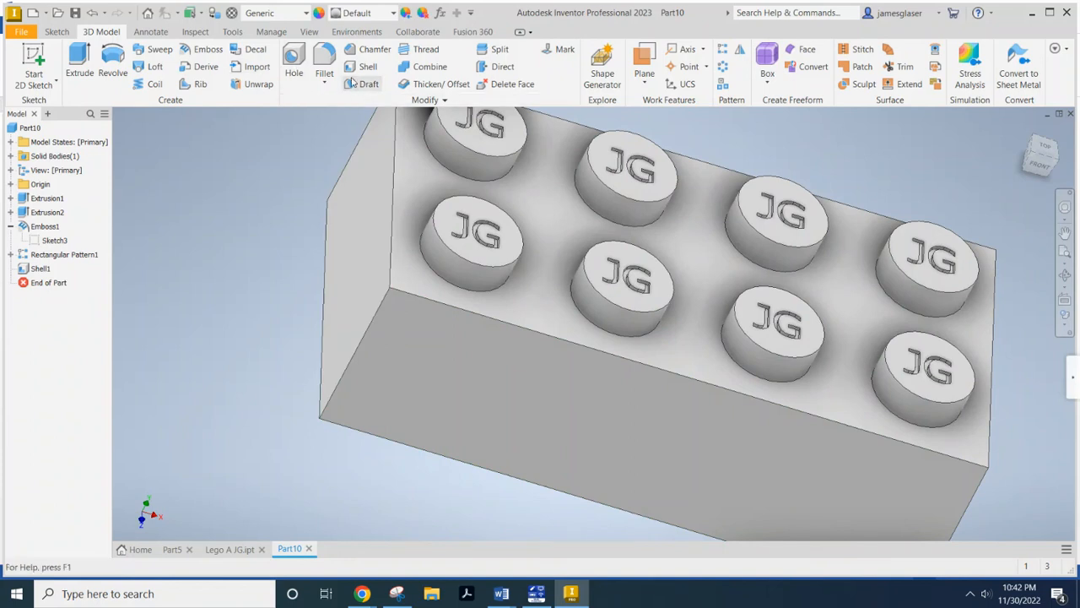
click(469, 412)
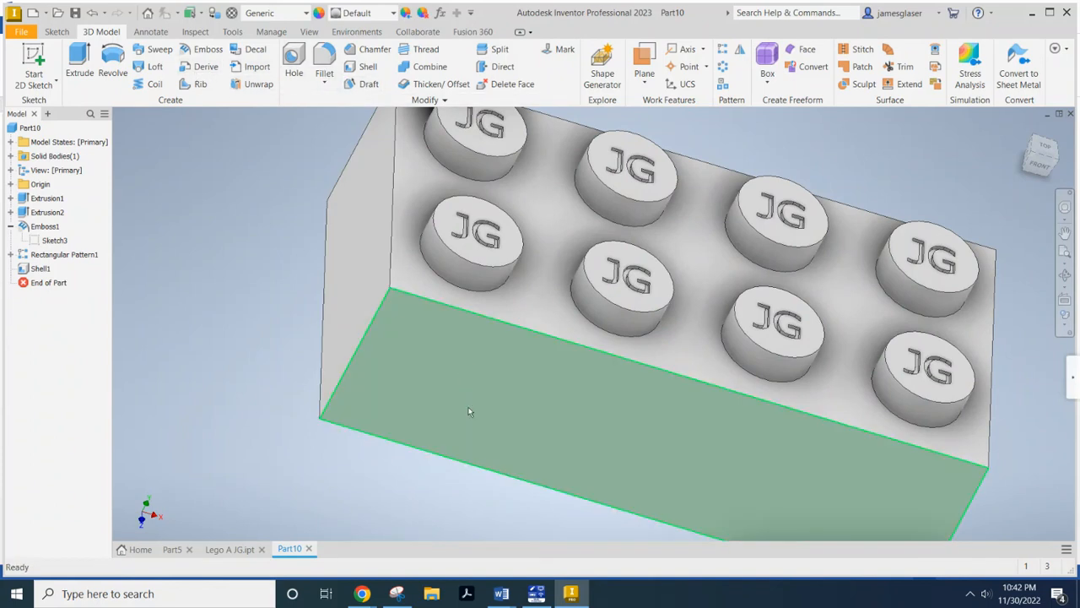
drag(470, 412, 526, 365)
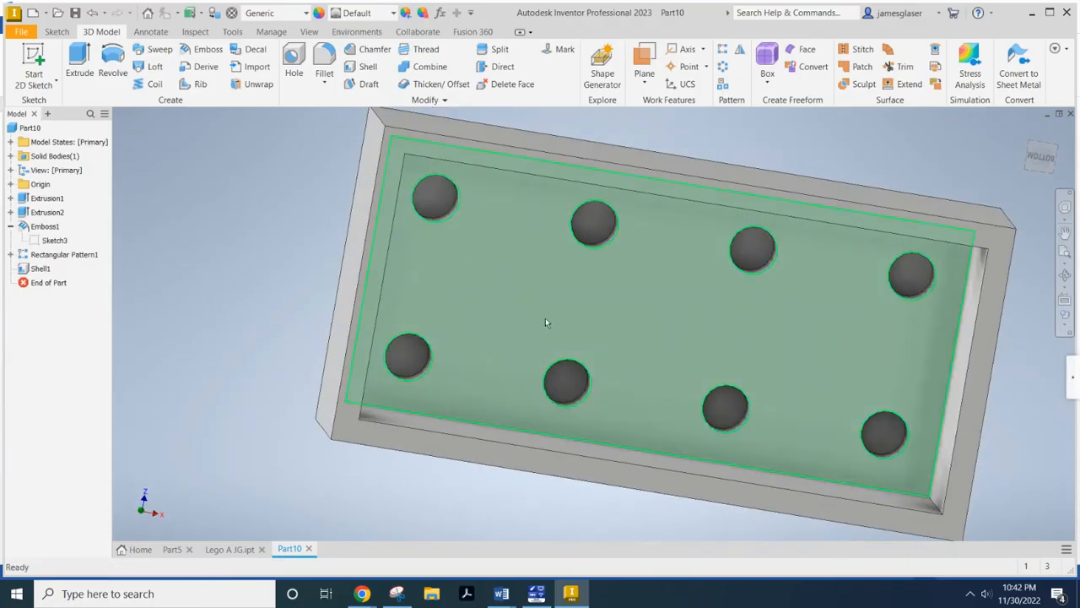
- Orbit toward the brick's underside and start Sketch4 on the inner bottom face
drag(546, 323, 163, 333)
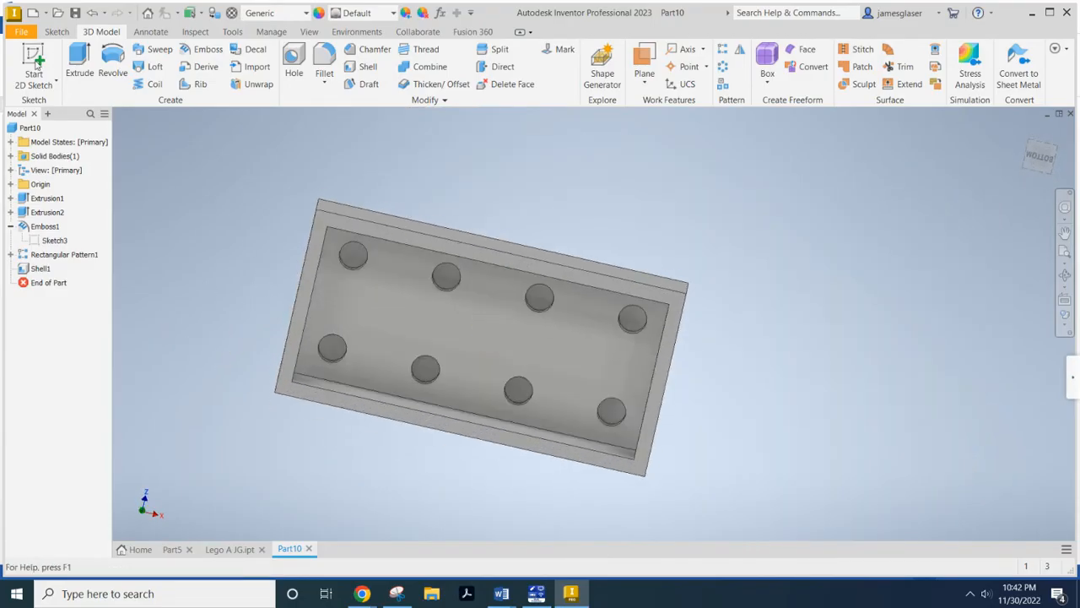
click(34, 76)
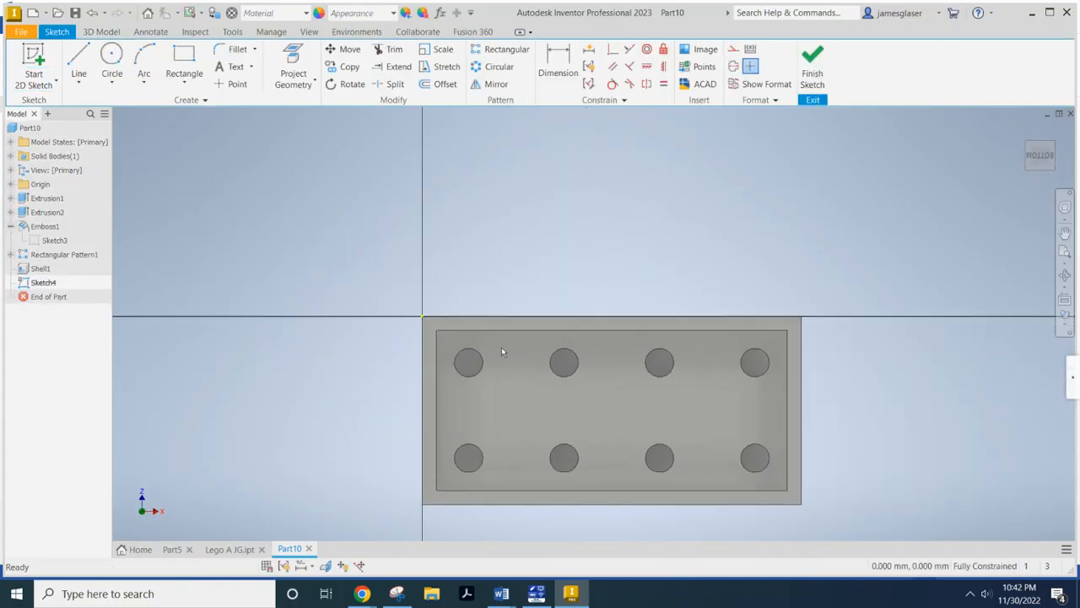
- Project the stud circle outlines into Sketch4, orbiting to reach the remaining studs
click(468, 362)
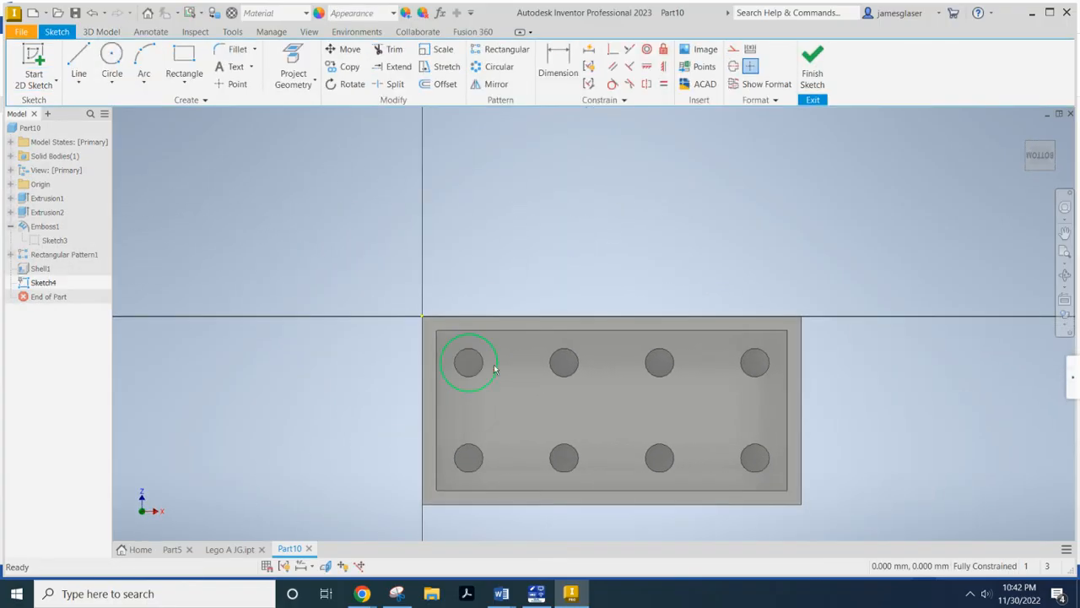
click(293, 79)
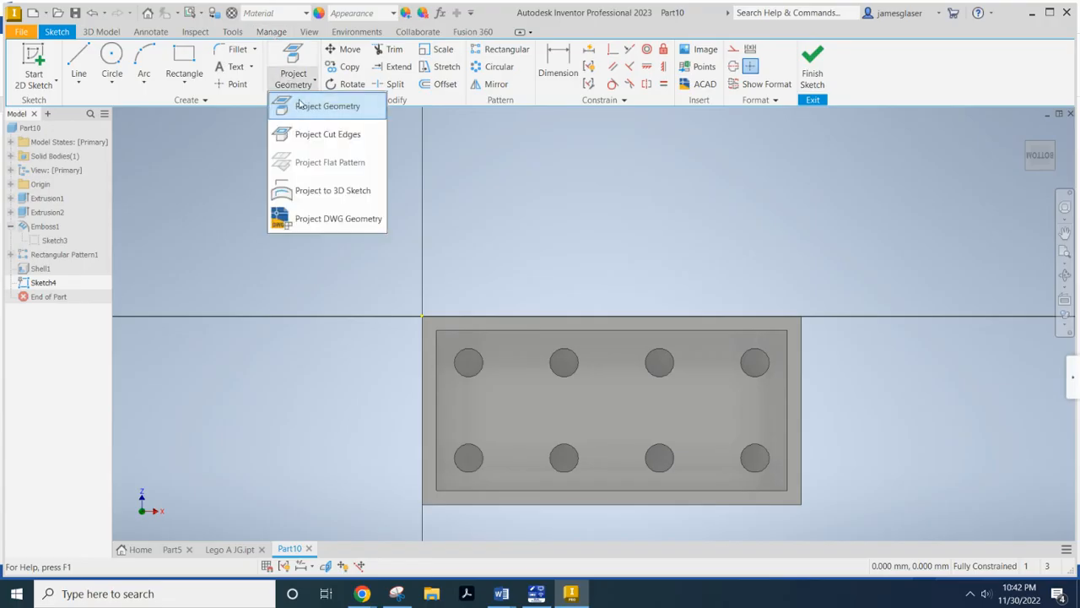
click(326, 106)
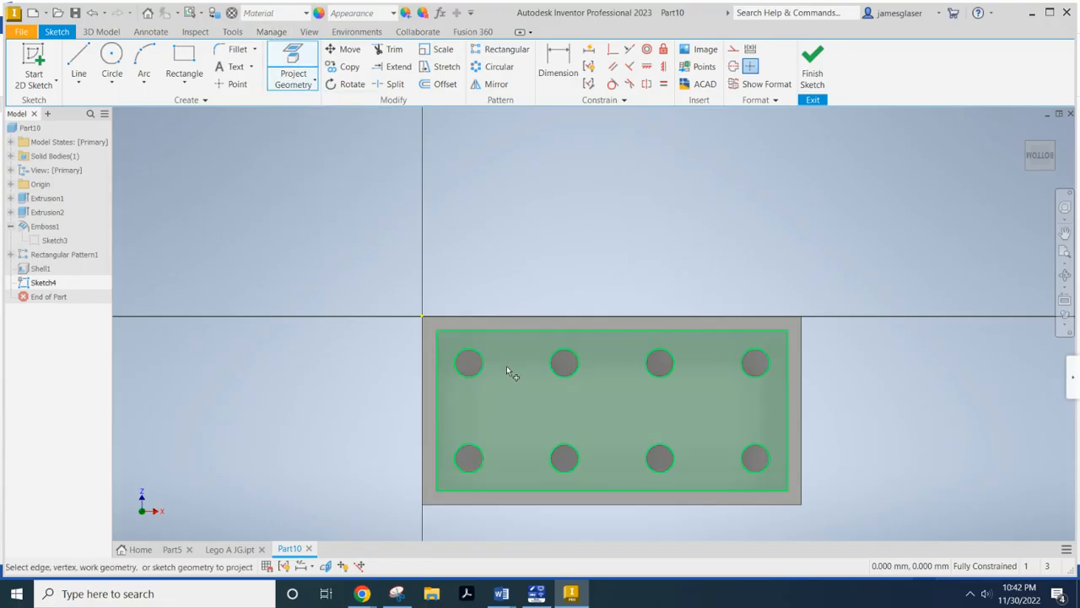
click(469, 363)
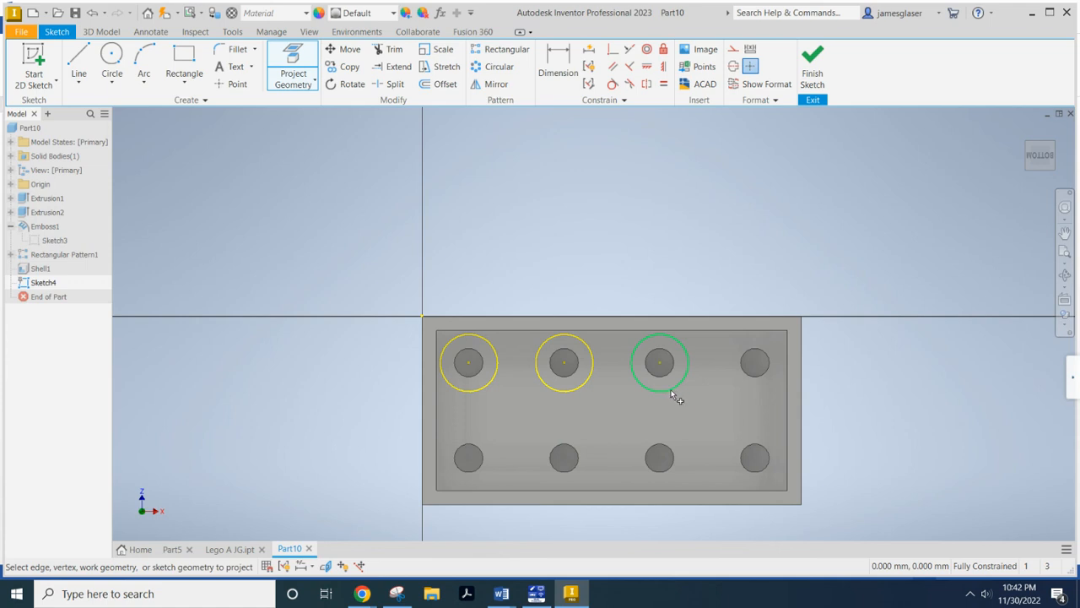
click(754, 362)
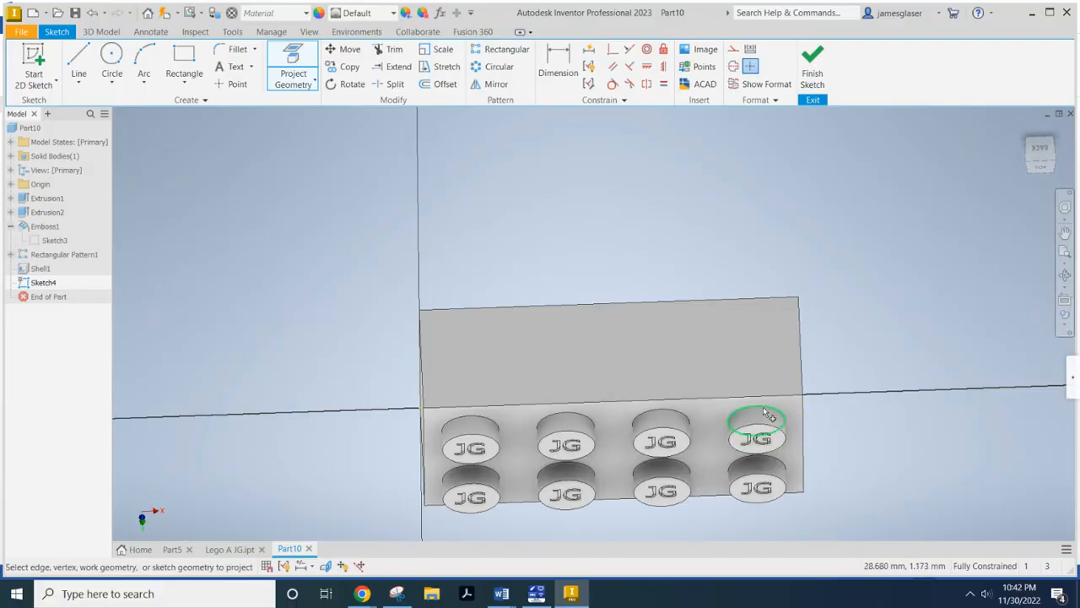
click(607, 414)
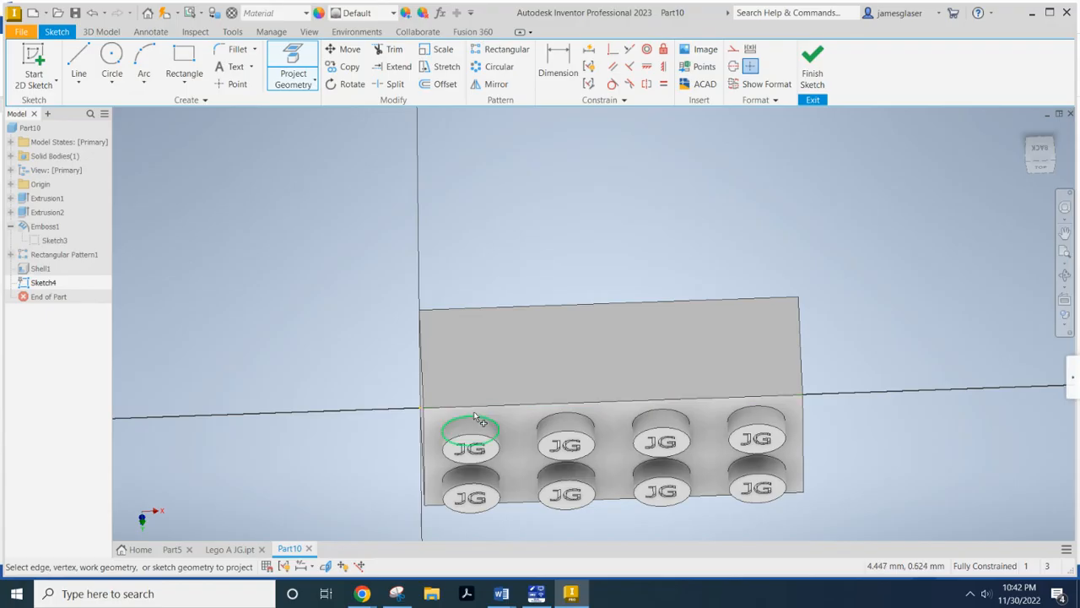
drag(477, 419, 587, 255)
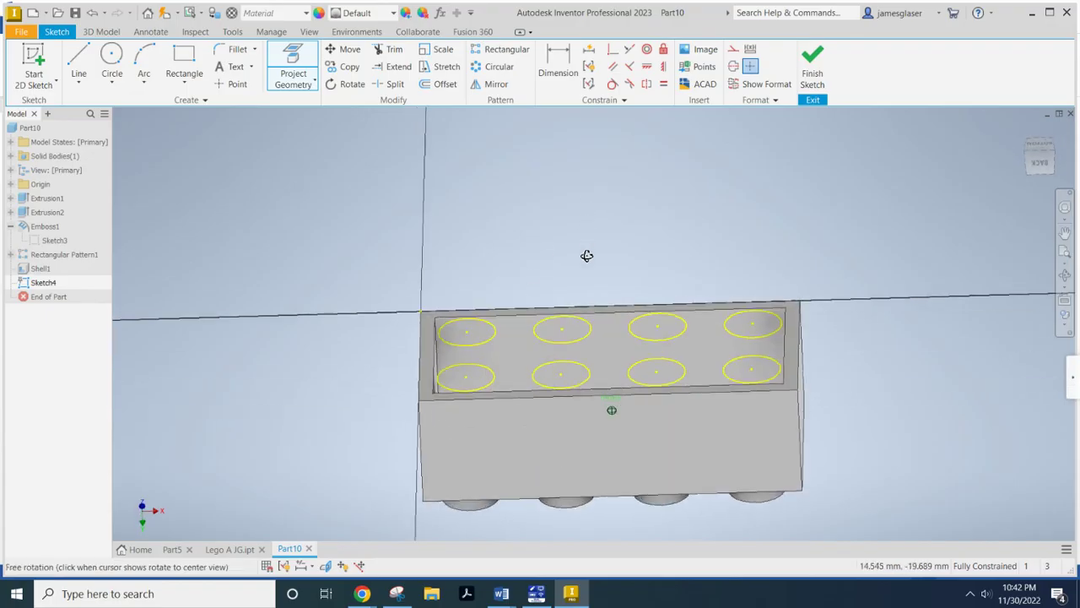
drag(587, 256, 596, 292)
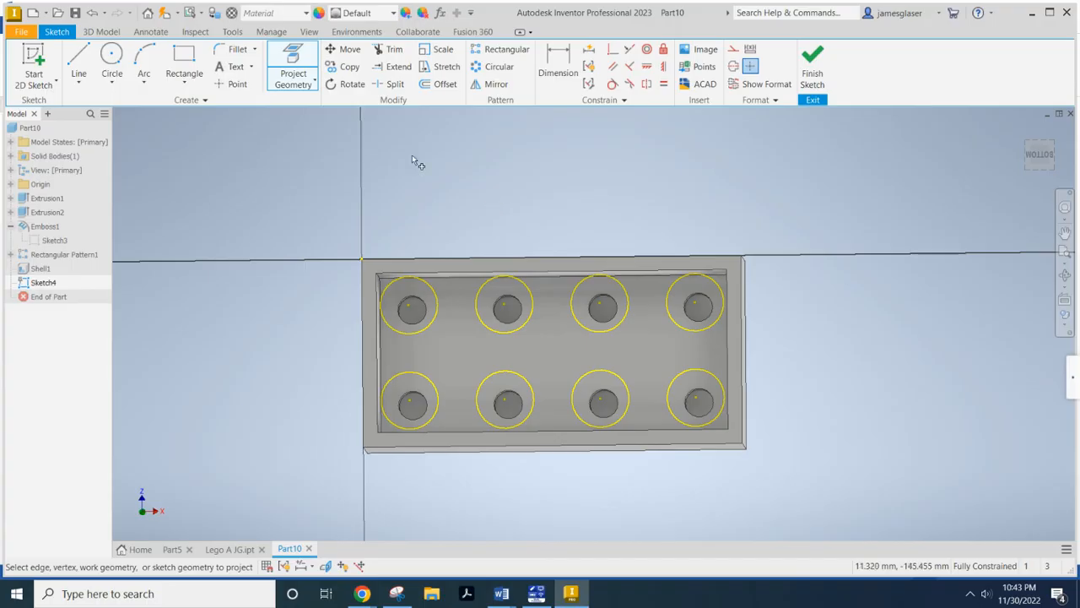
- Start a circle centred between the four leftmost projected stud outlines
click(111, 64)
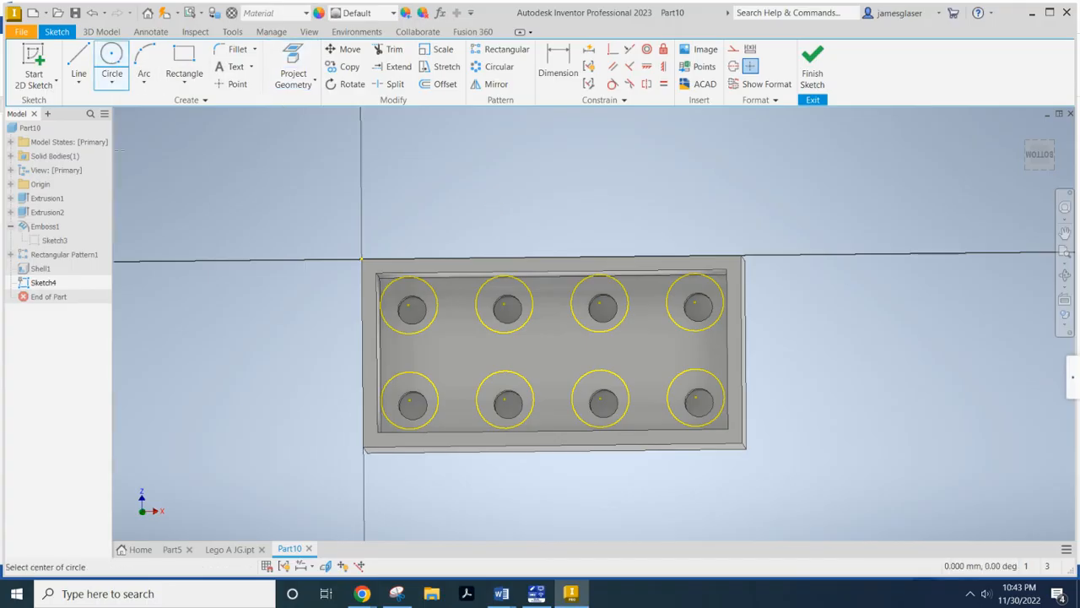
mouse_move(446, 352)
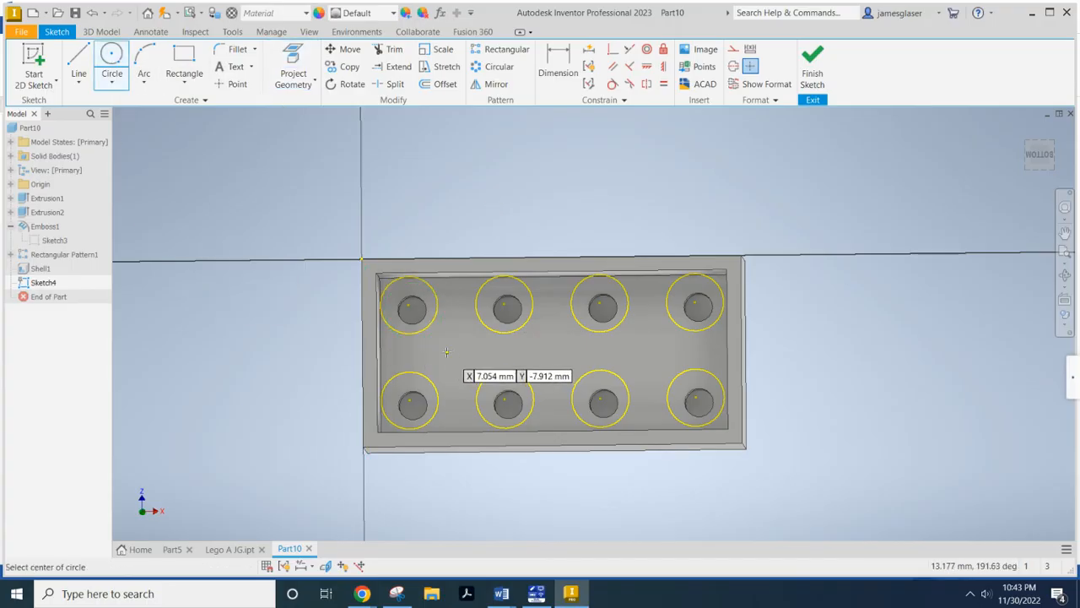
click(447, 353)
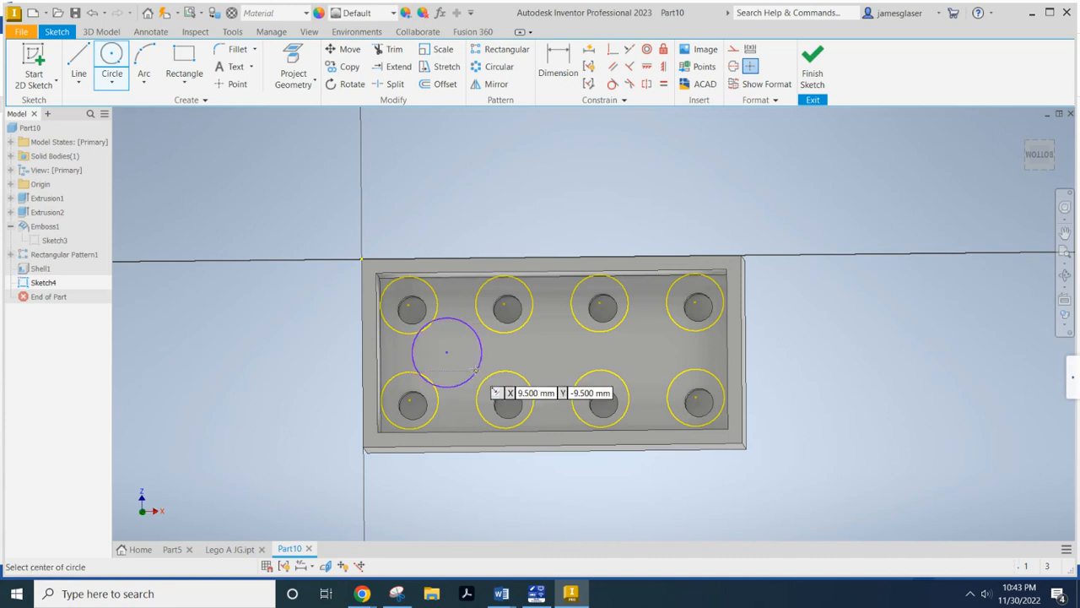
mouse_move(549, 207)
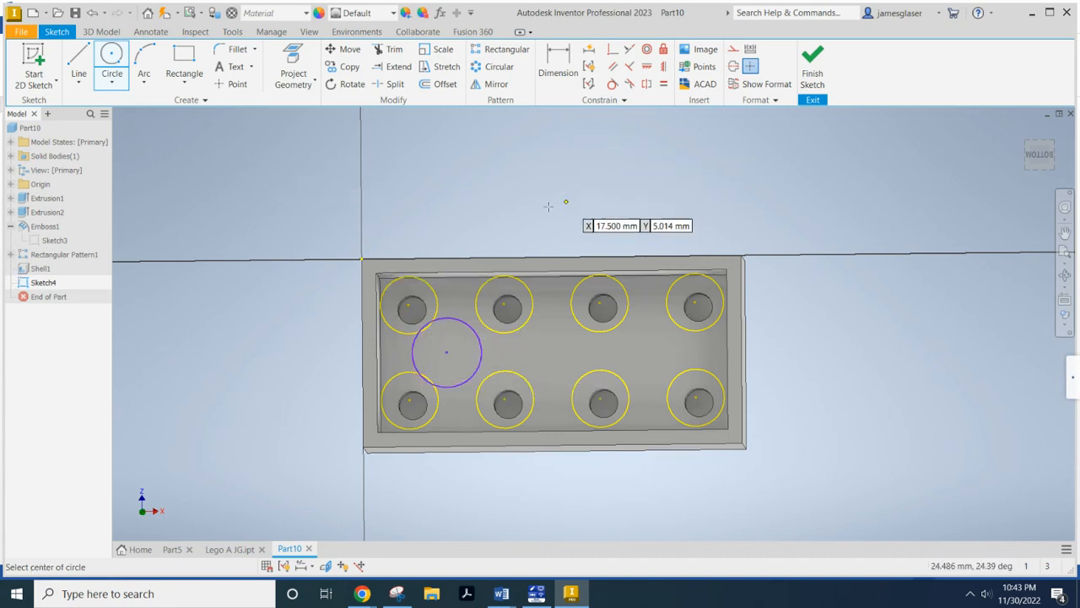
mouse_move(498, 361)
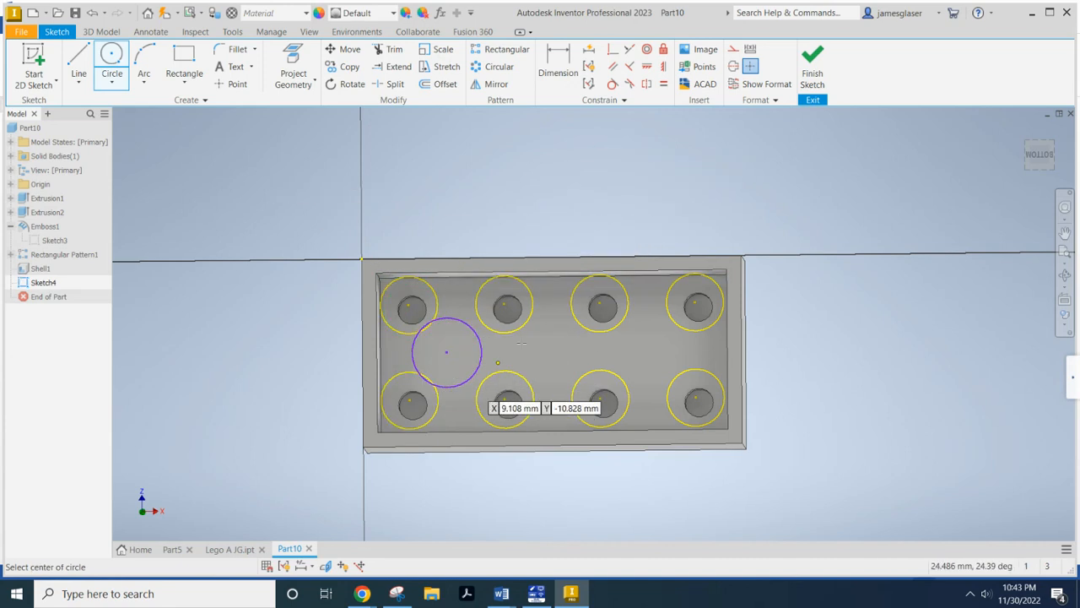
mouse_move(613, 84)
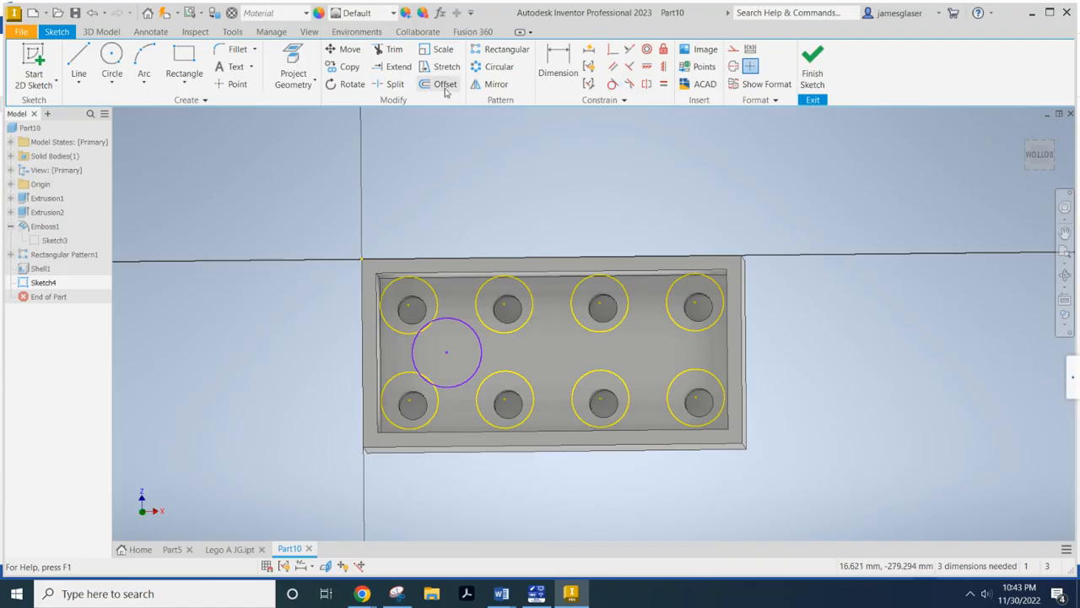
- Begin offsetting the new circle to form the tube's outer ring
click(444, 84)
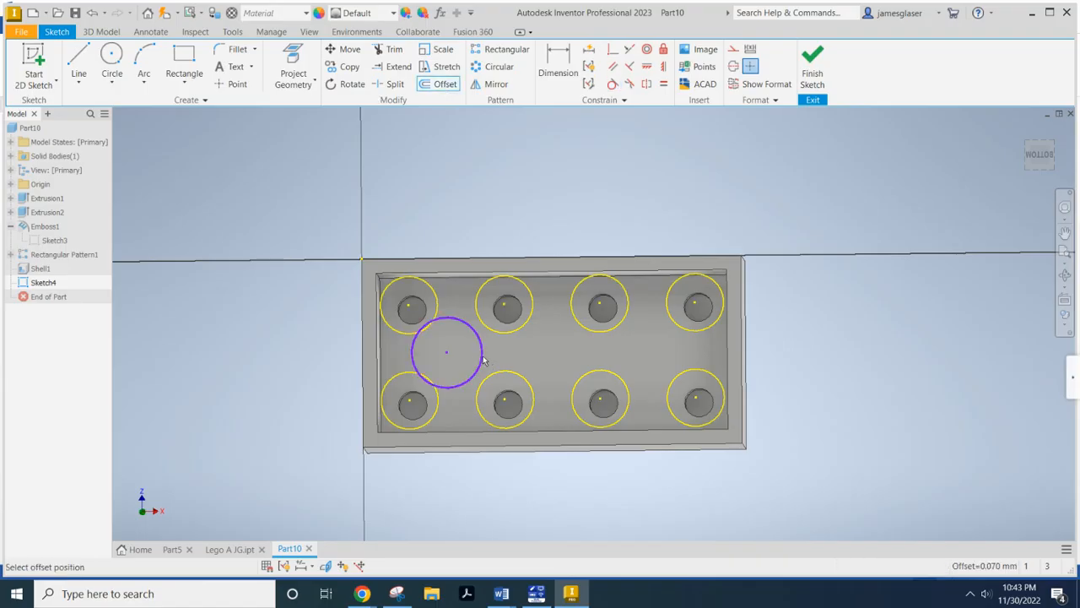
mouse_move(477, 359)
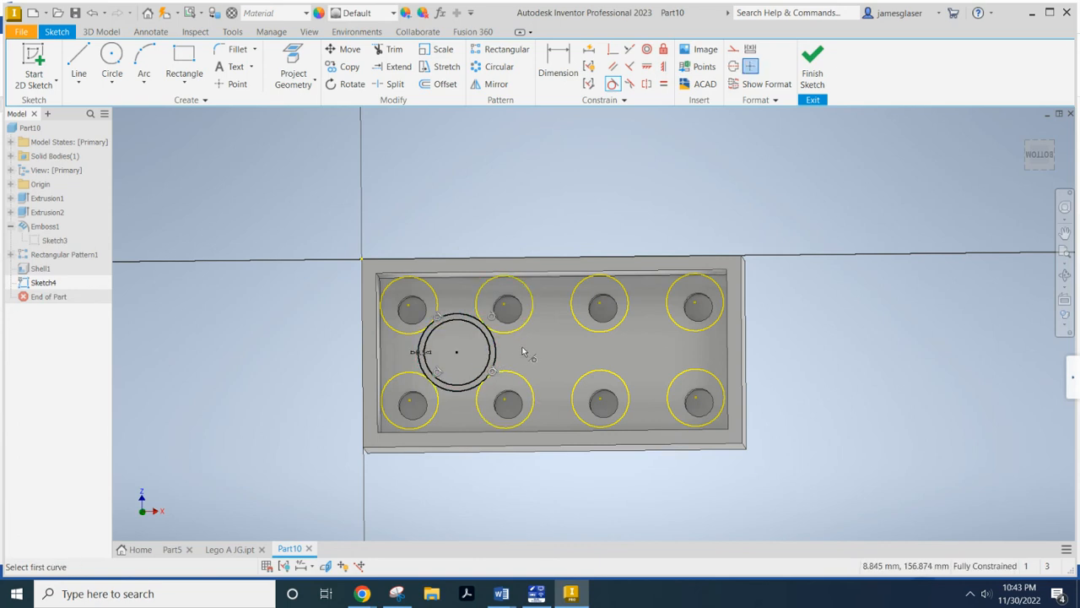
mouse_move(426, 222)
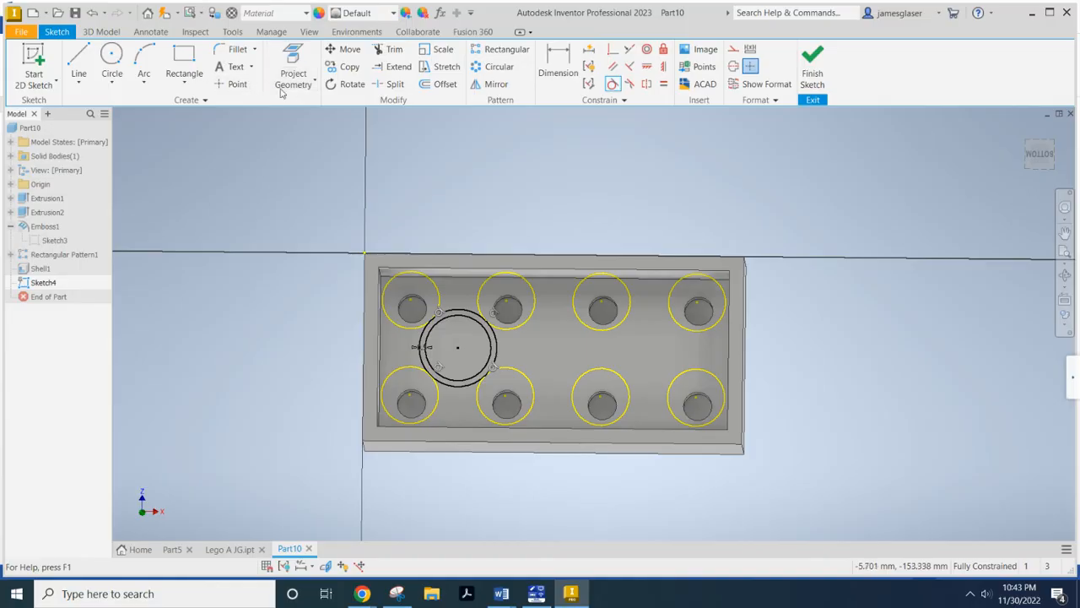
mouse_move(293, 78)
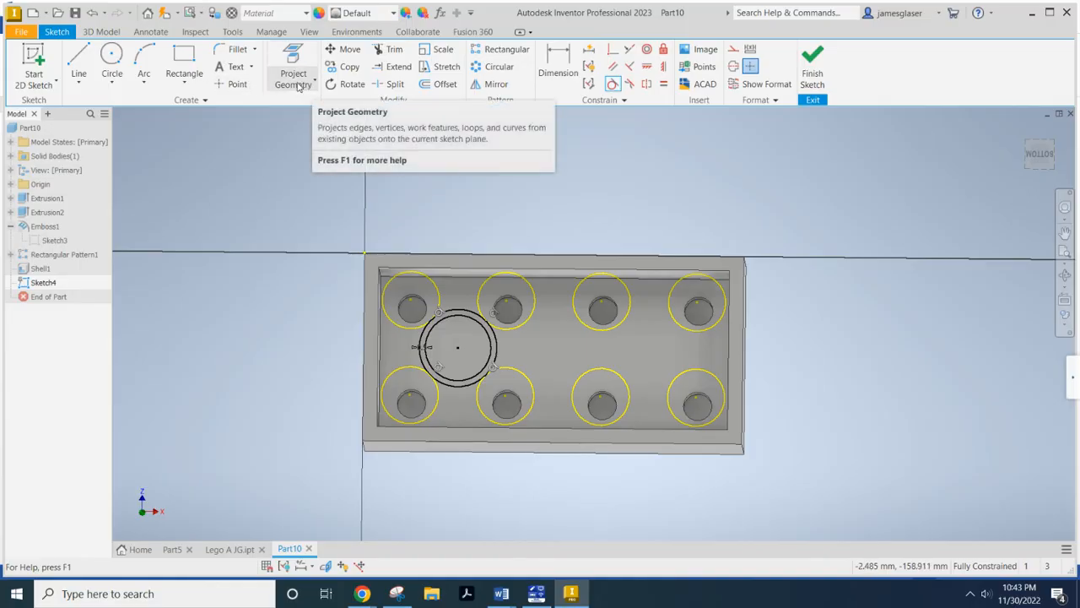
- Project the cavity's inner bottom edge into Sketch4 and tilt the view
click(293, 78)
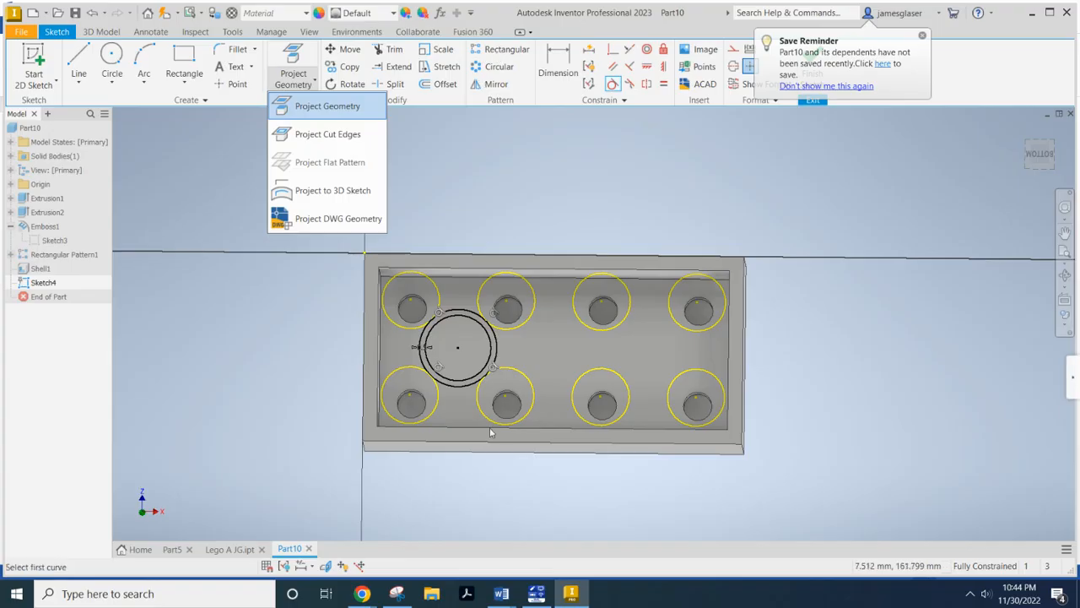
click(327, 105)
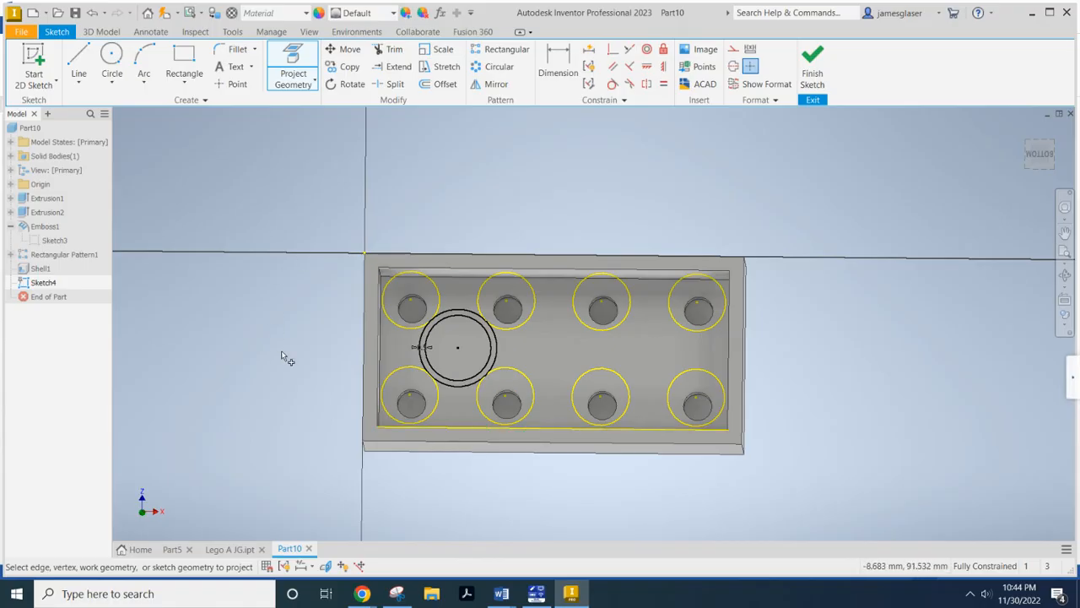
mouse_move(194, 245)
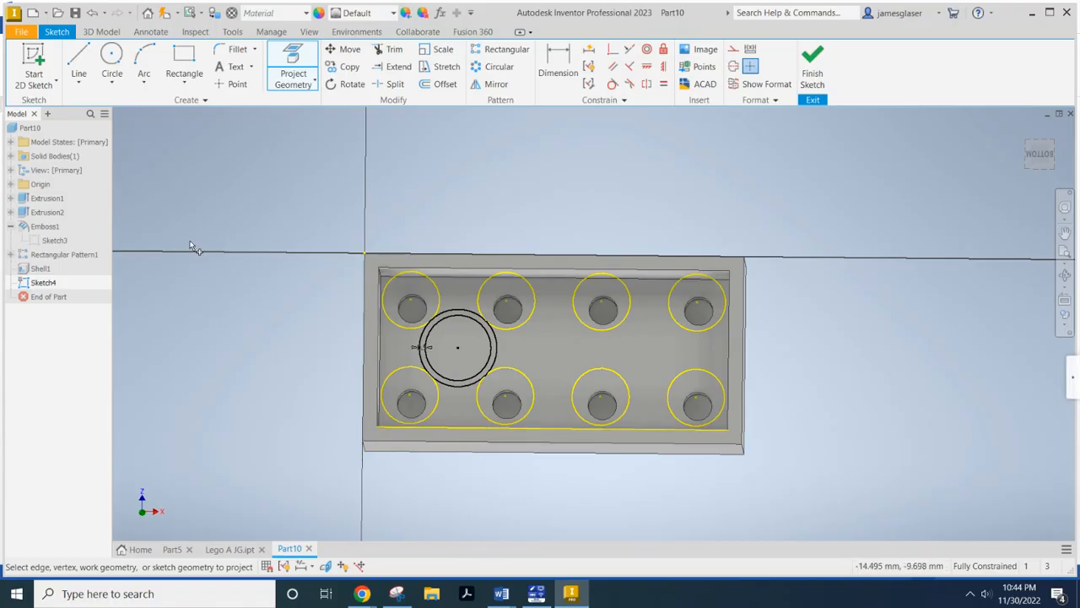
drag(190, 245, 306, 200)
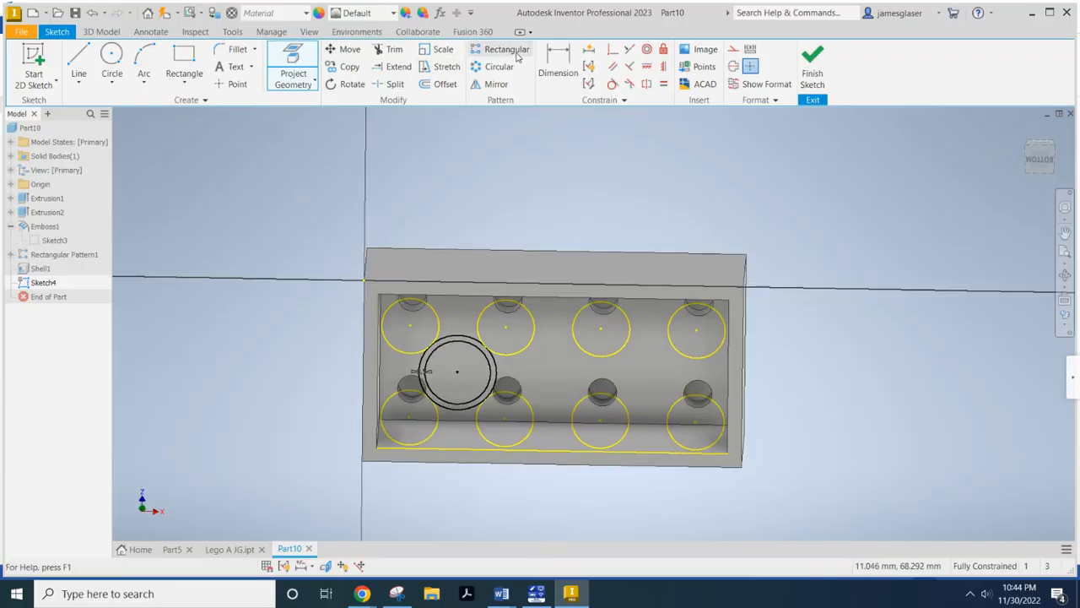
- Pattern the two tube circles into three copies, 8 mm apart
click(507, 49)
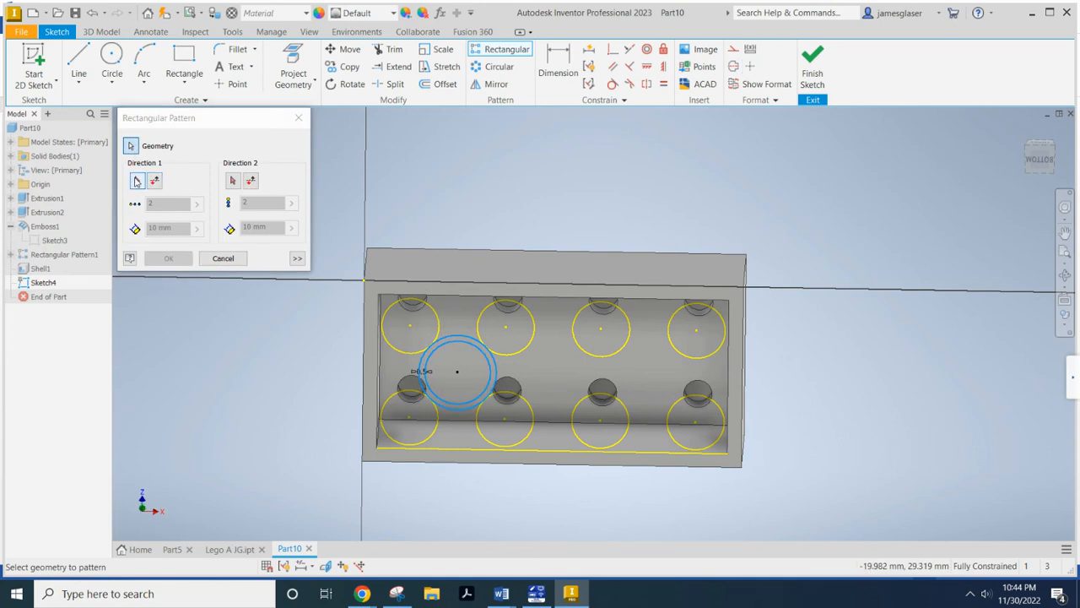
click(458, 372)
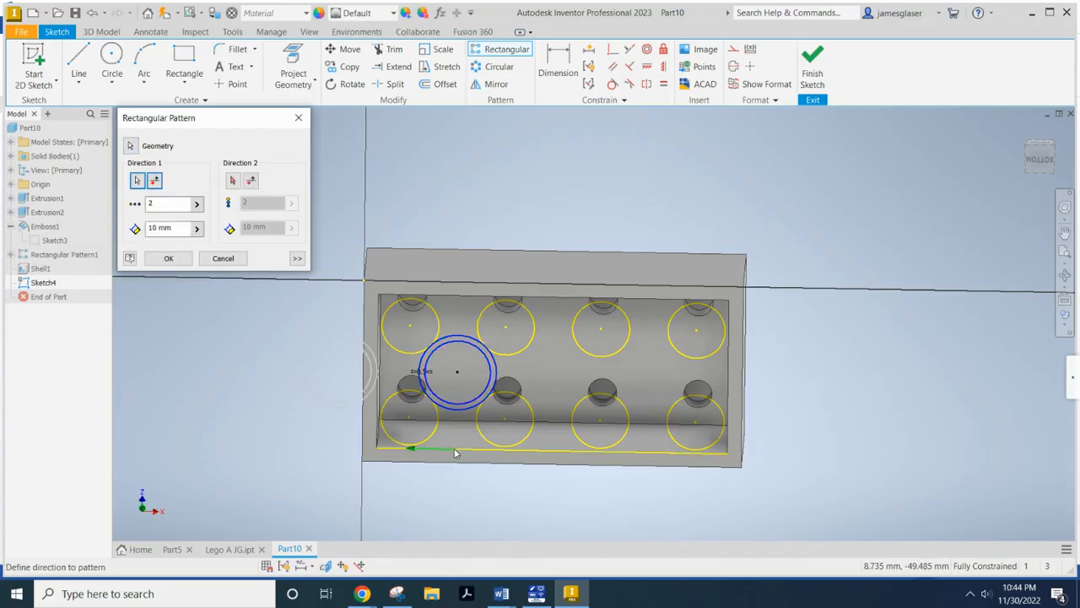
mouse_move(300, 339)
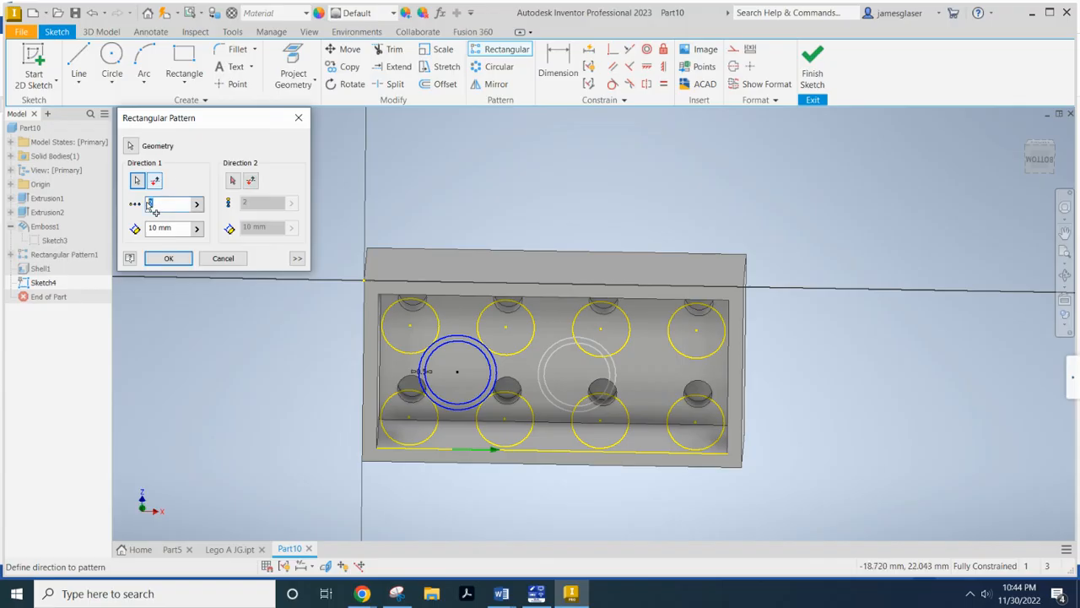
text(3)
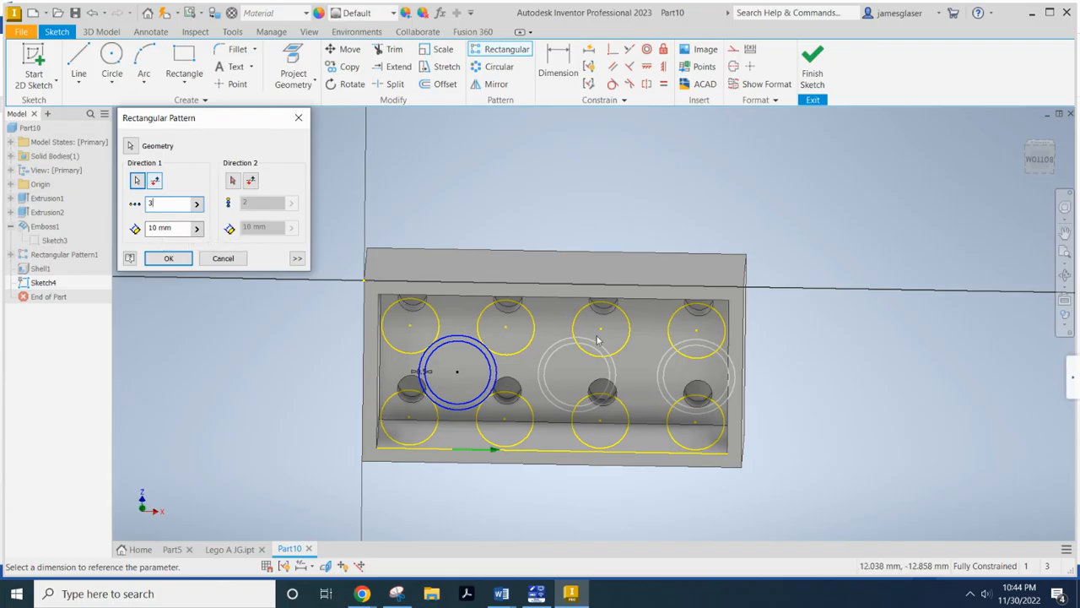
mouse_move(543, 382)
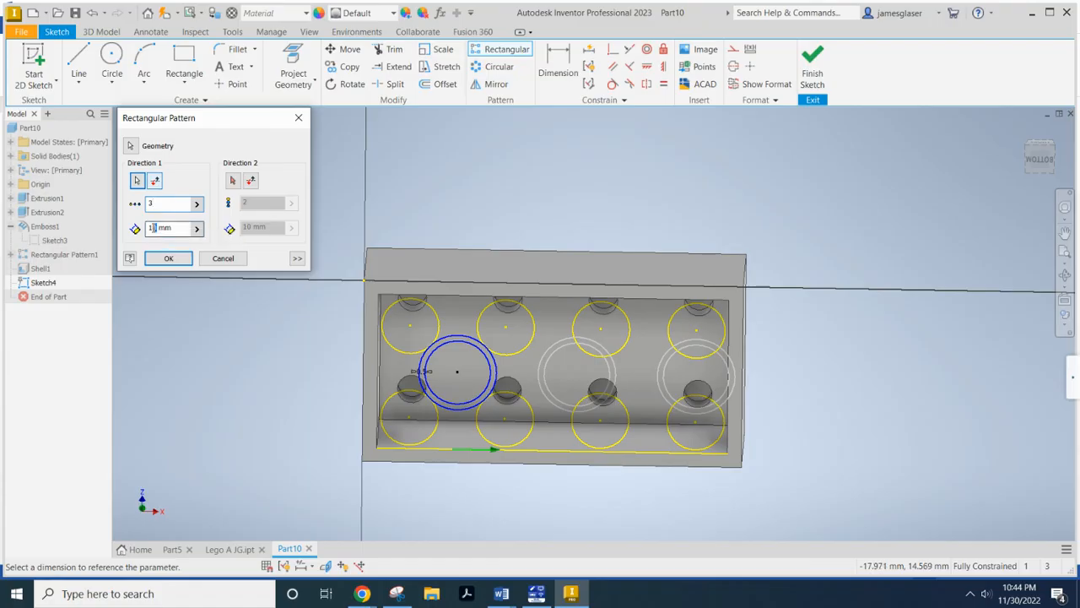
text(8)
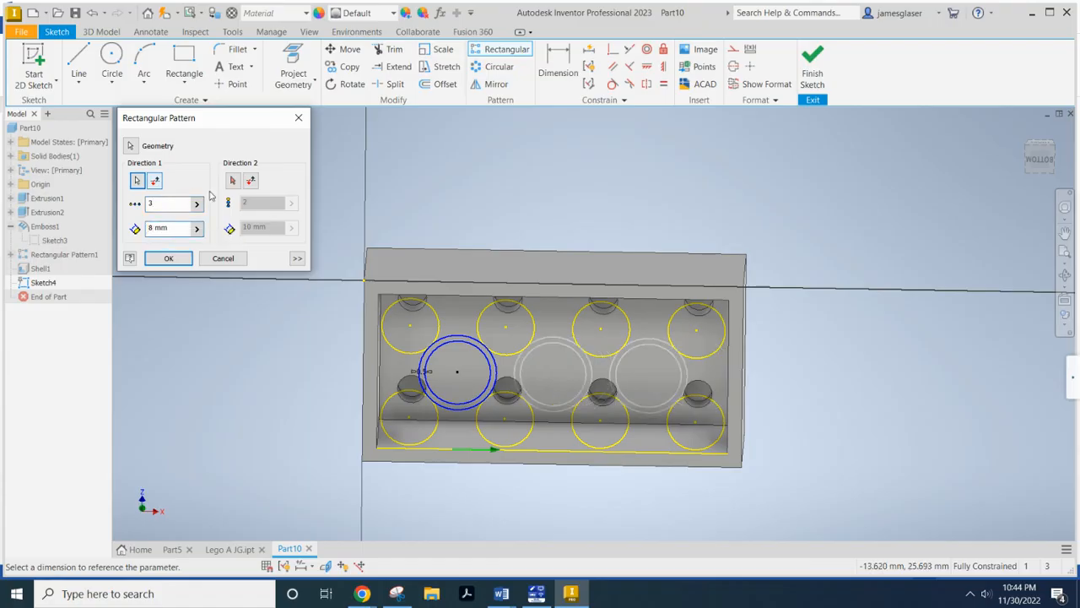
mouse_move(188, 277)
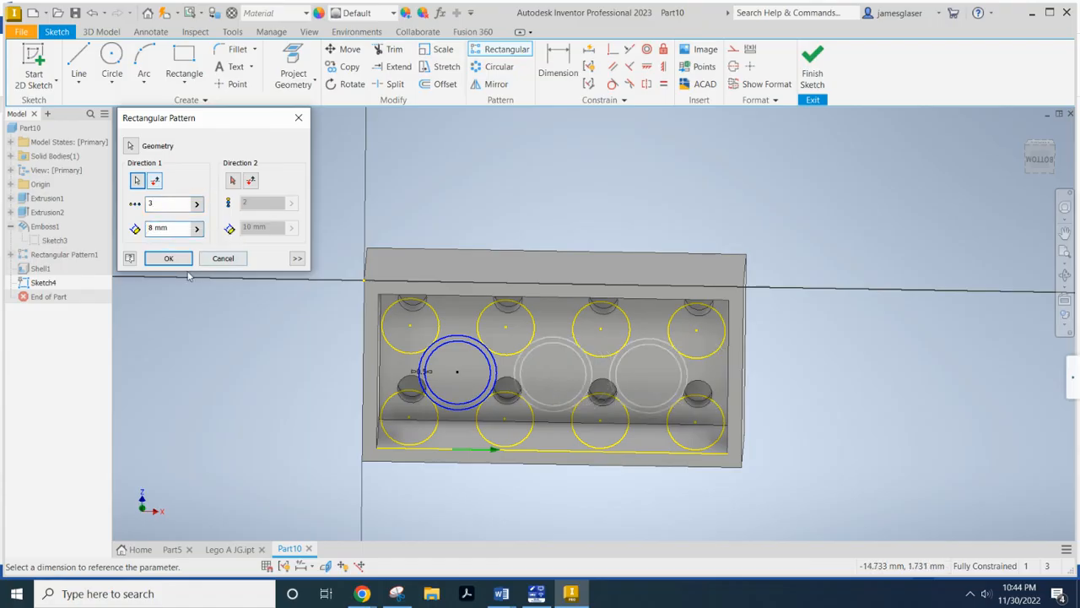
click(168, 257)
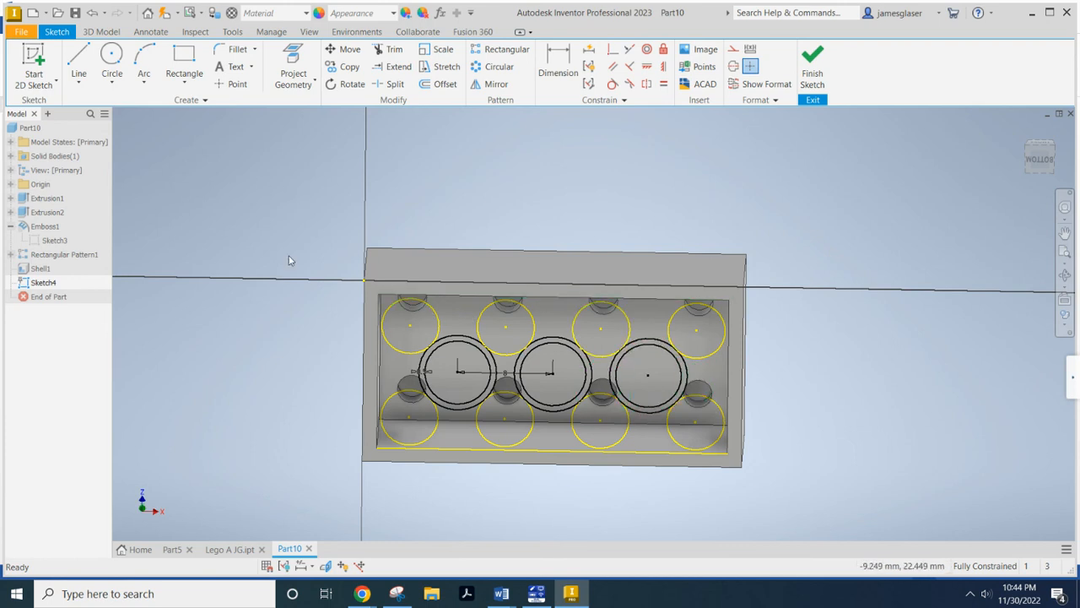
mouse_move(386, 198)
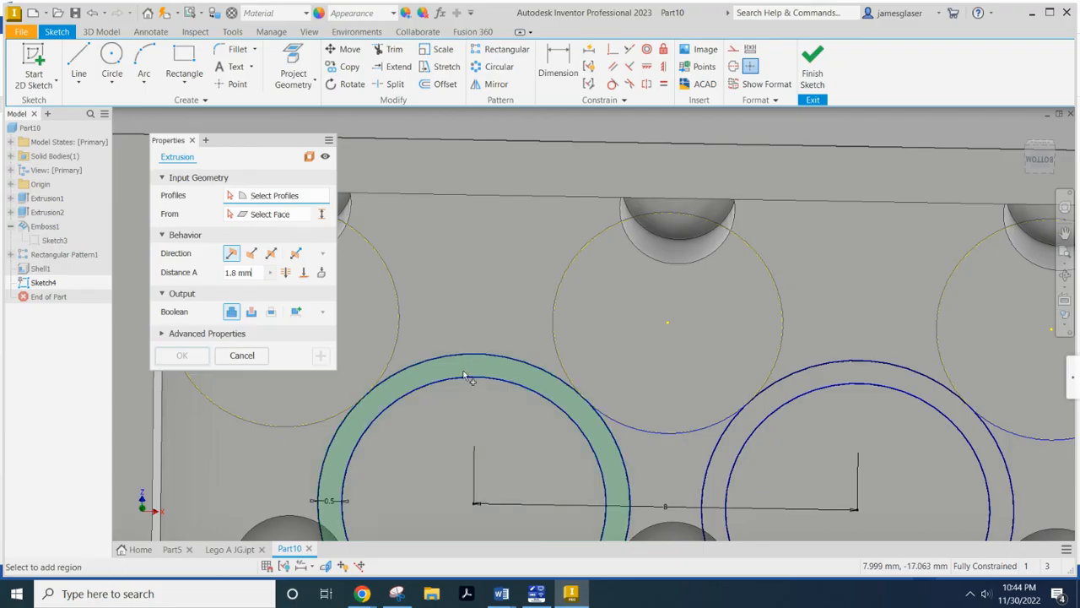
- Extrude Sketch4's three ring profiles, flipped, up to the brick's inner face as Extrusion3
click(471, 401)
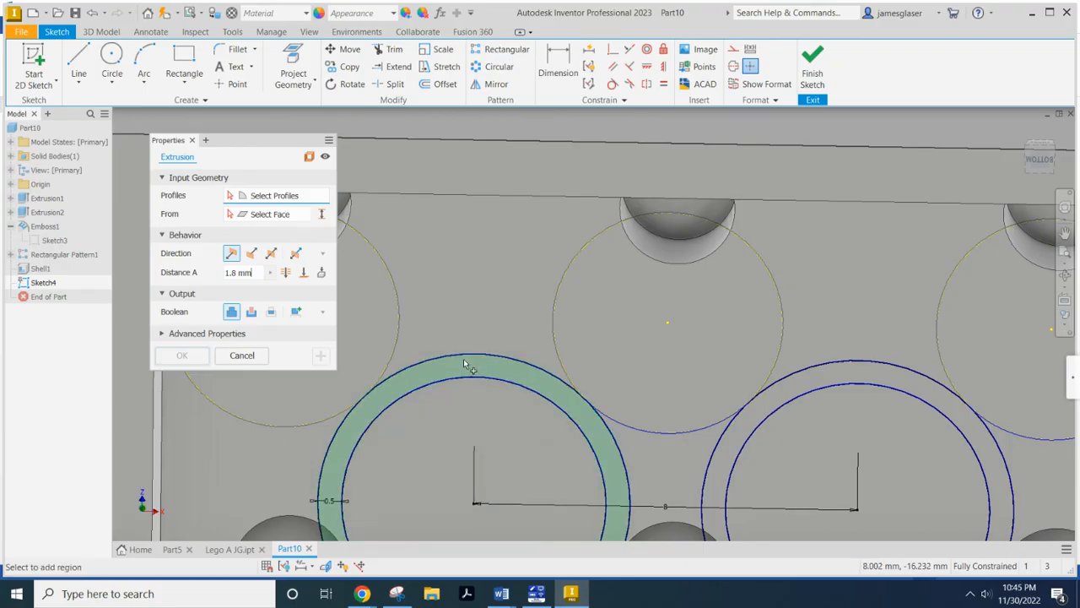
mouse_move(470, 371)
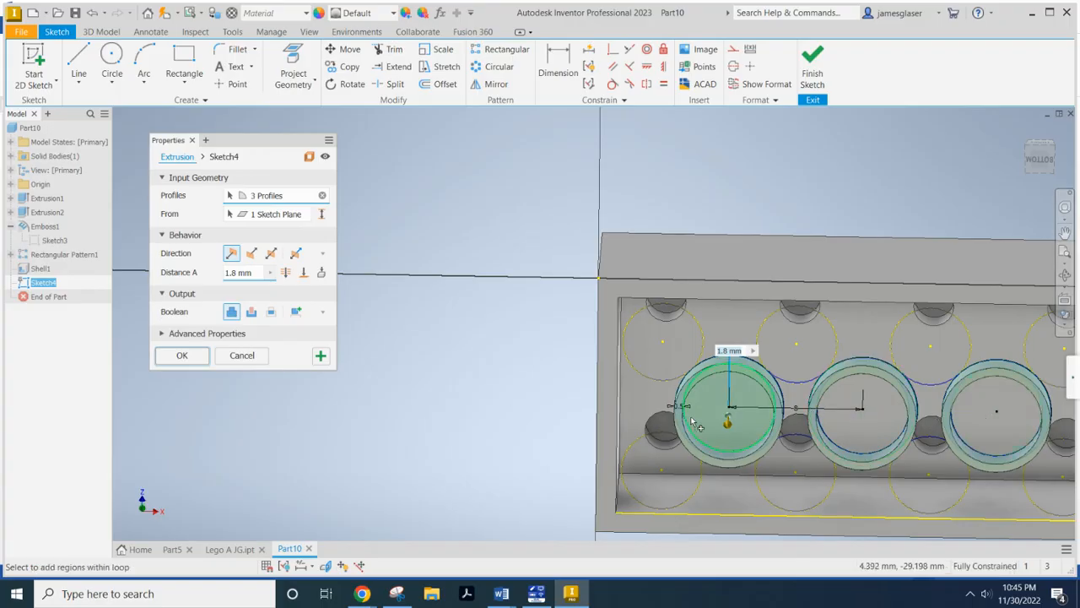
click(727, 414)
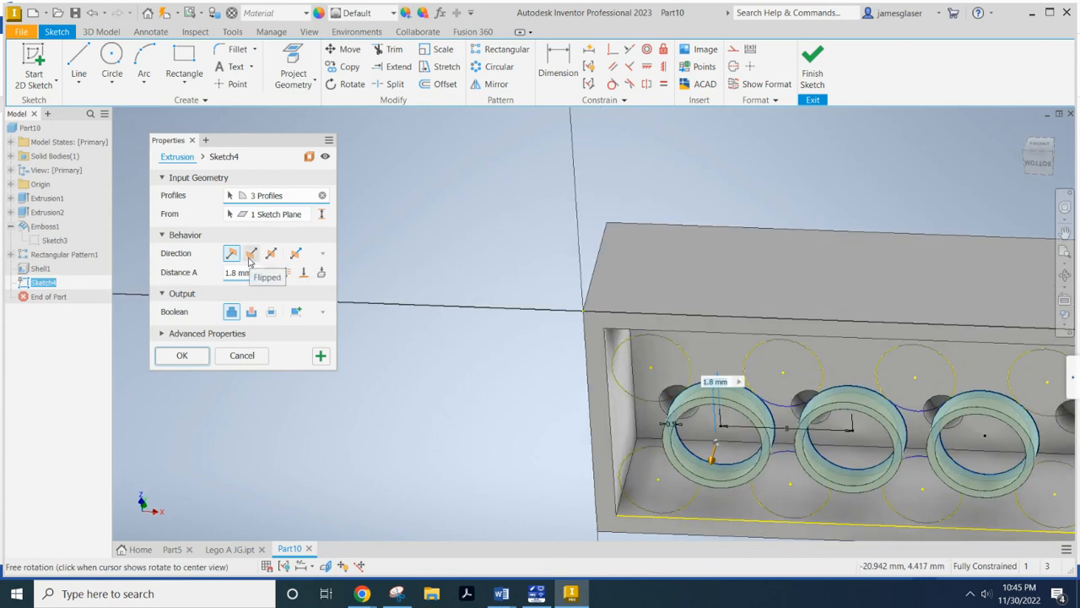
click(718, 435)
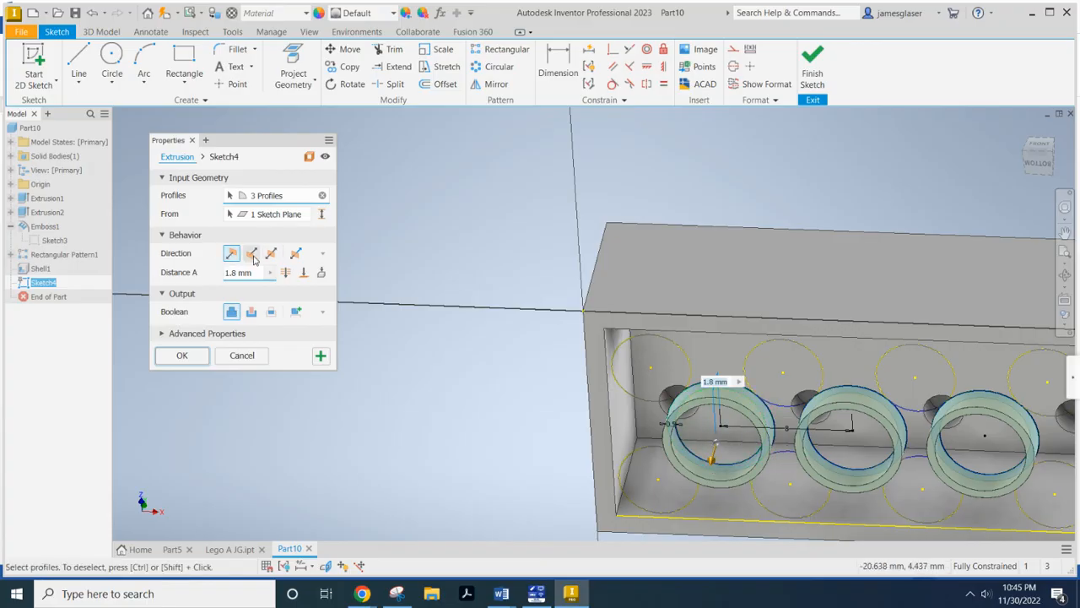
click(251, 252)
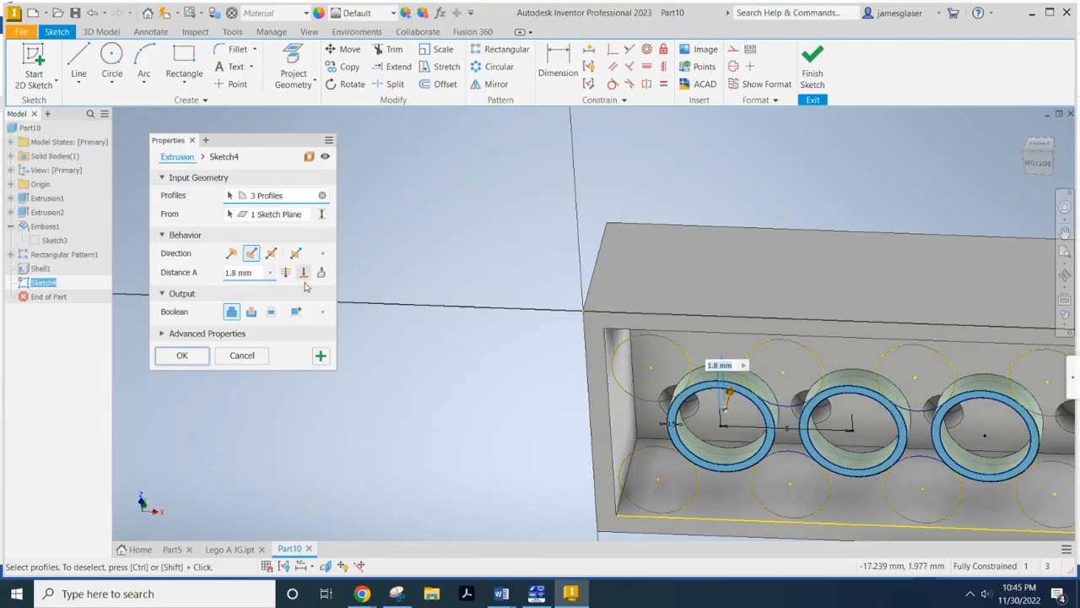
click(303, 272)
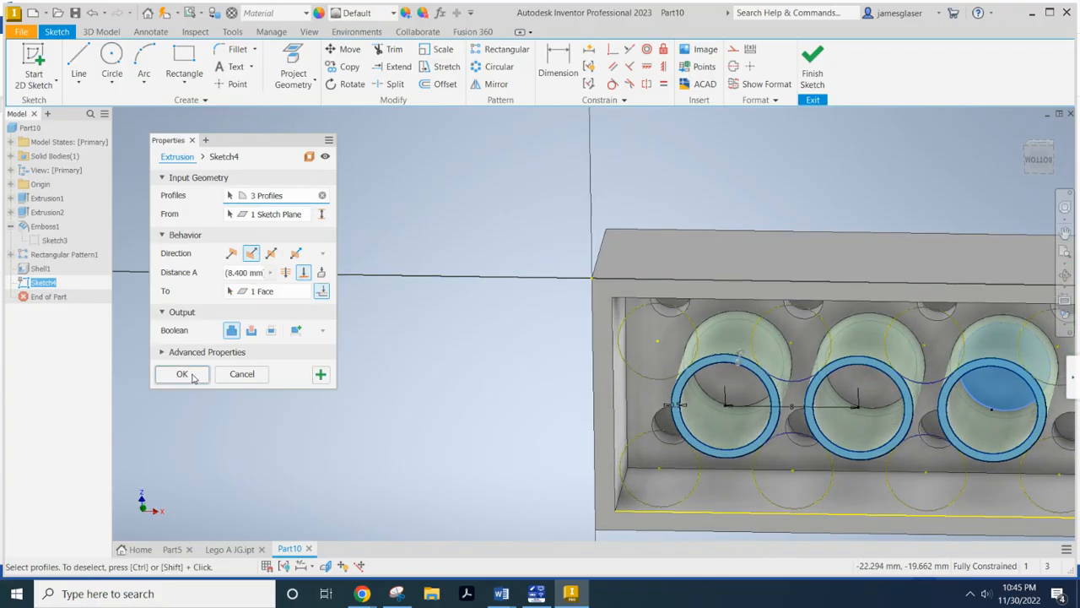
click(181, 374)
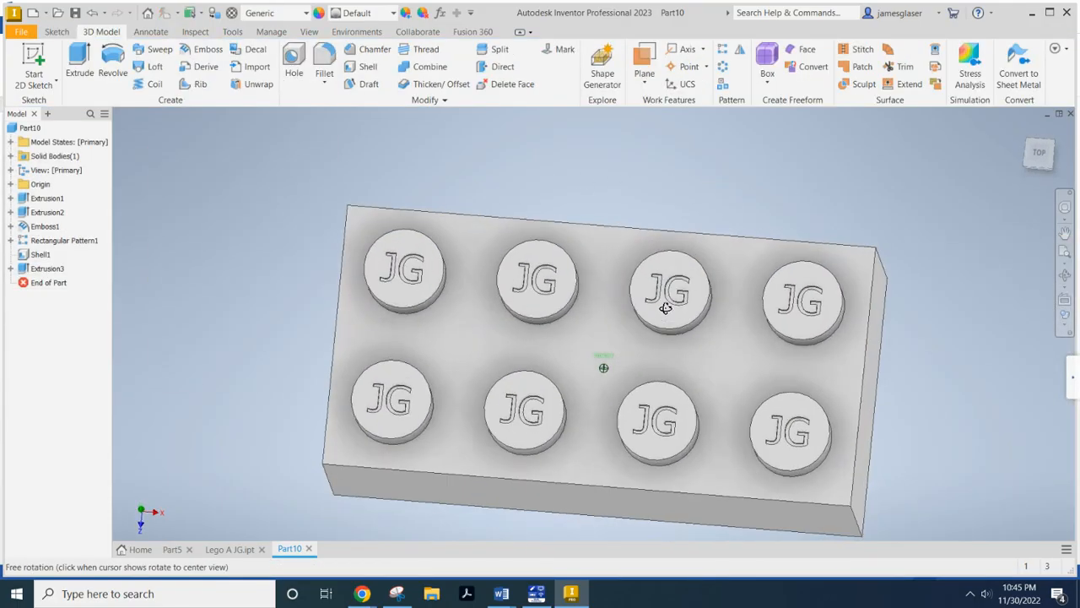
drag(666, 306, 921, 267)
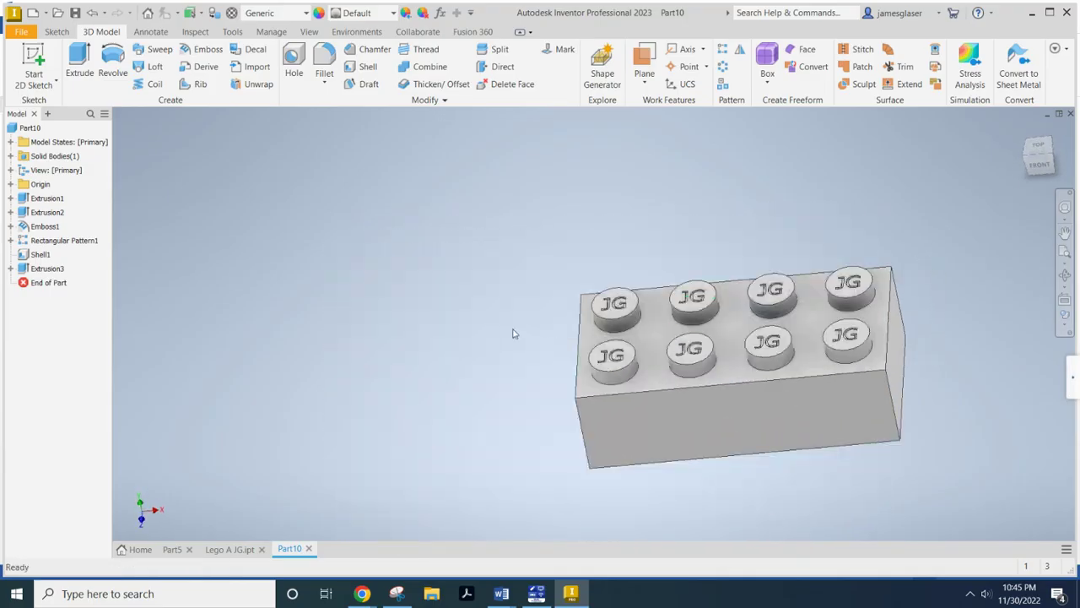
mouse_move(241, 386)
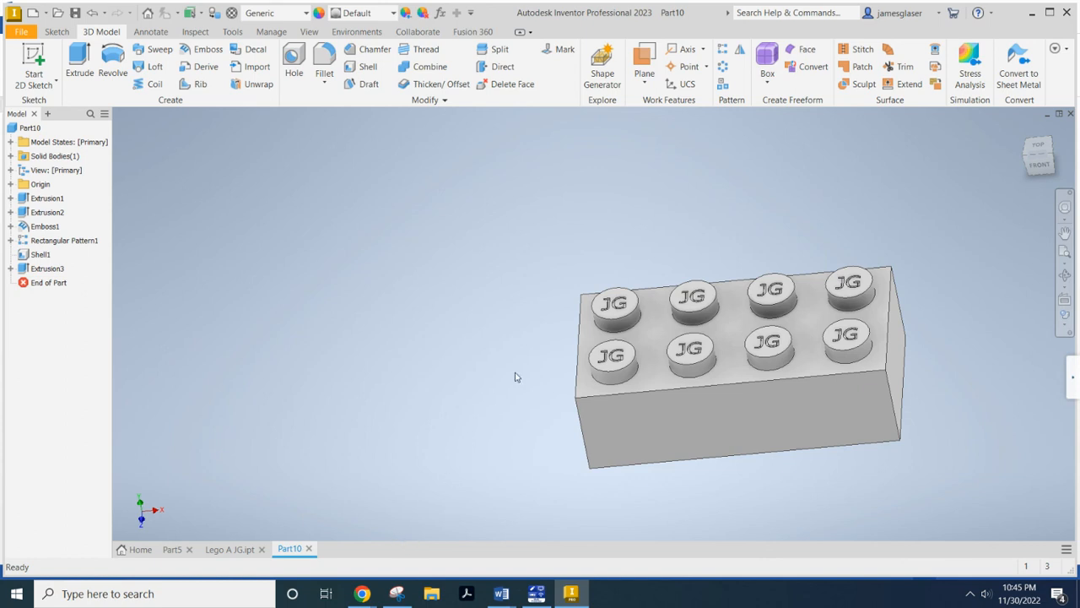
mouse_move(542, 544)
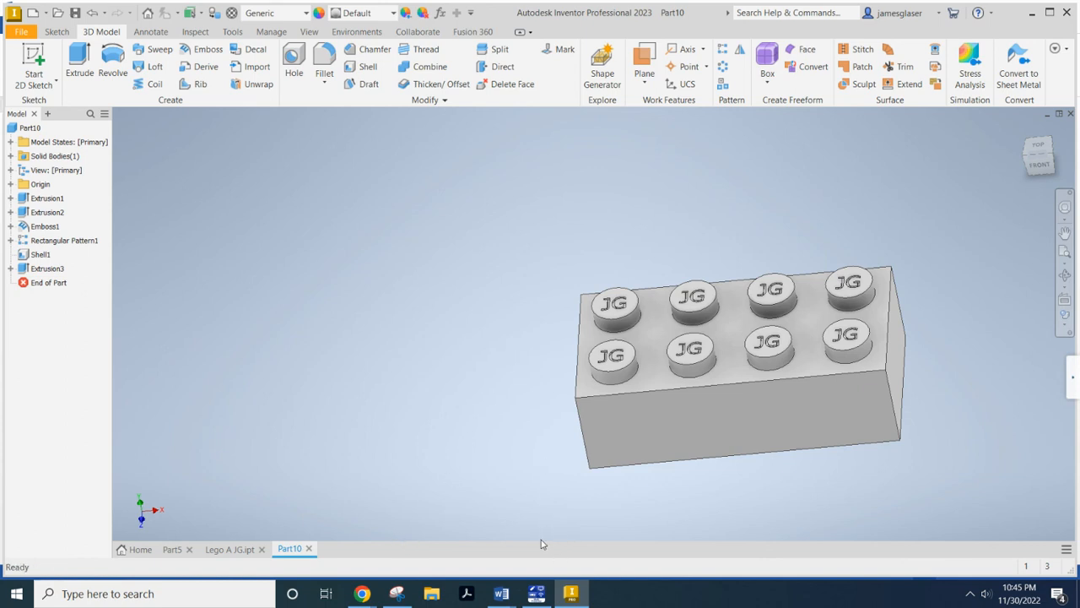
mouse_move(402, 361)
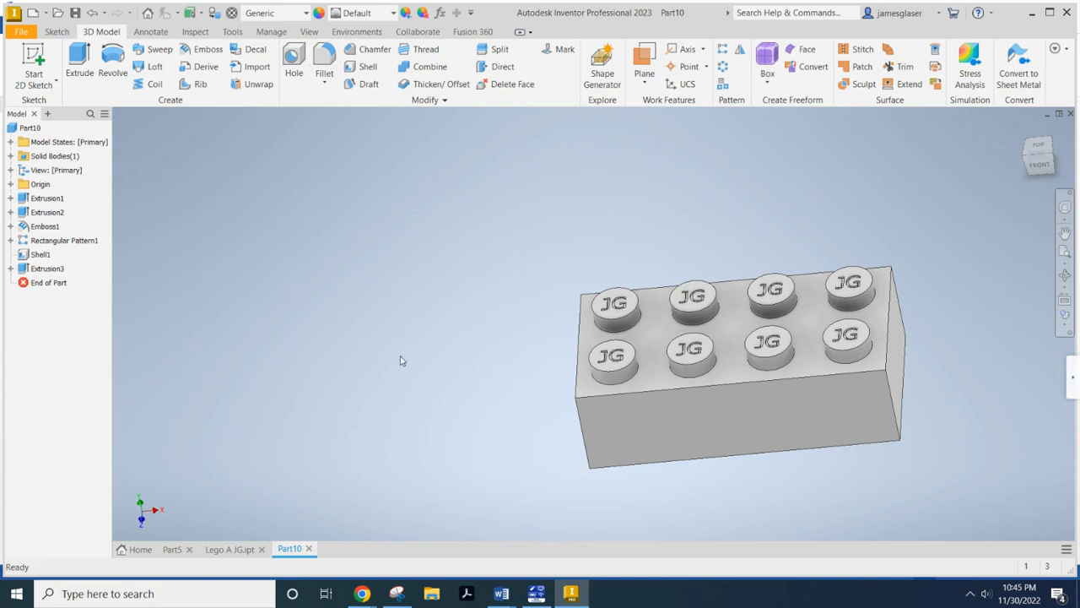